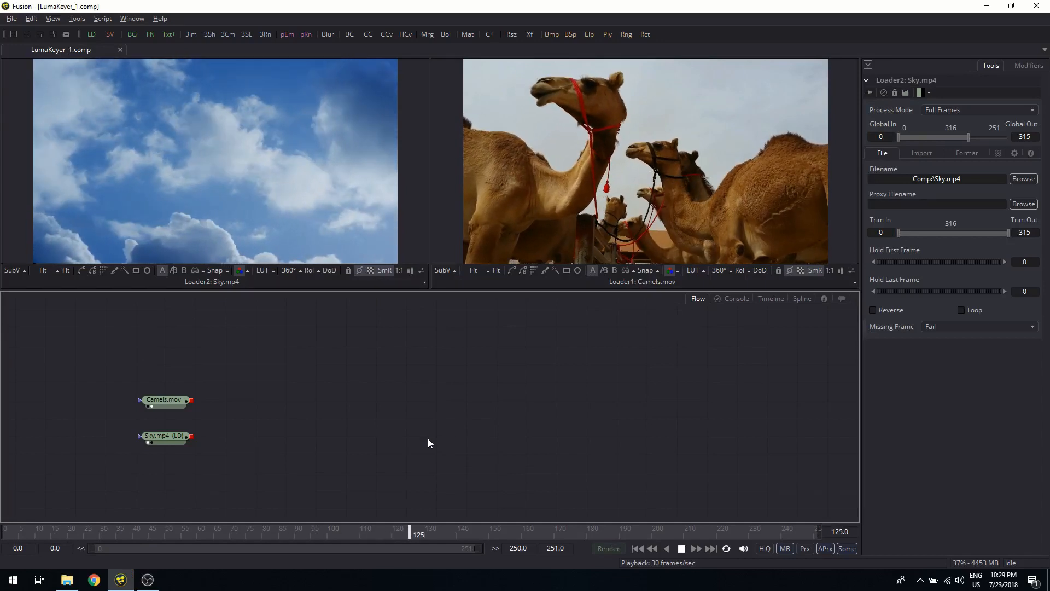
- Scrub through the clips to compare footage, settling on frame 148
left_click_drag(418, 531, 609, 531)
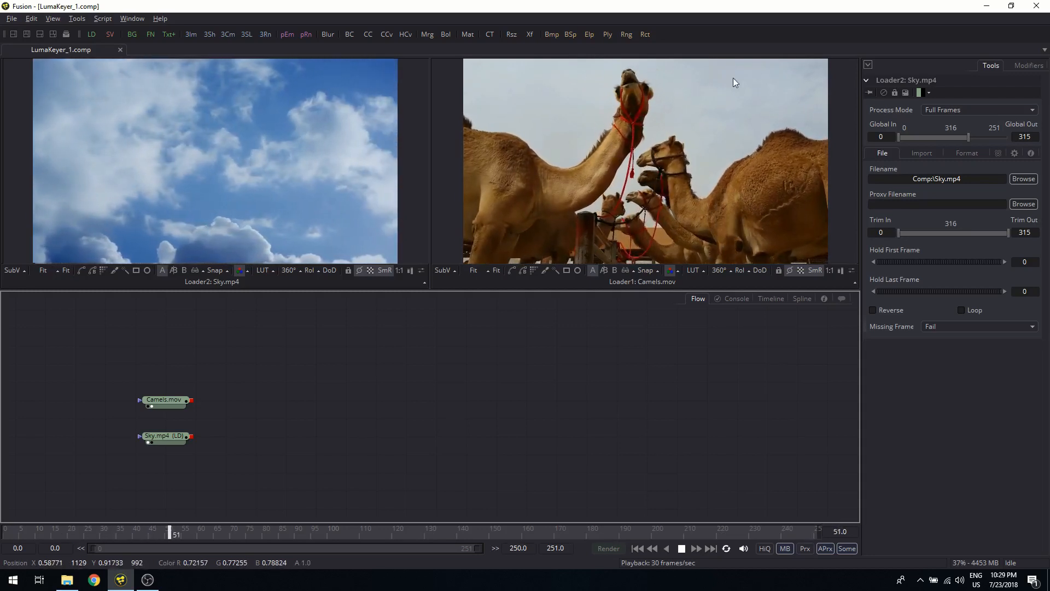
left_click_drag(175, 534, 367, 534)
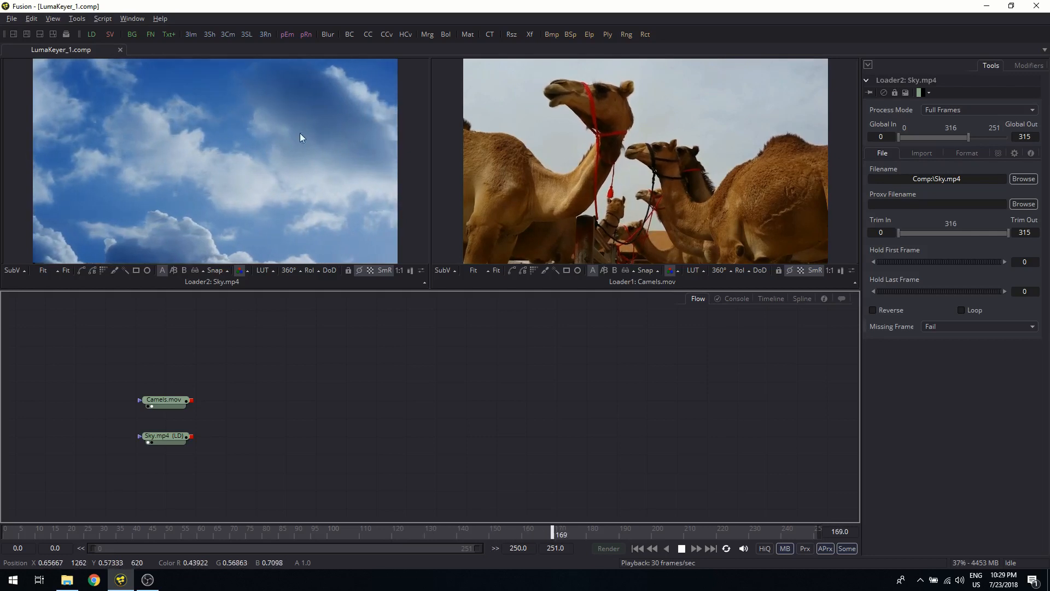
left_click_drag(561, 531, 749, 531)
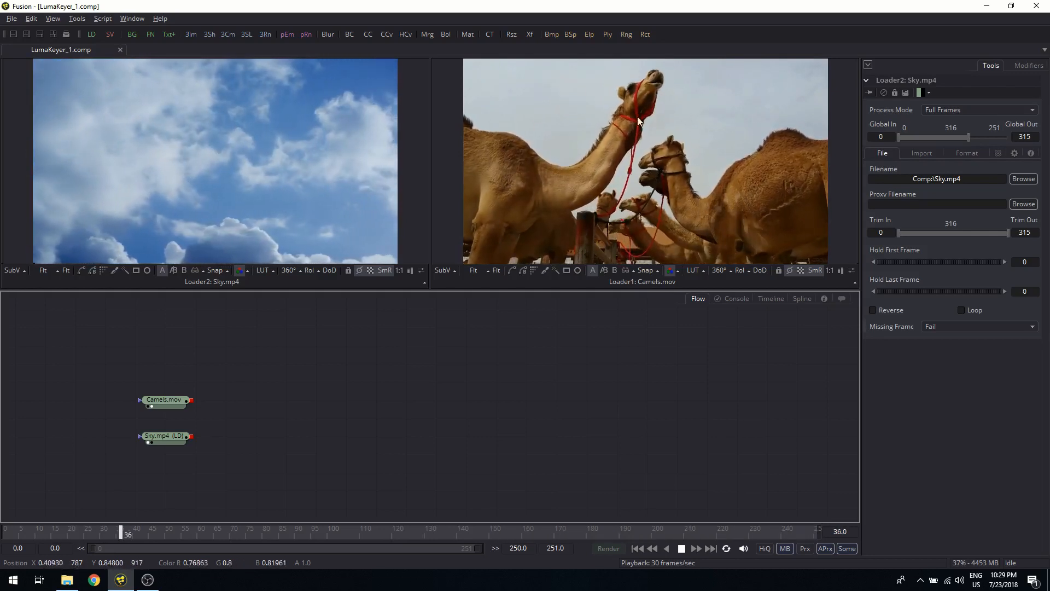
left_click_drag(127, 534, 319, 534)
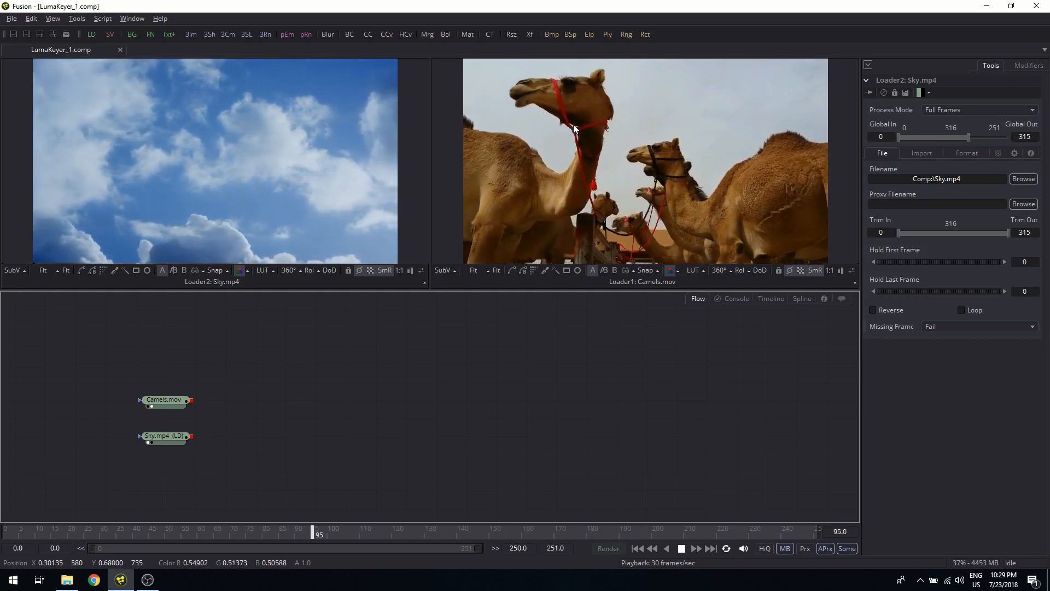
left_click_drag(320, 534, 492, 534)
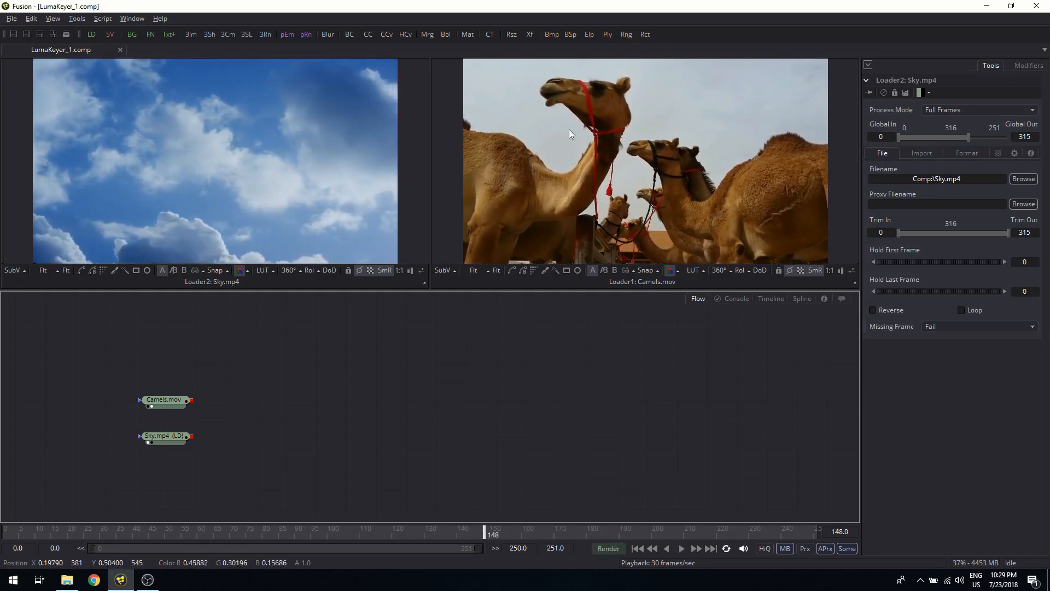
mouse_move(488, 90)
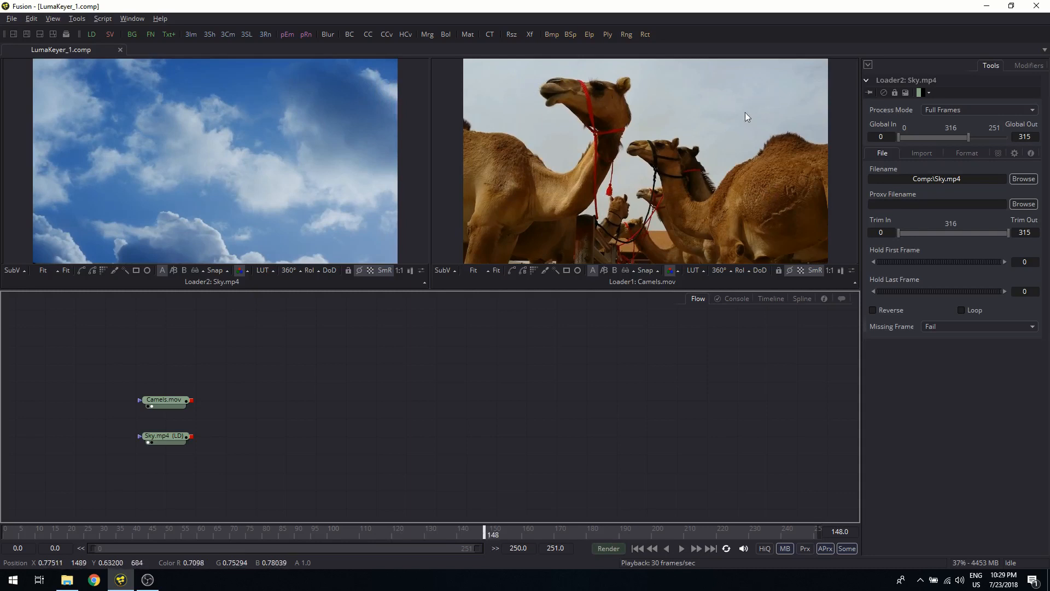
mouse_move(582, 161)
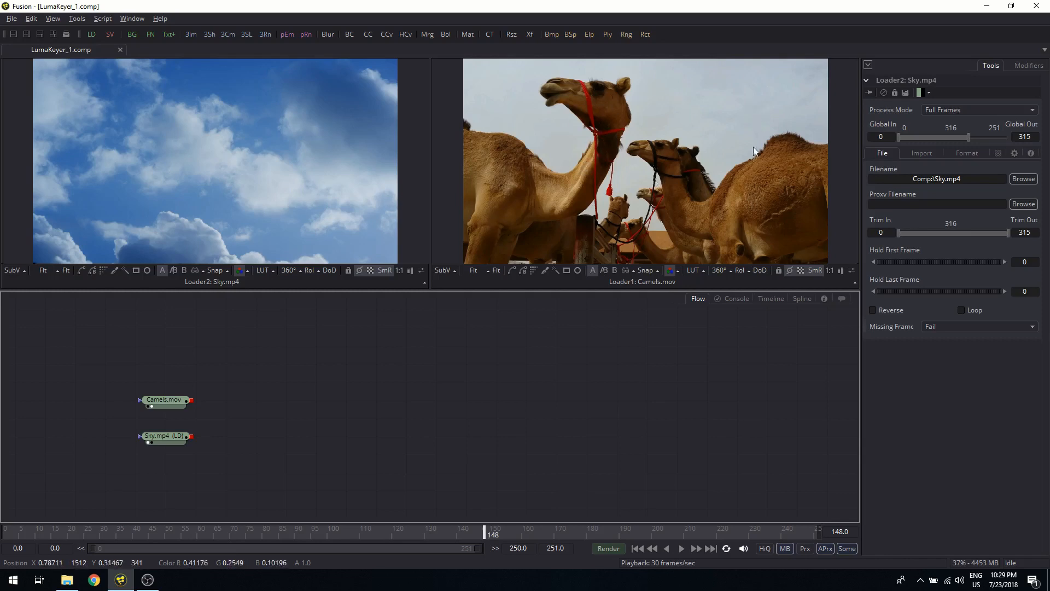
mouse_move(626, 173)
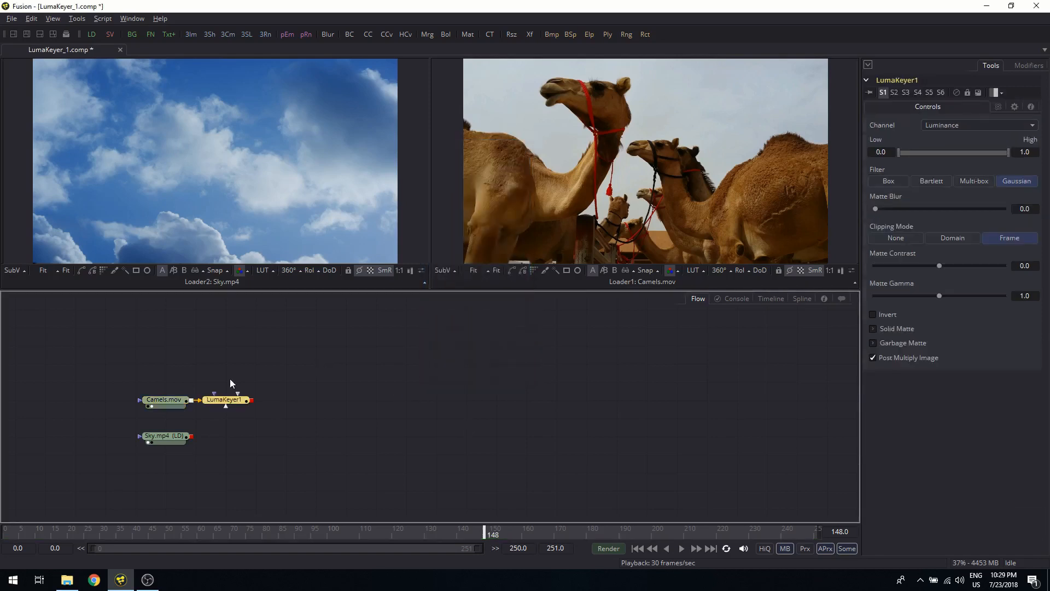
- Compare the original Camels clip with the LumaKeyer result and invert the matte
left_click(164, 400)
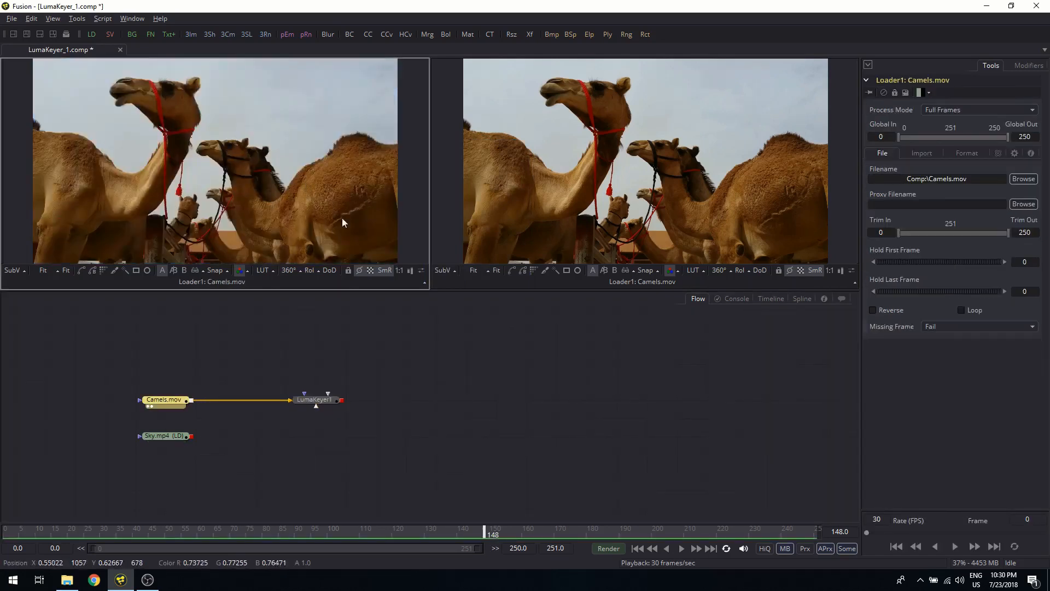
left_click(315, 400)
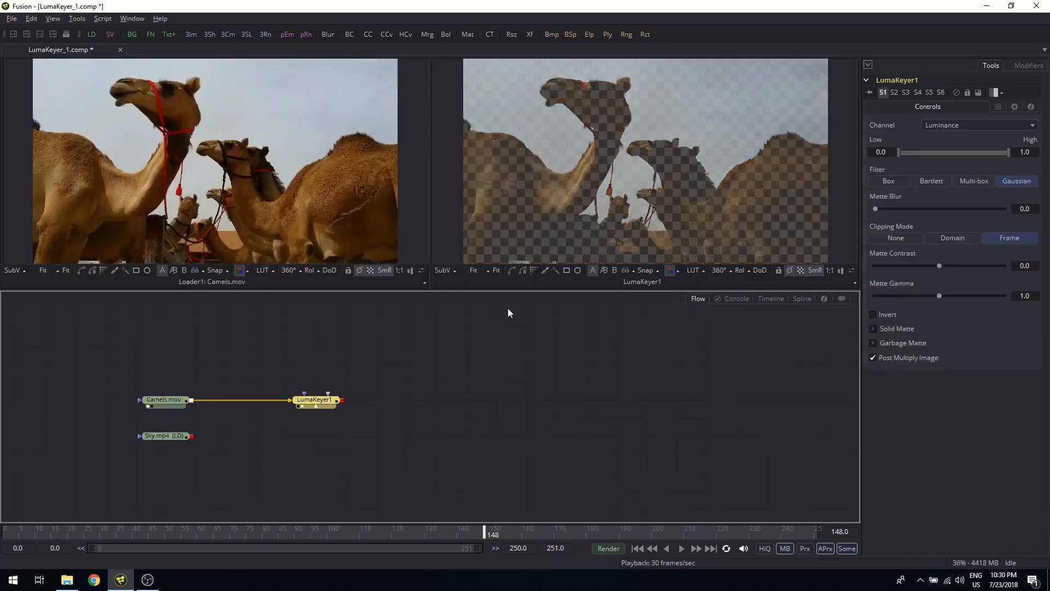
mouse_move(685, 102)
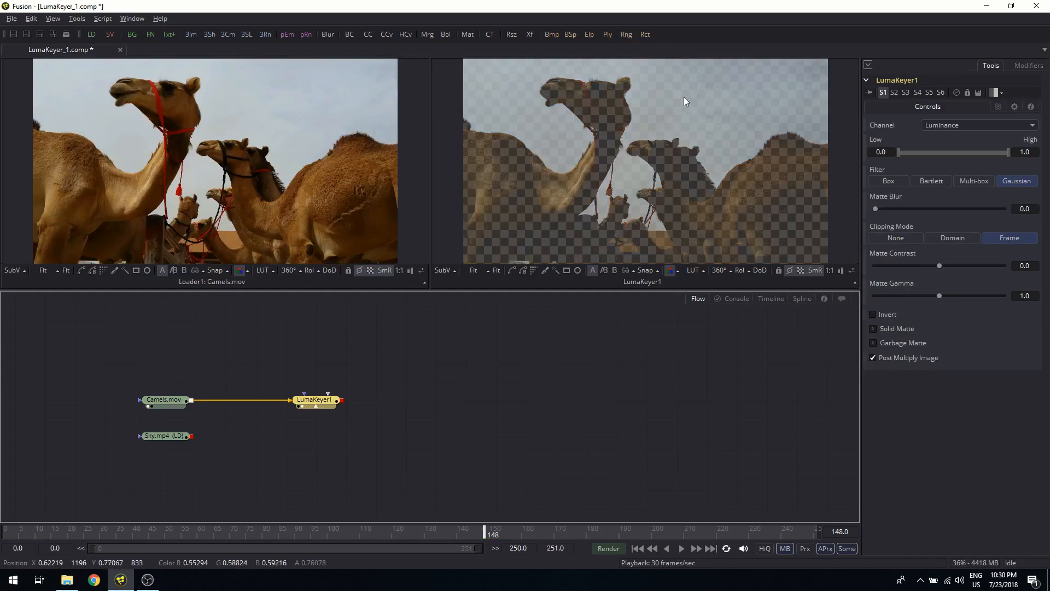
mouse_move(472, 210)
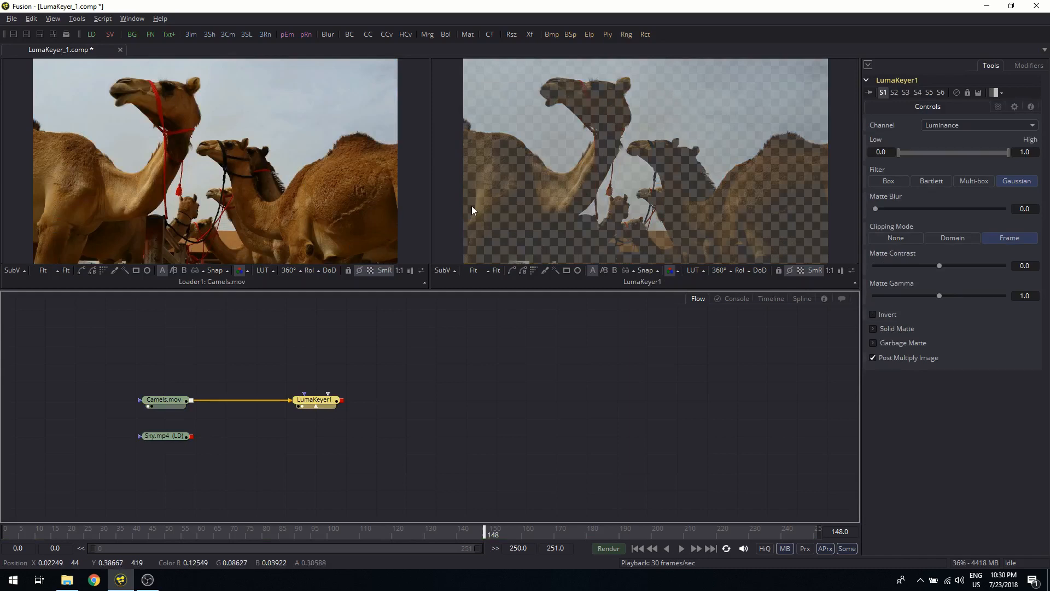
mouse_move(758, 179)
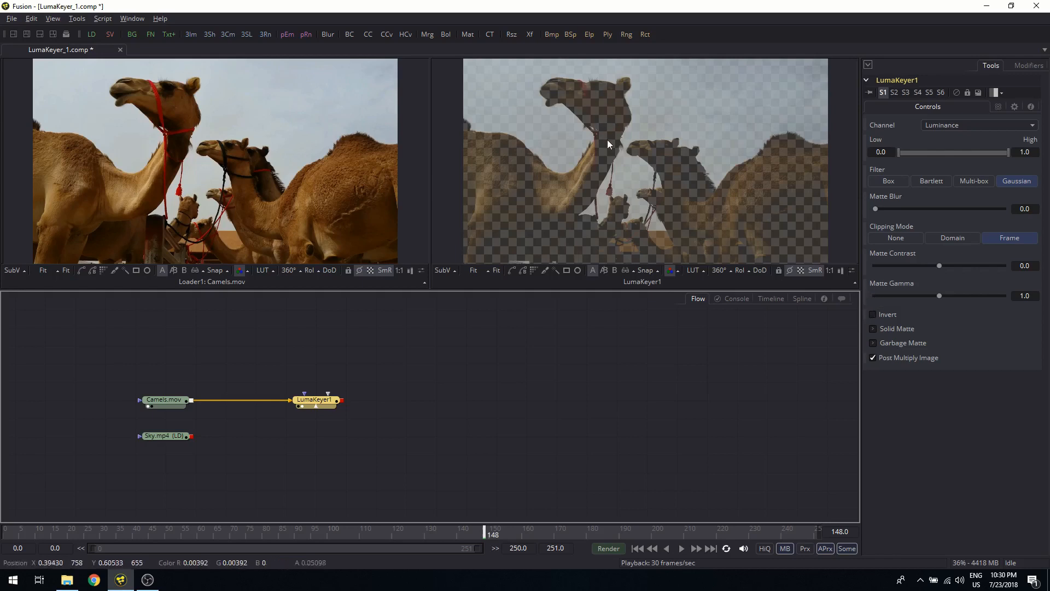
left_click(873, 313)
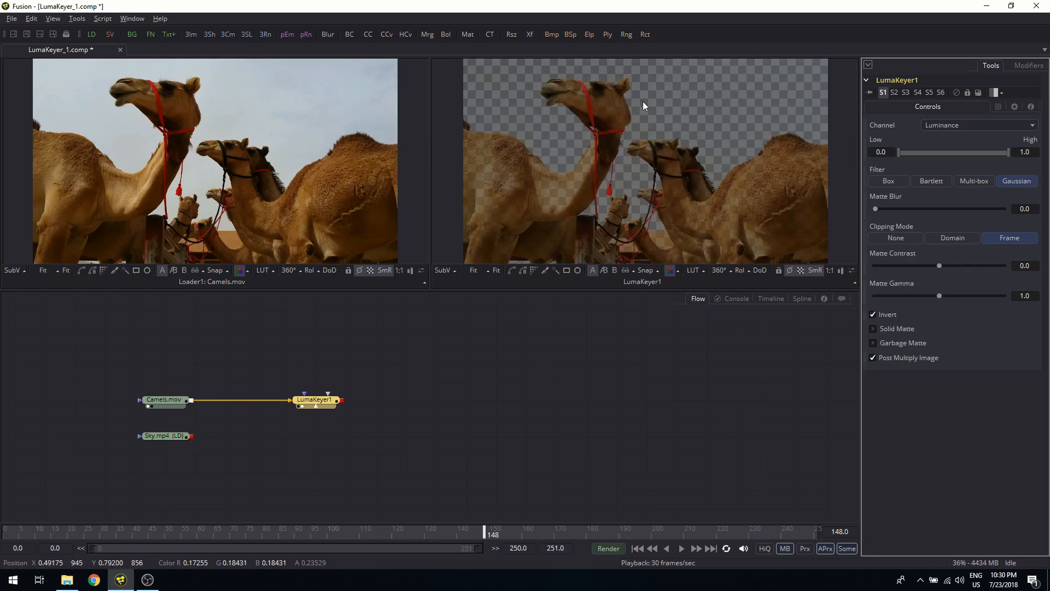
mouse_move(642, 100)
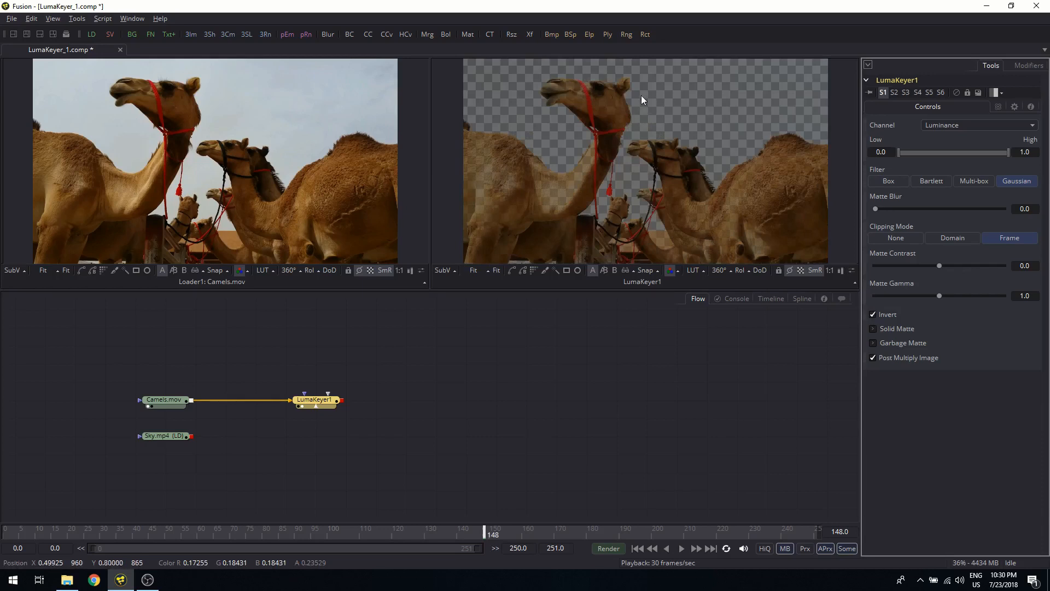
mouse_move(591, 139)
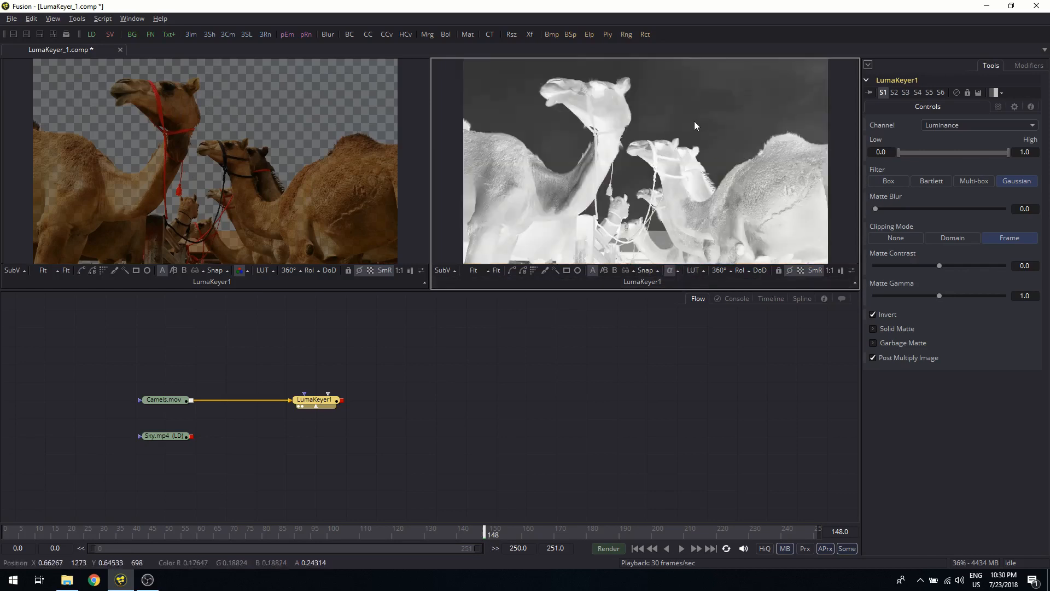
mouse_move(598, 155)
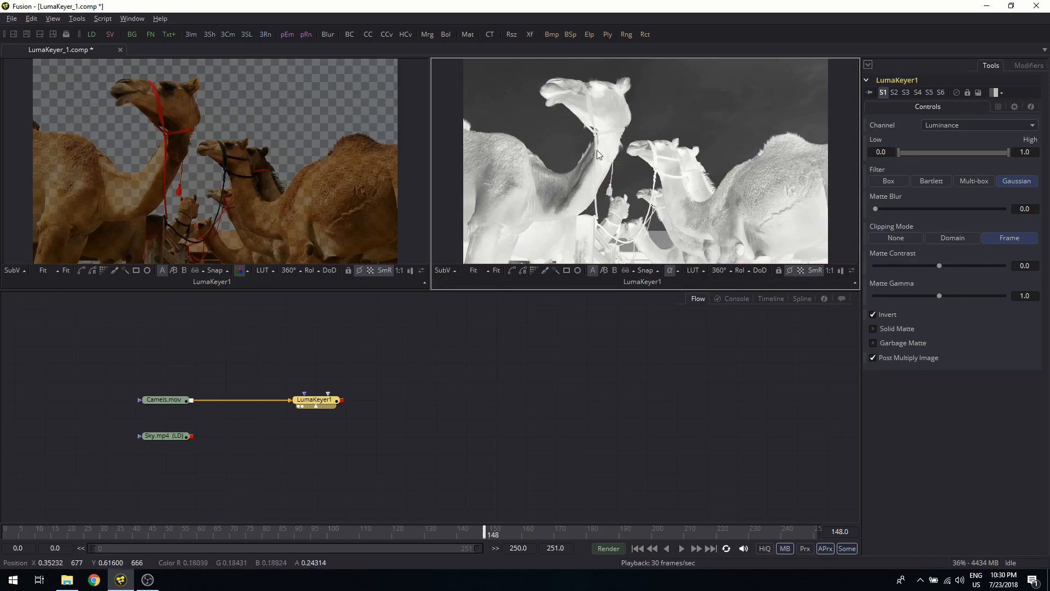
mouse_move(605, 136)
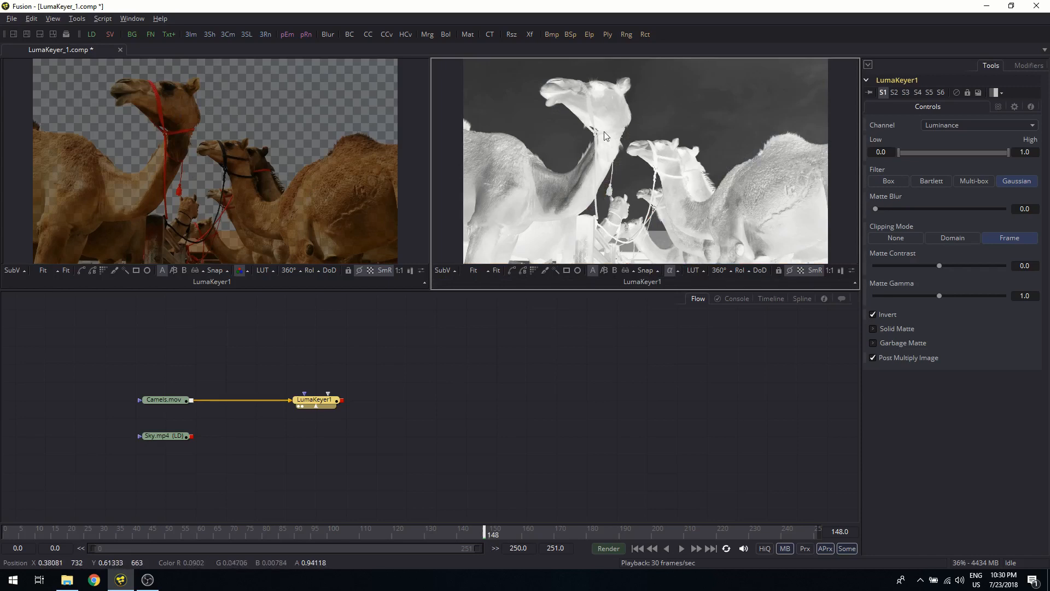
mouse_move(611, 99)
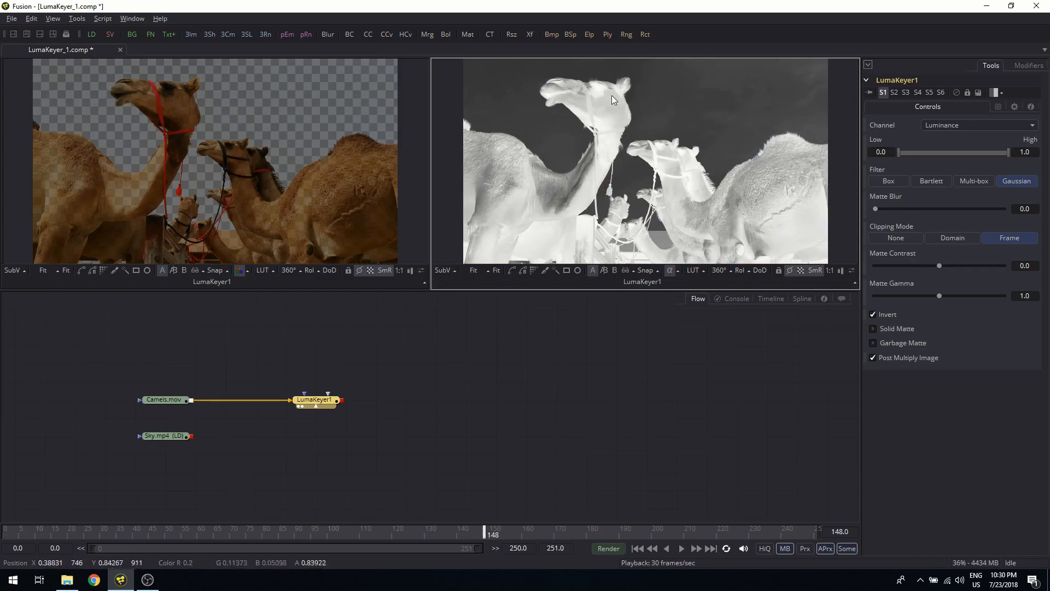
mouse_move(522, 192)
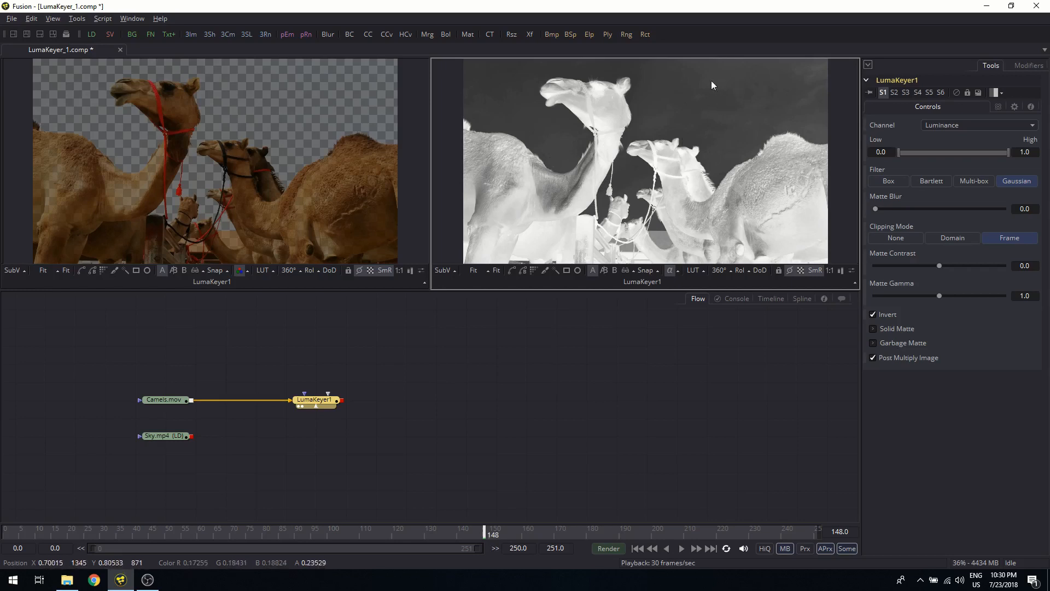
mouse_move(751, 92)
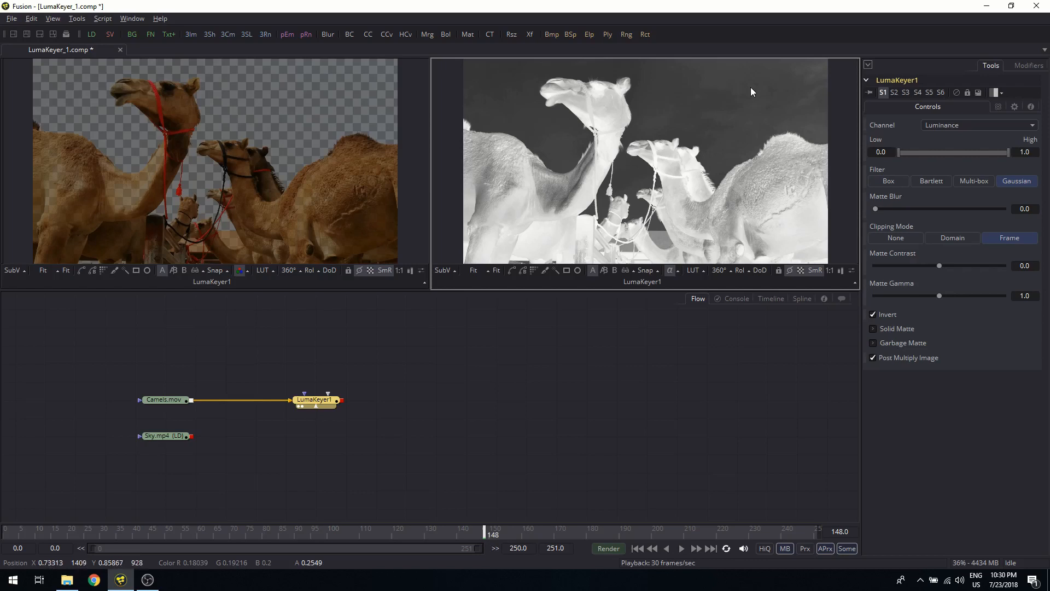
mouse_move(735, 90)
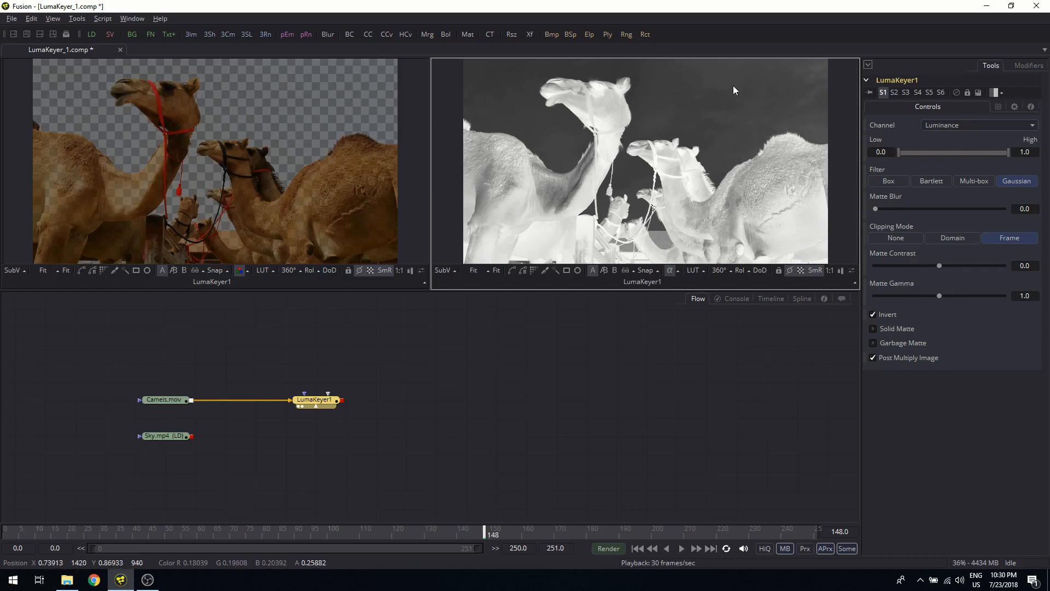
mouse_move(757, 205)
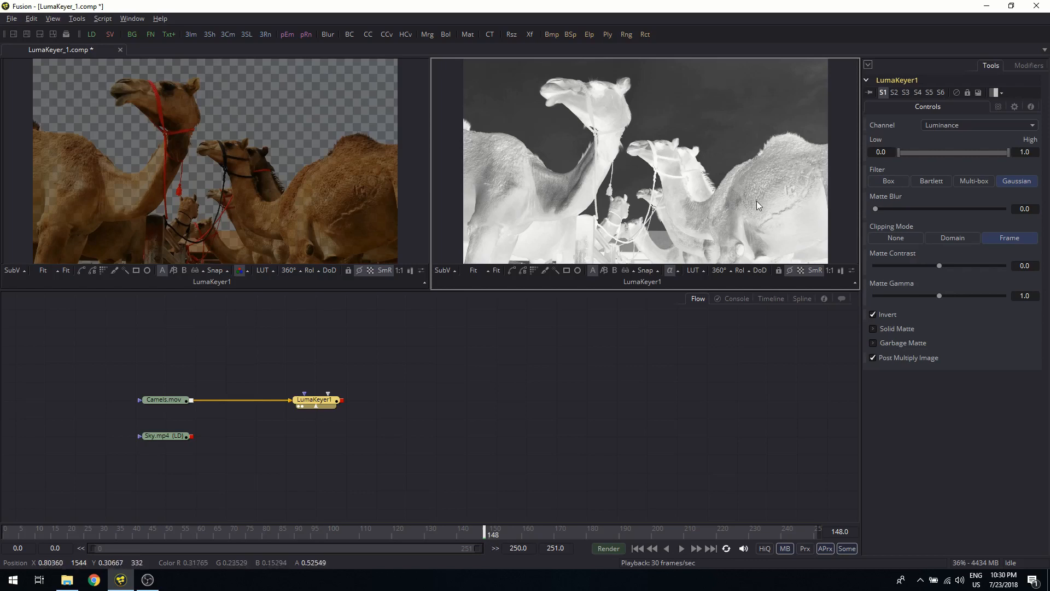
mouse_move(633, 195)
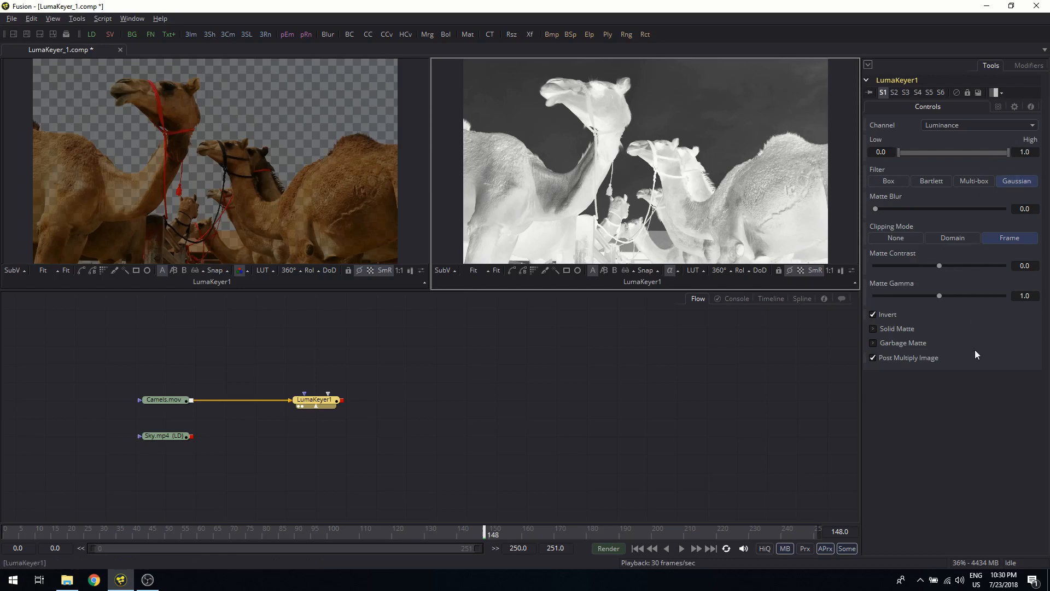
mouse_move(842, 253)
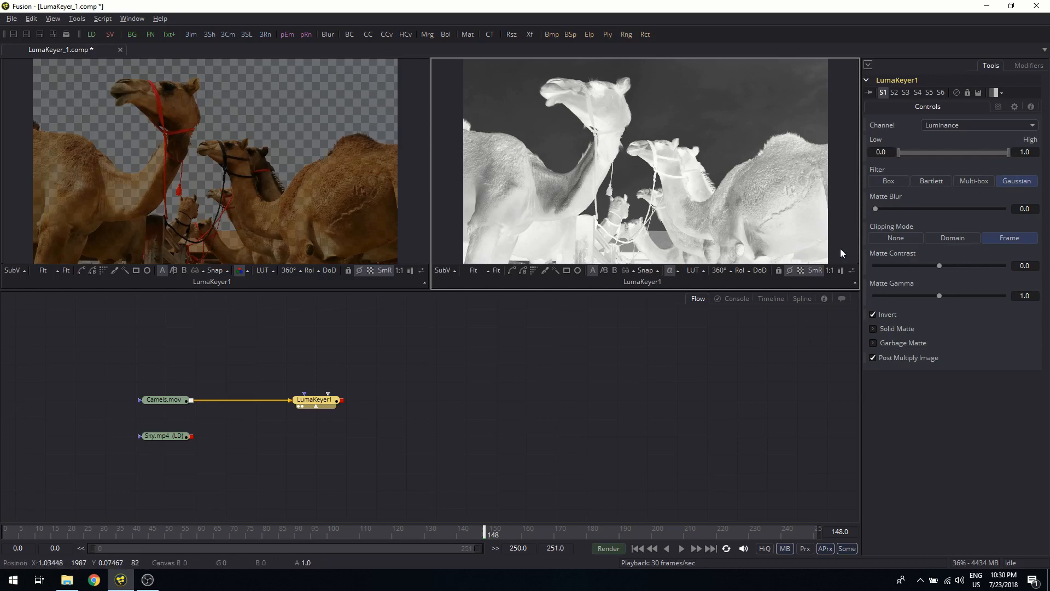
mouse_move(856, 130)
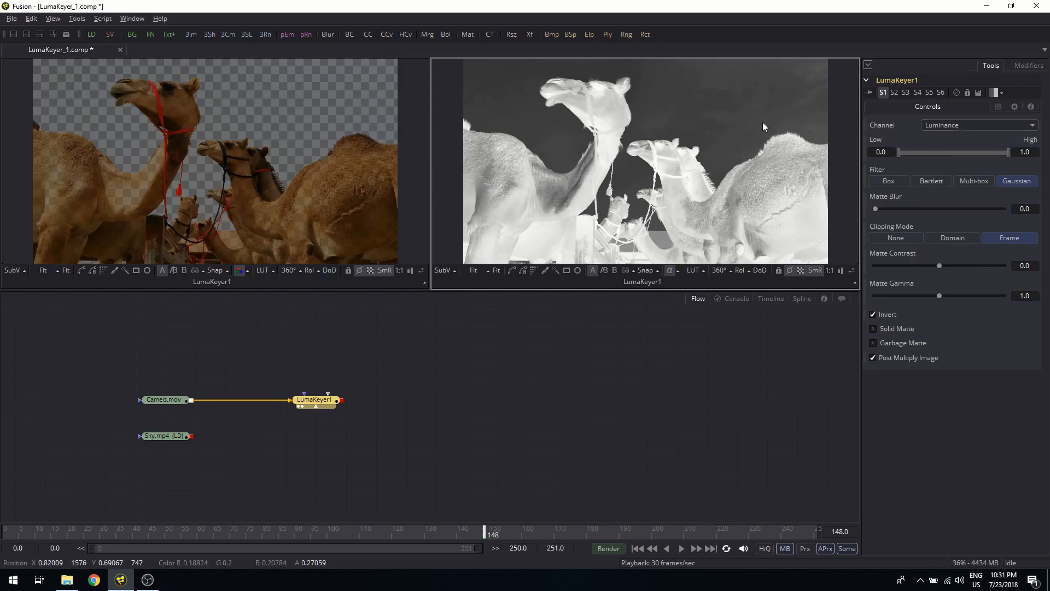
mouse_move(683, 103)
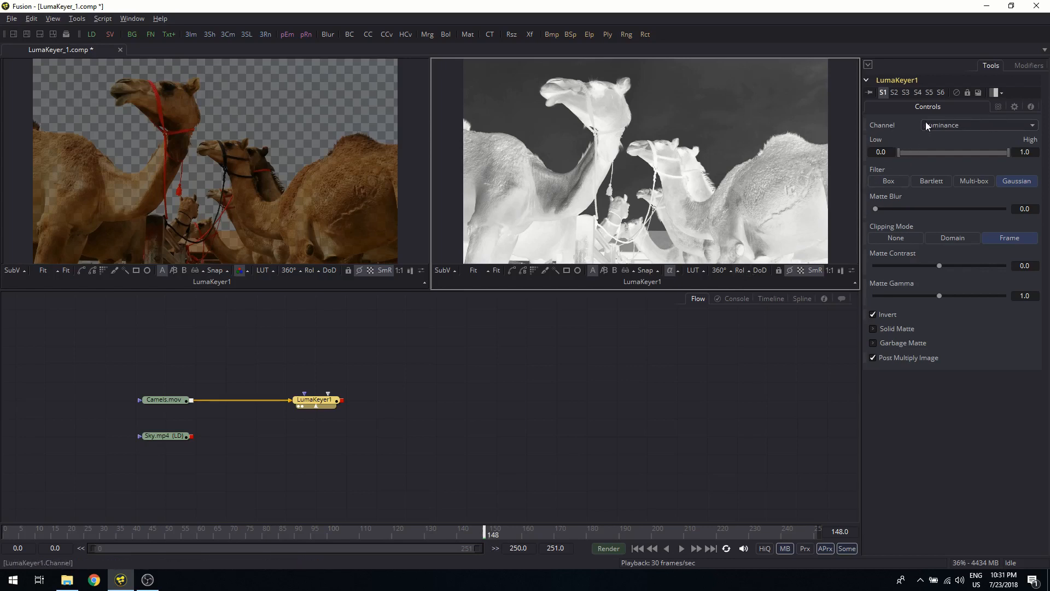
- Switch LumaKeyer1's key channel from Luminance to Blue
left_click(978, 124)
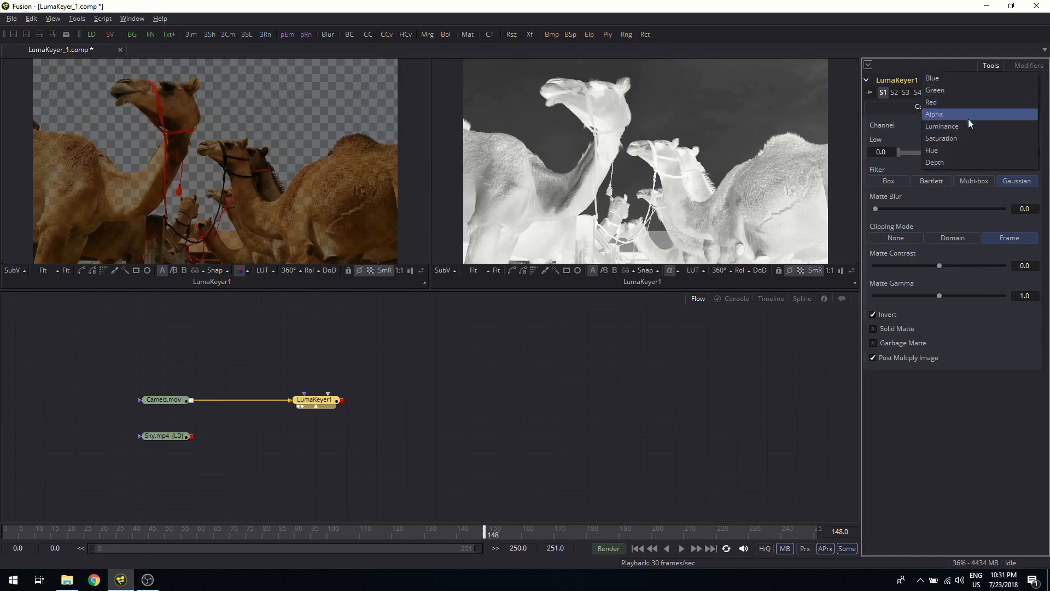
mouse_move(942, 125)
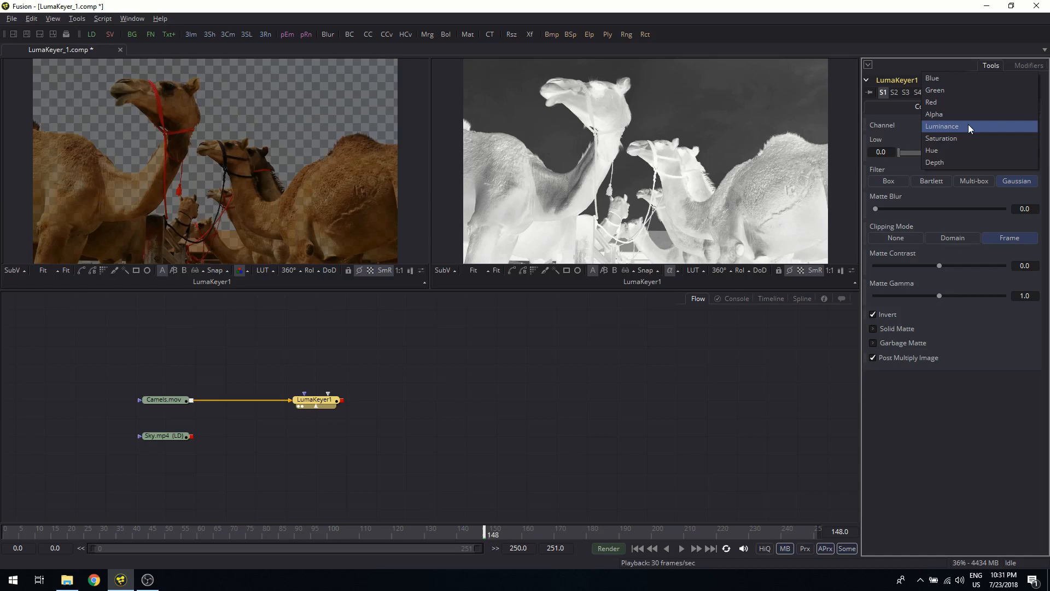
mouse_move(943, 126)
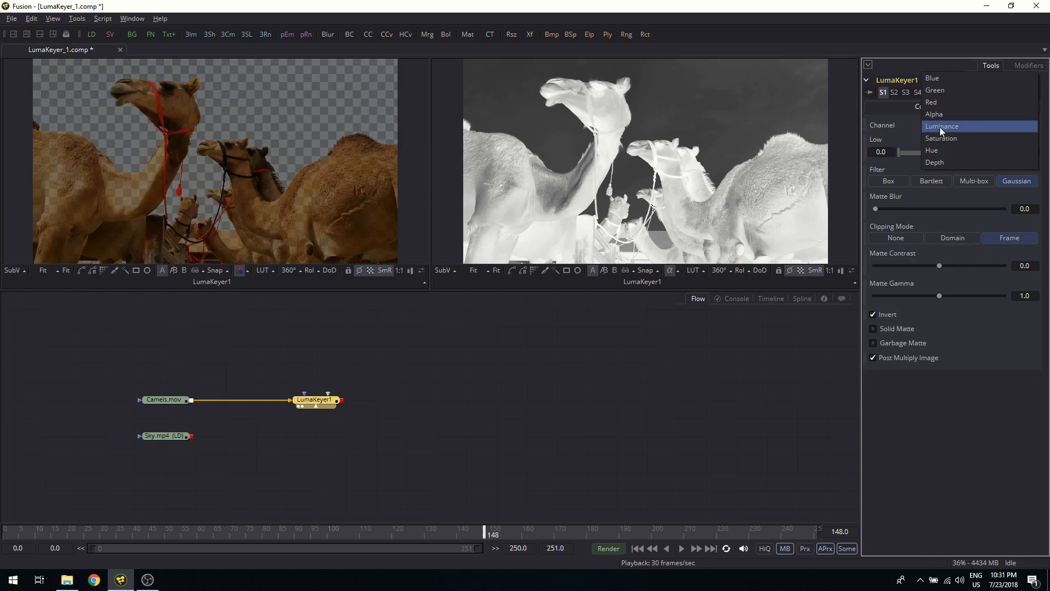
left_click(941, 125)
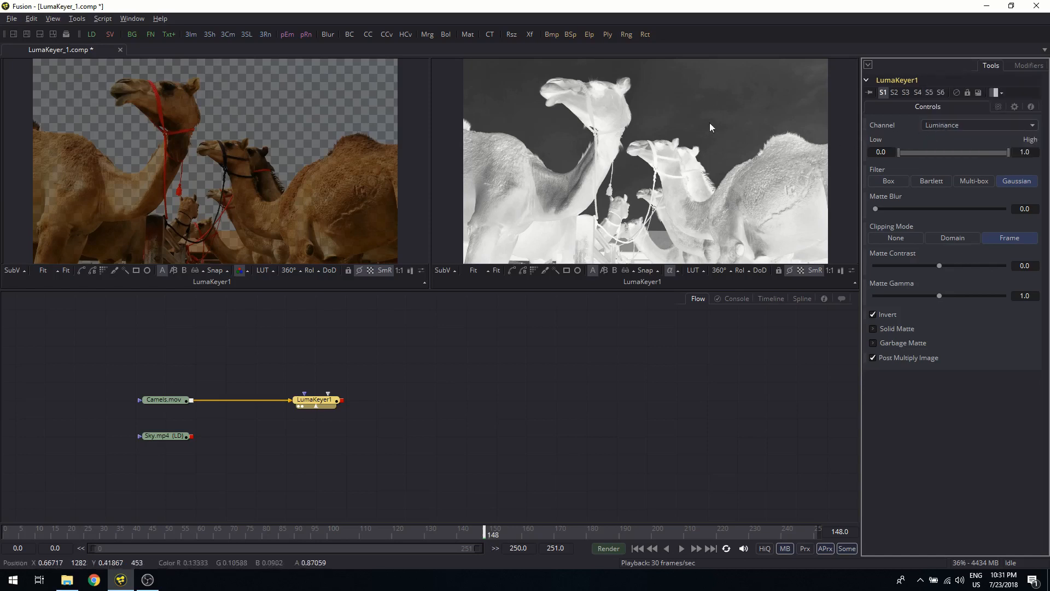
left_click(978, 124)
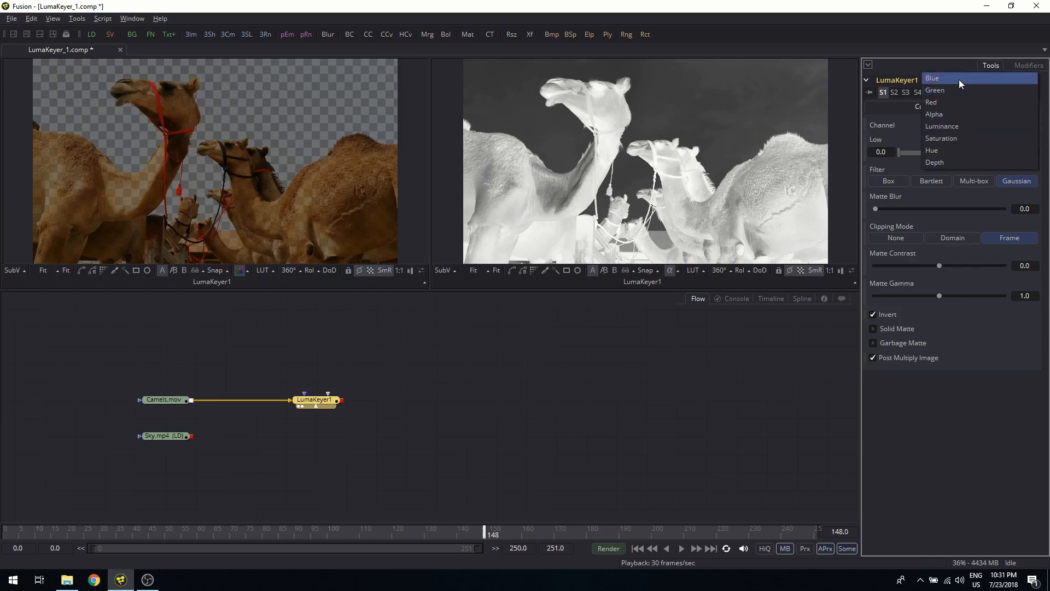
left_click(931, 78)
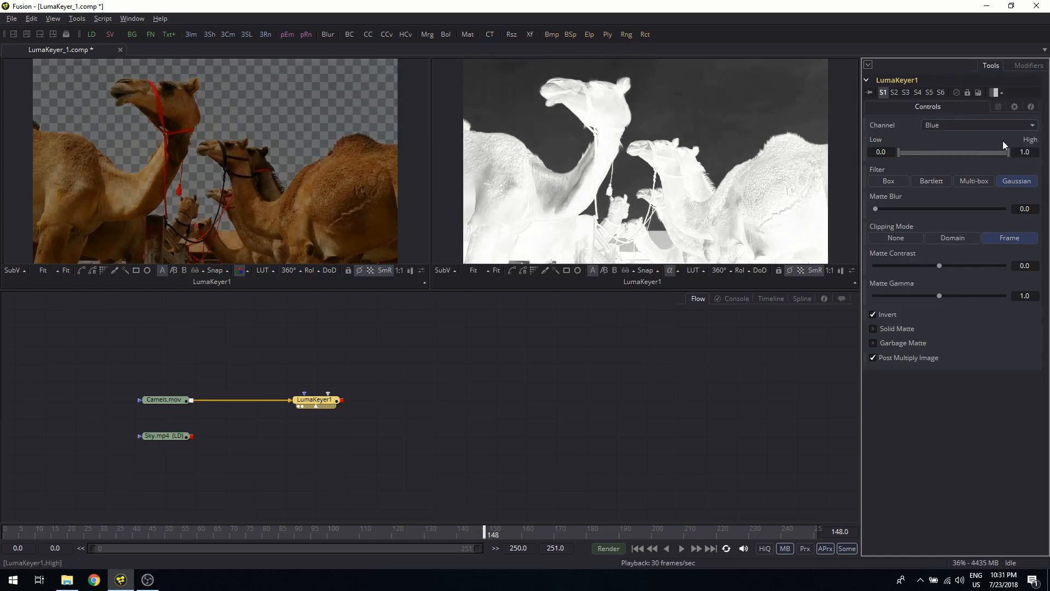
- Try the Saturation channel, then set the key back to Luminance
left_click(978, 124)
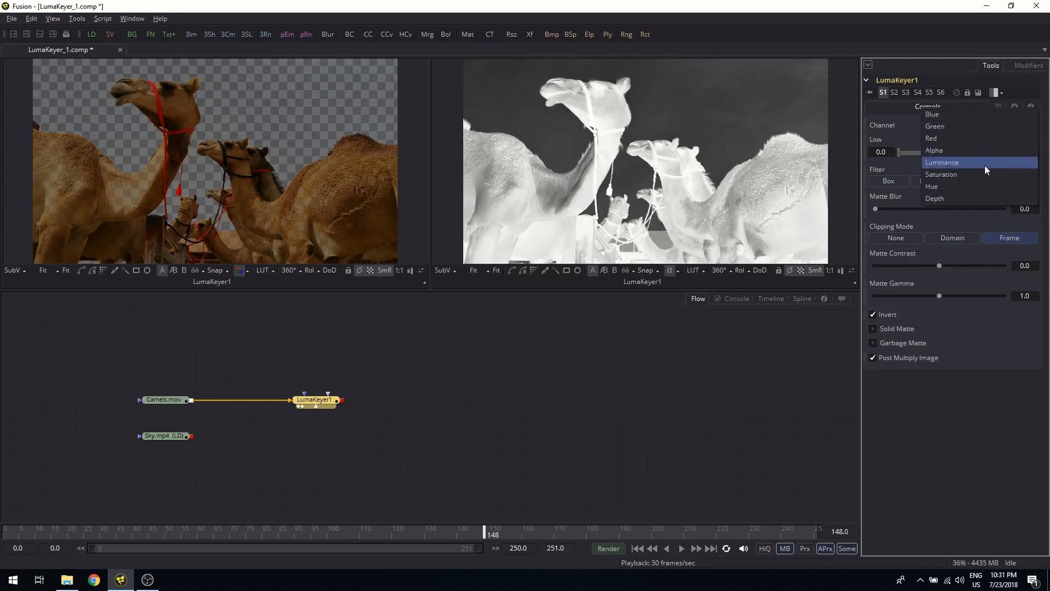
left_click(941, 174)
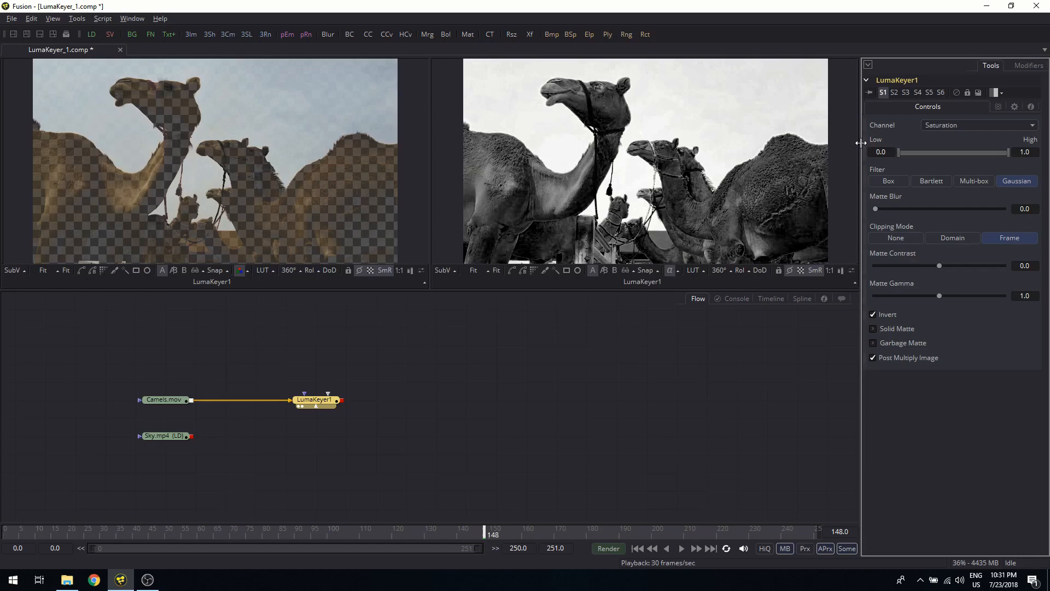
mouse_move(628, 139)
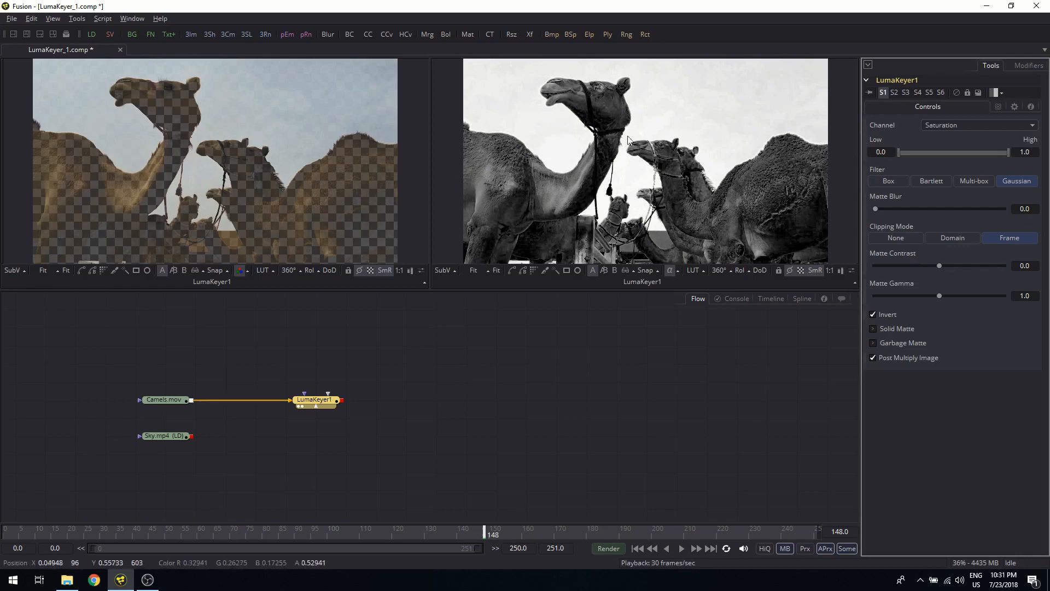
left_click(978, 125)
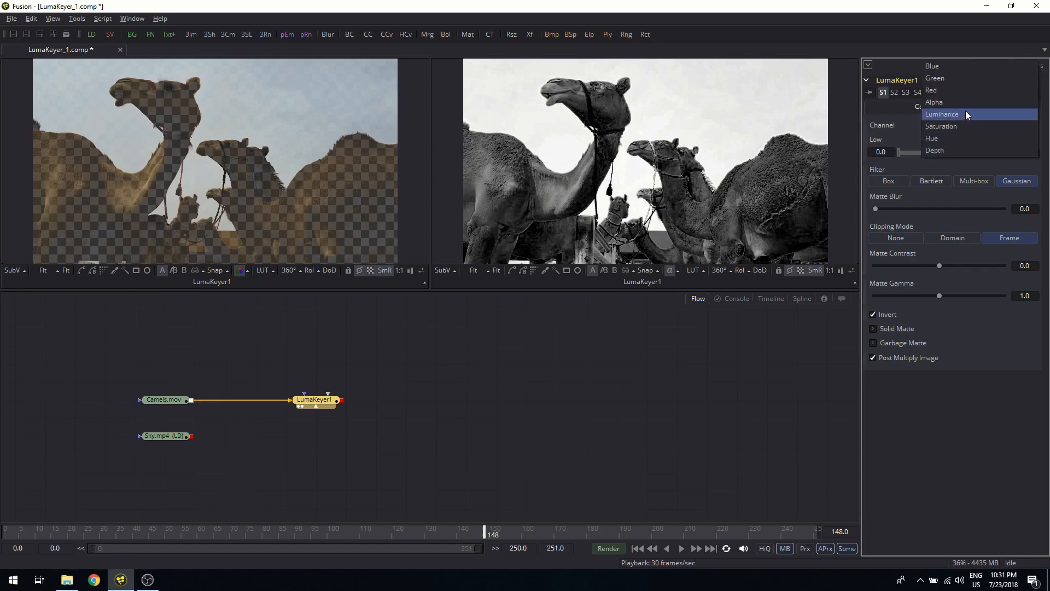
left_click(941, 114)
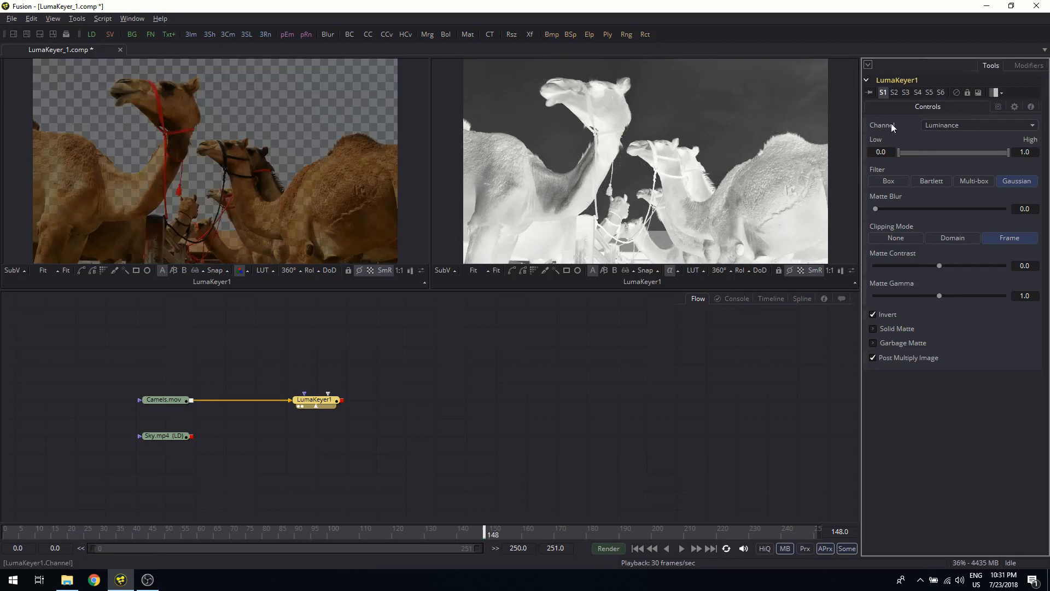
mouse_move(260, 320)
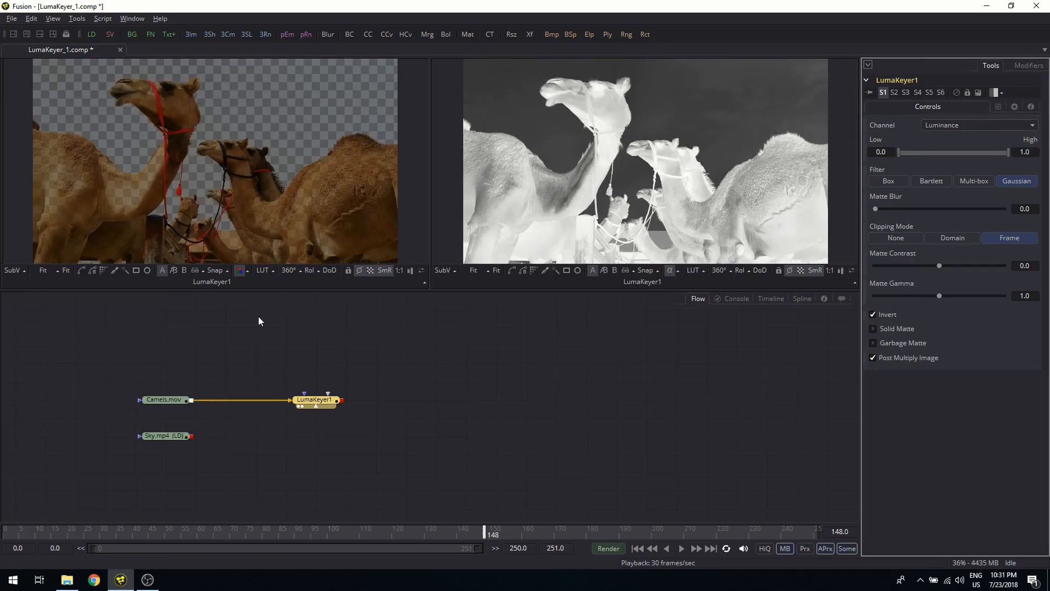
- Select the Camels.mov loader to show the unkeyed footage in the left viewer
left_click(165, 399)
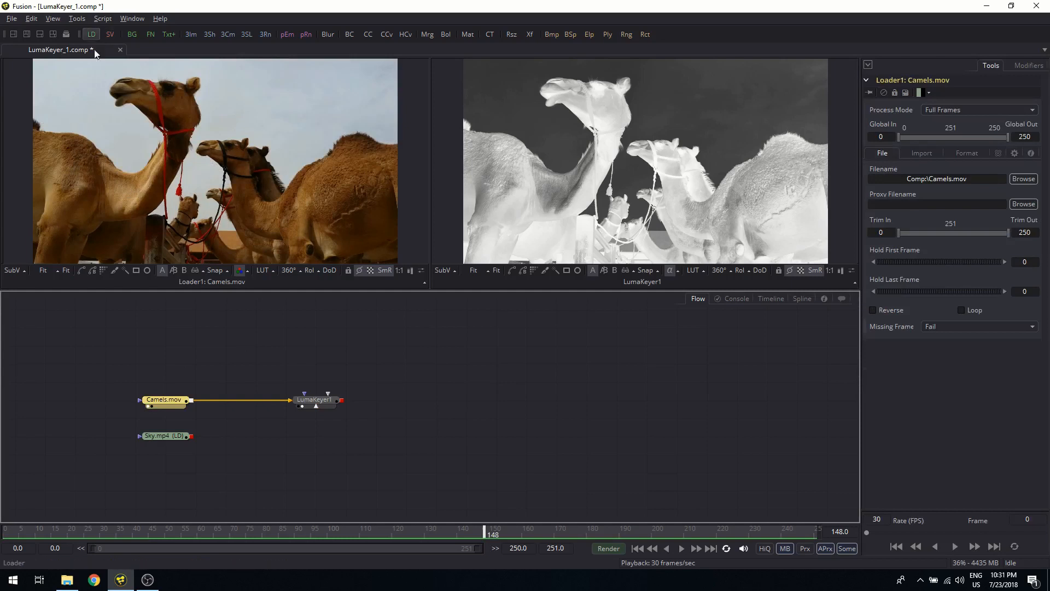
mouse_move(338, 191)
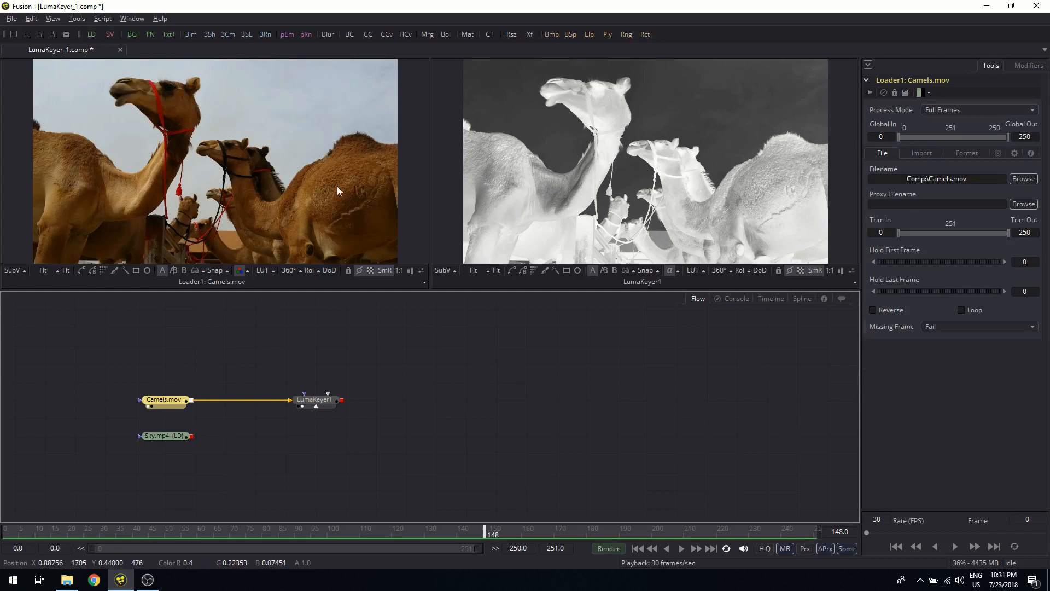
mouse_move(456, 181)
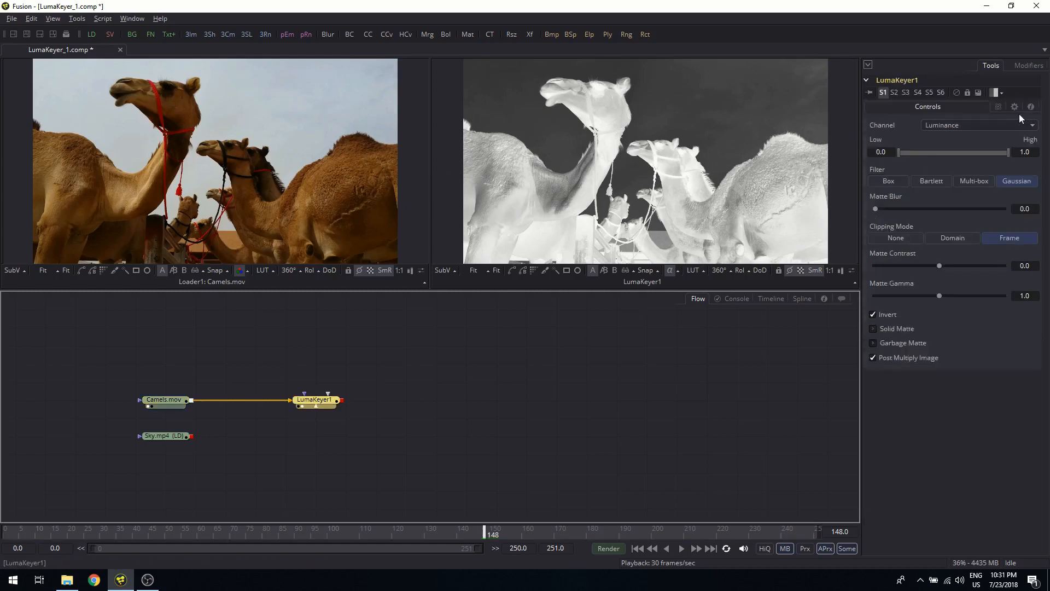
- Try the Red channel, compare Luminance, and settle LumaKeyer1 on Blue
left_click(978, 124)
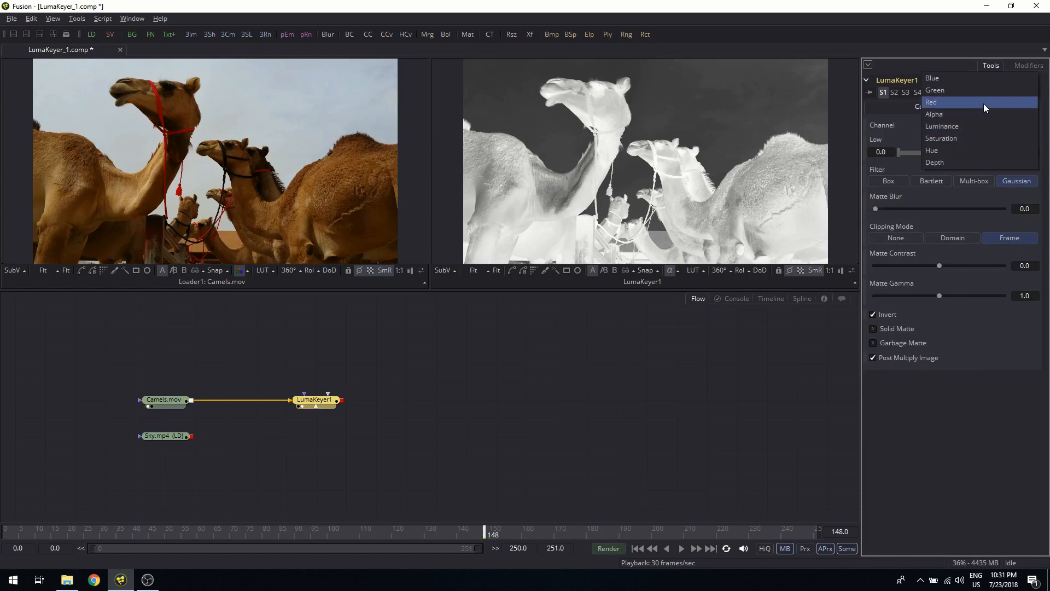
left_click(931, 102)
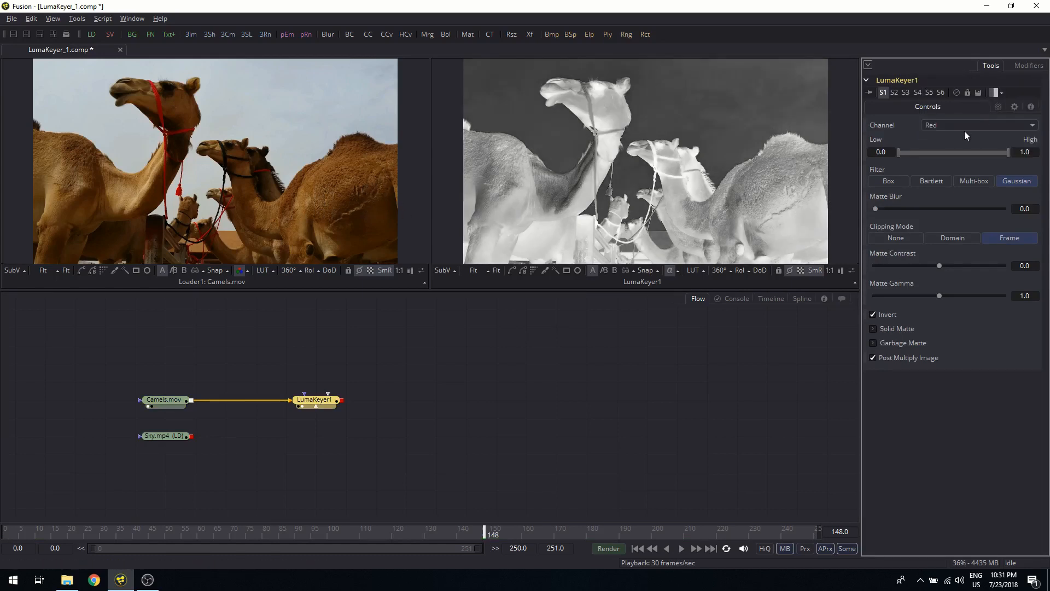
left_click(977, 125)
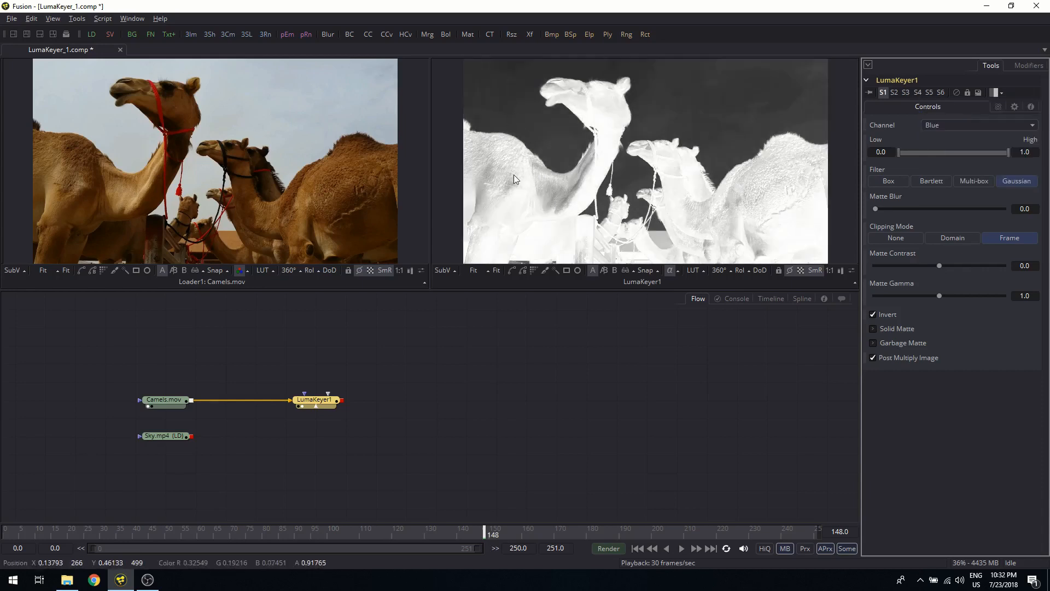
mouse_move(285, 85)
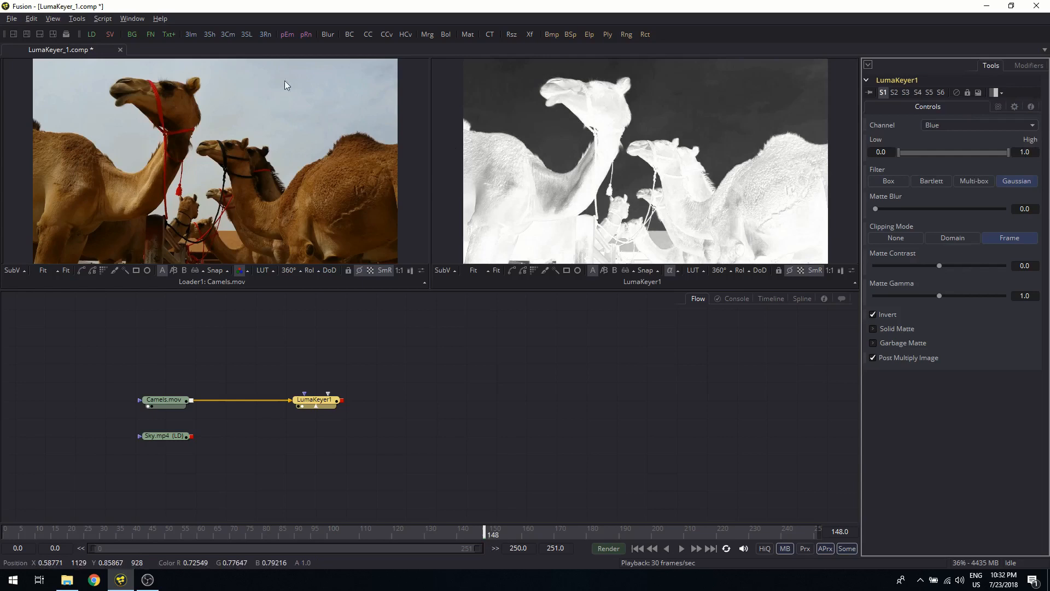
mouse_move(197, 72)
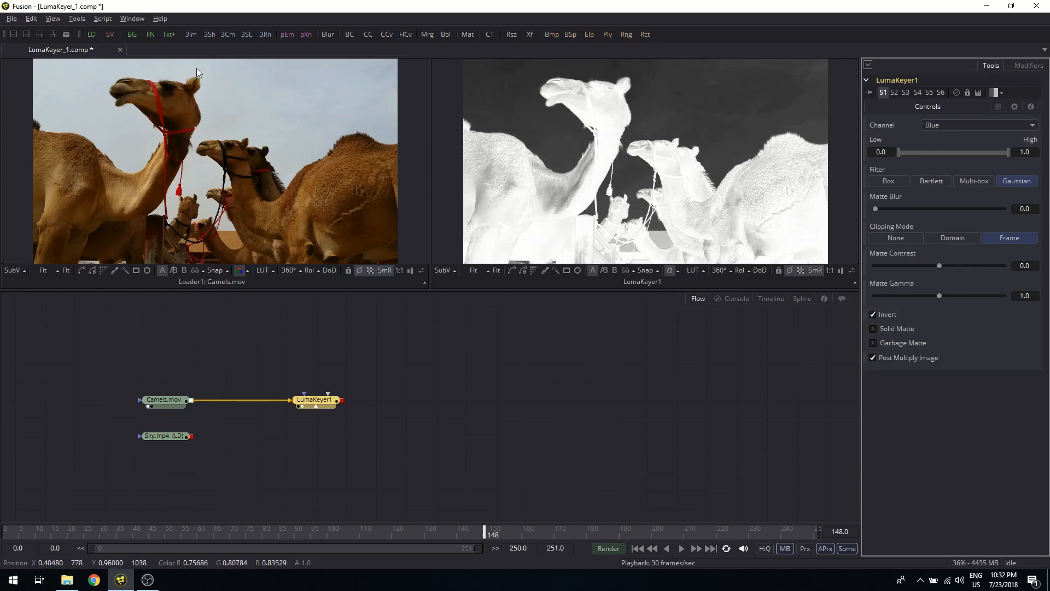
mouse_move(329, 81)
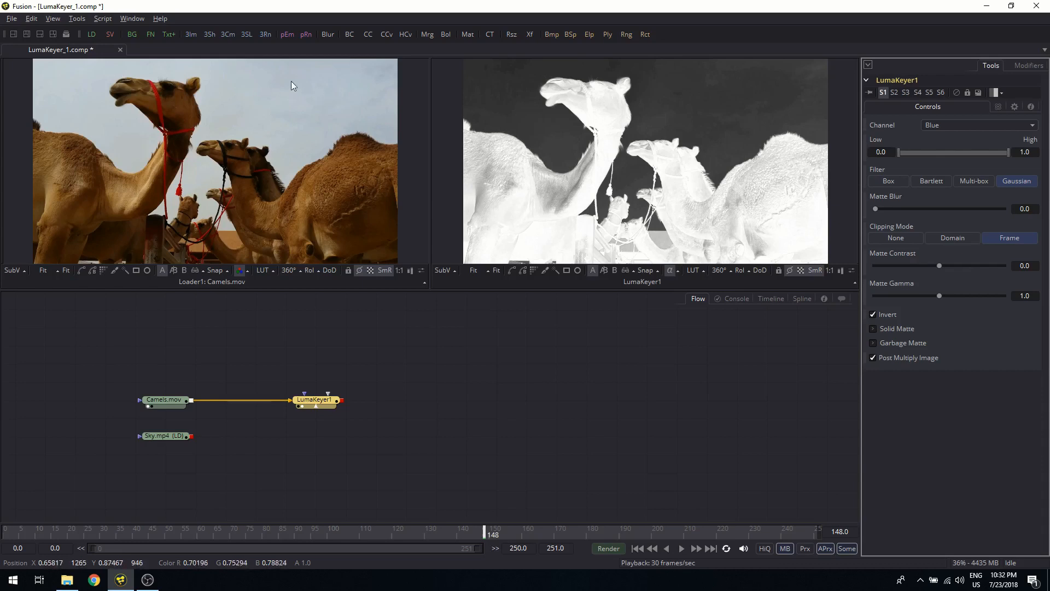
mouse_move(120, 210)
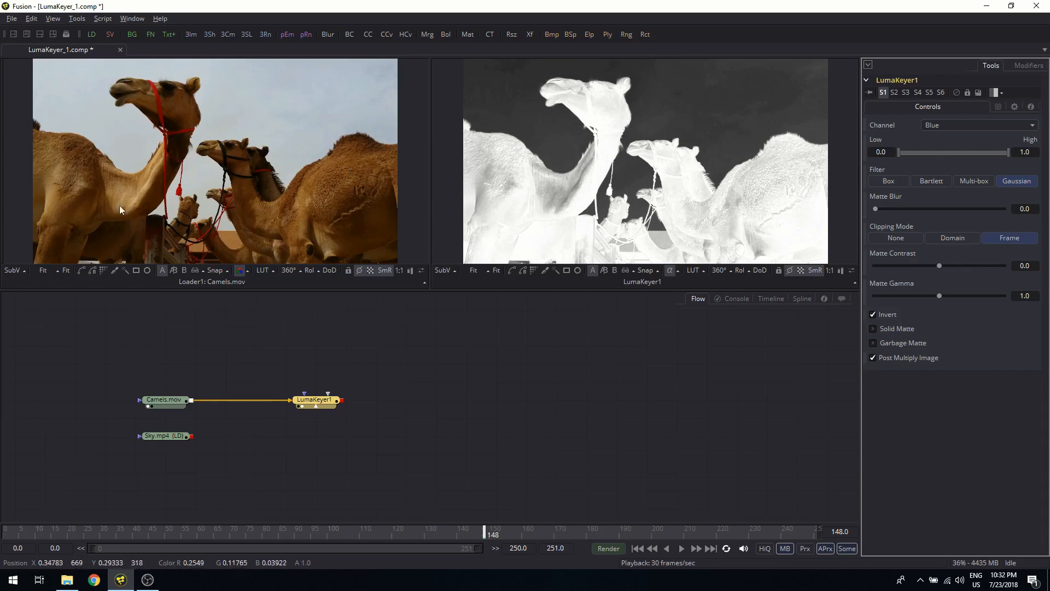
mouse_move(560, 185)
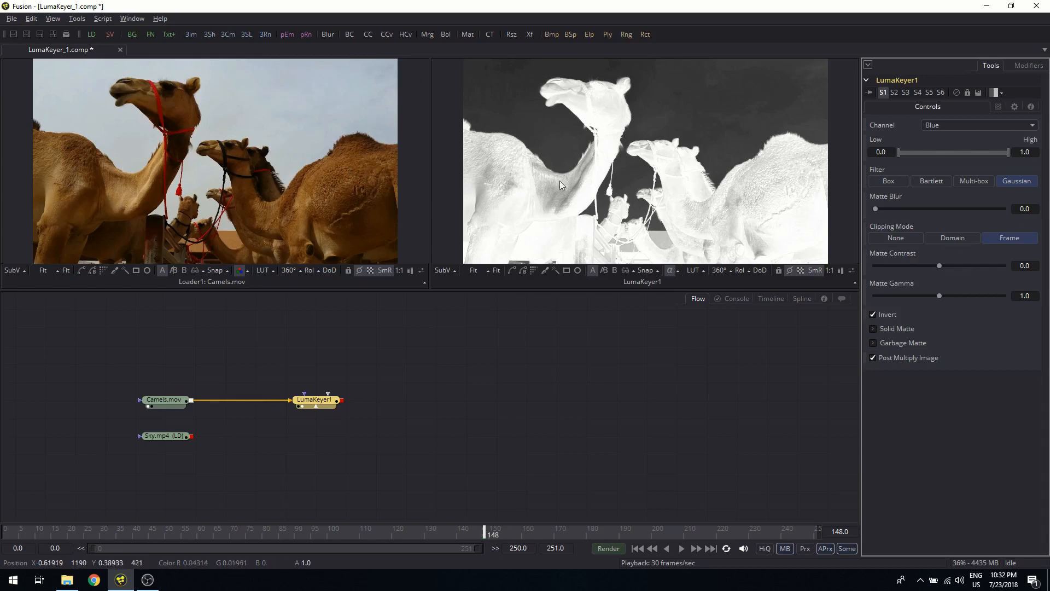
mouse_move(596, 193)
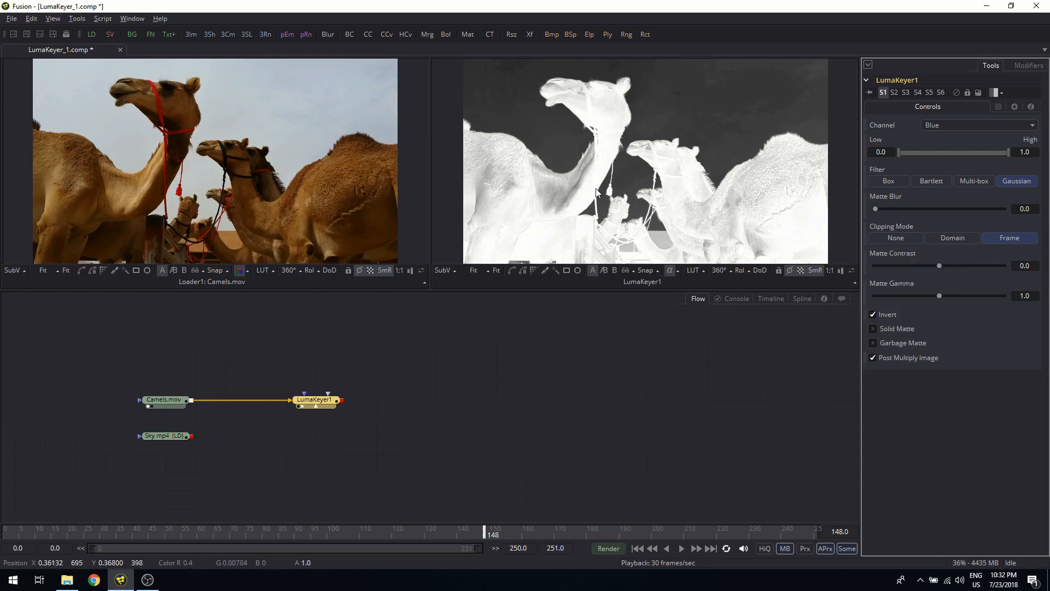
mouse_move(498, 203)
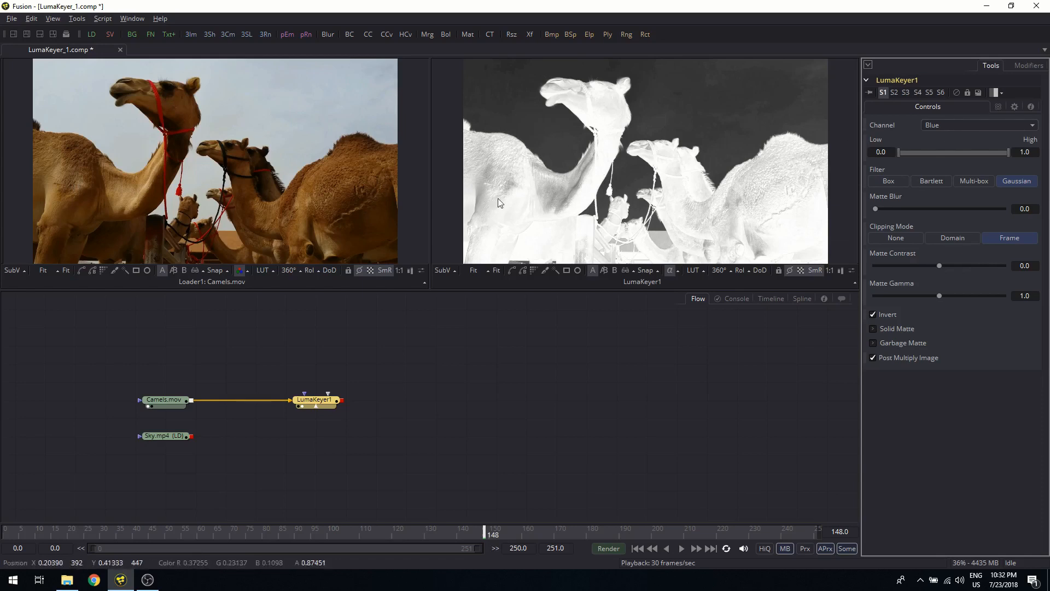
mouse_move(551, 178)
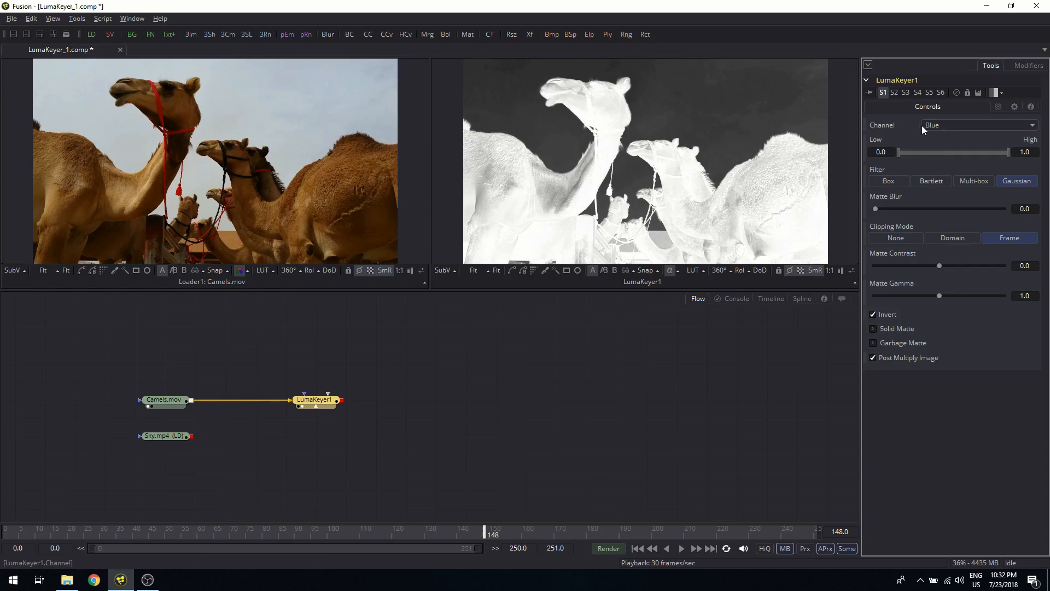
left_click(978, 125)
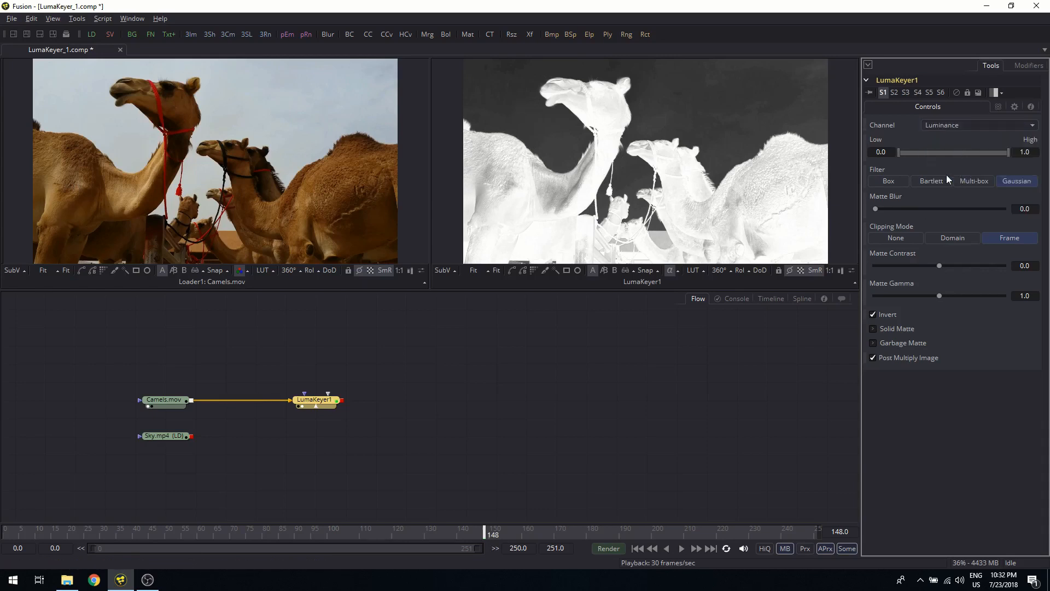
left_click(978, 124)
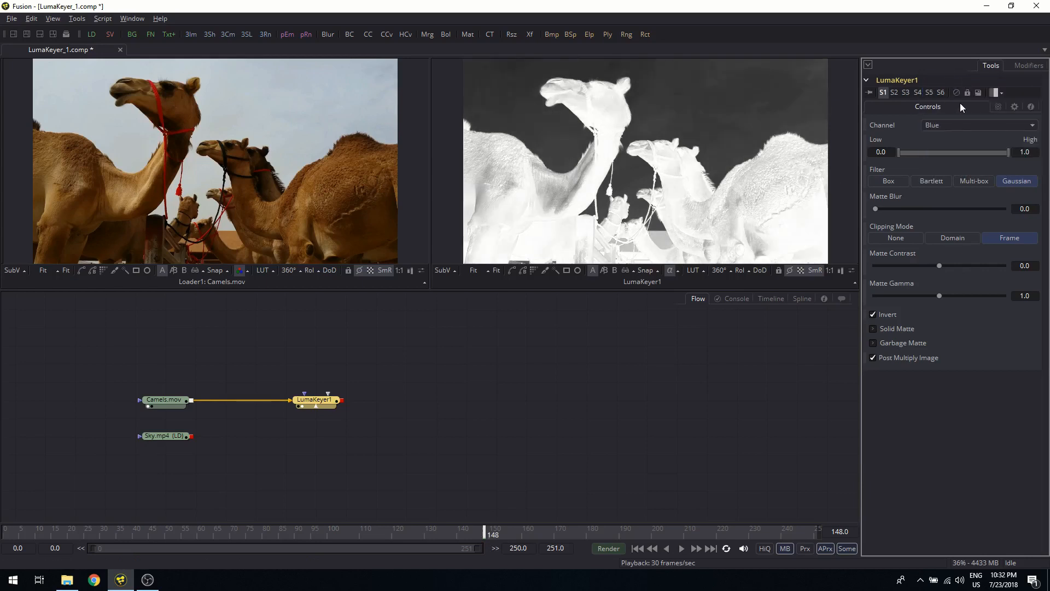
mouse_move(706, 155)
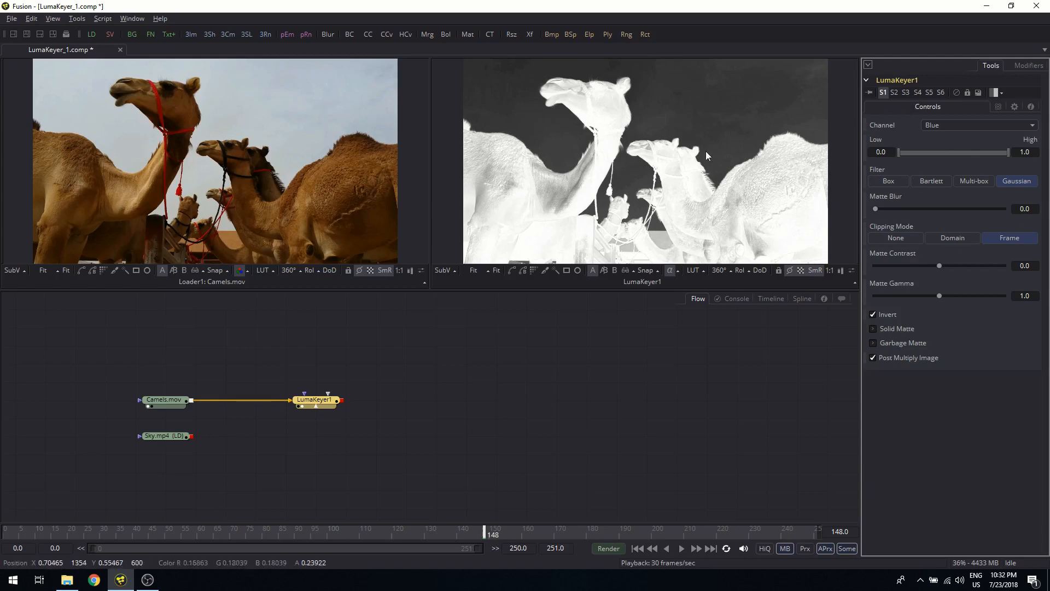
mouse_move(741, 145)
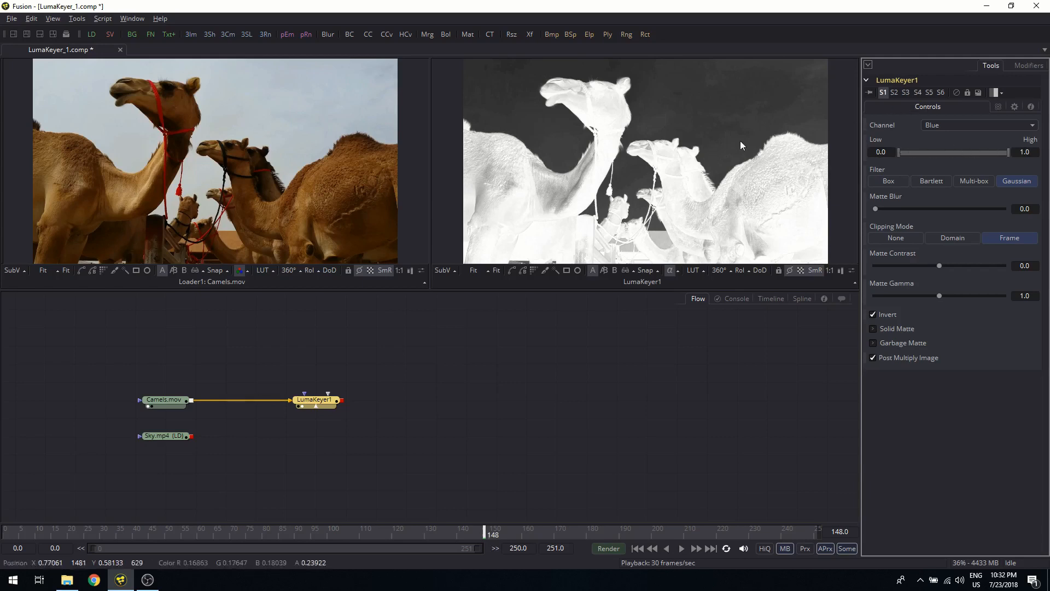
mouse_move(777, 173)
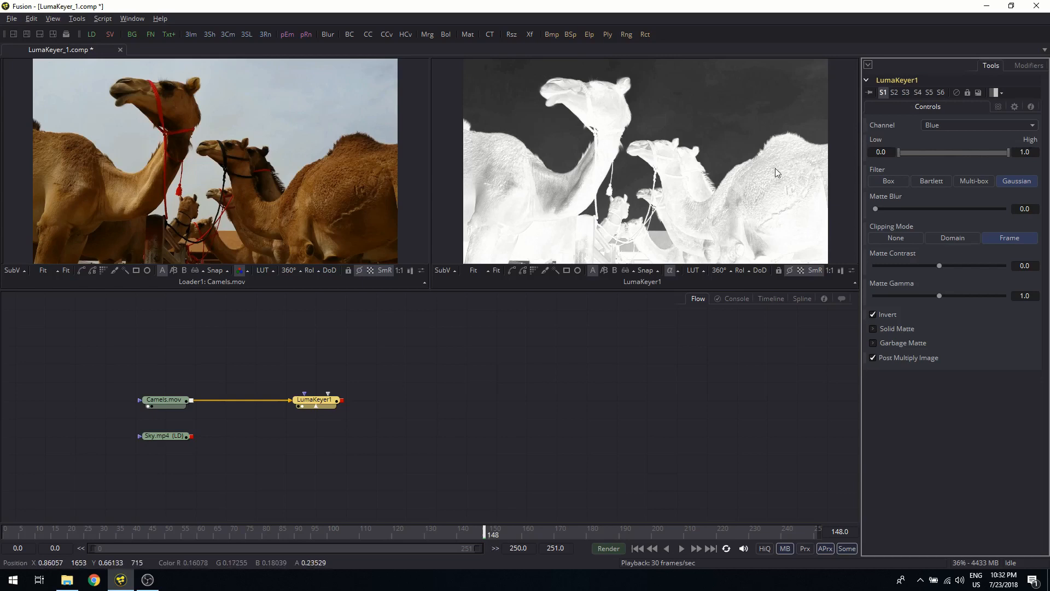
mouse_move(787, 119)
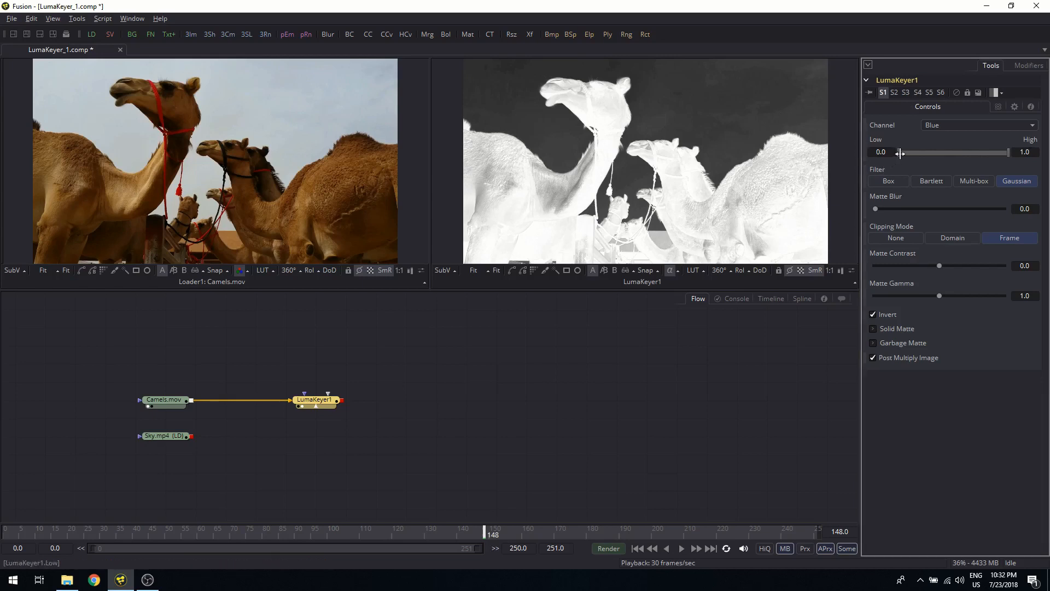
- Experiment with the key's low threshold around 0.2 and high around 0.85
left_click_drag(877, 152, 901, 152)
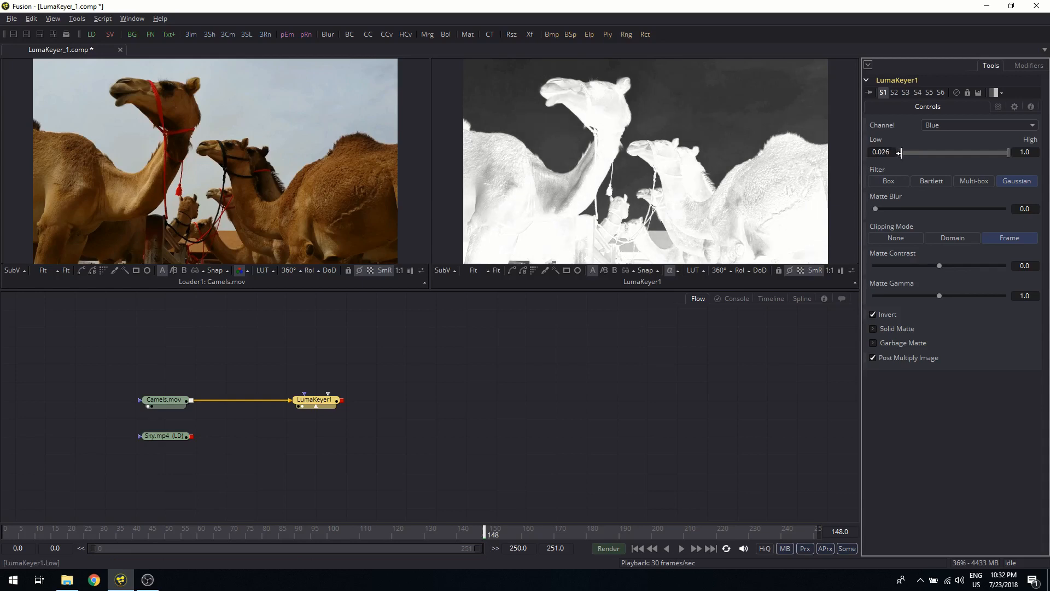
left_click_drag(901, 152, 936, 152)
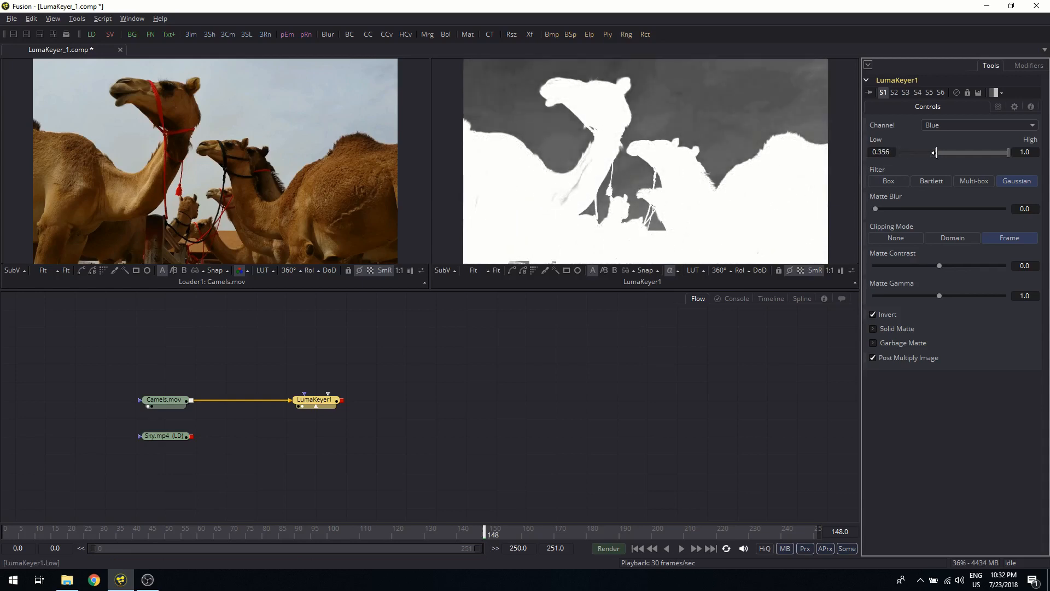
left_click_drag(936, 152, 918, 152)
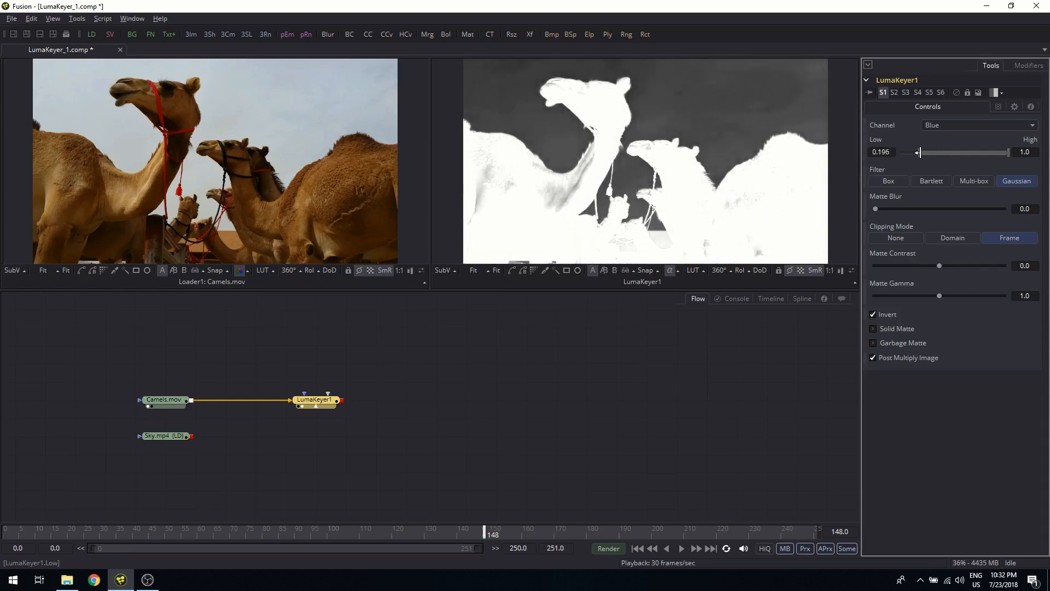
left_click_drag(919, 152, 940, 152)
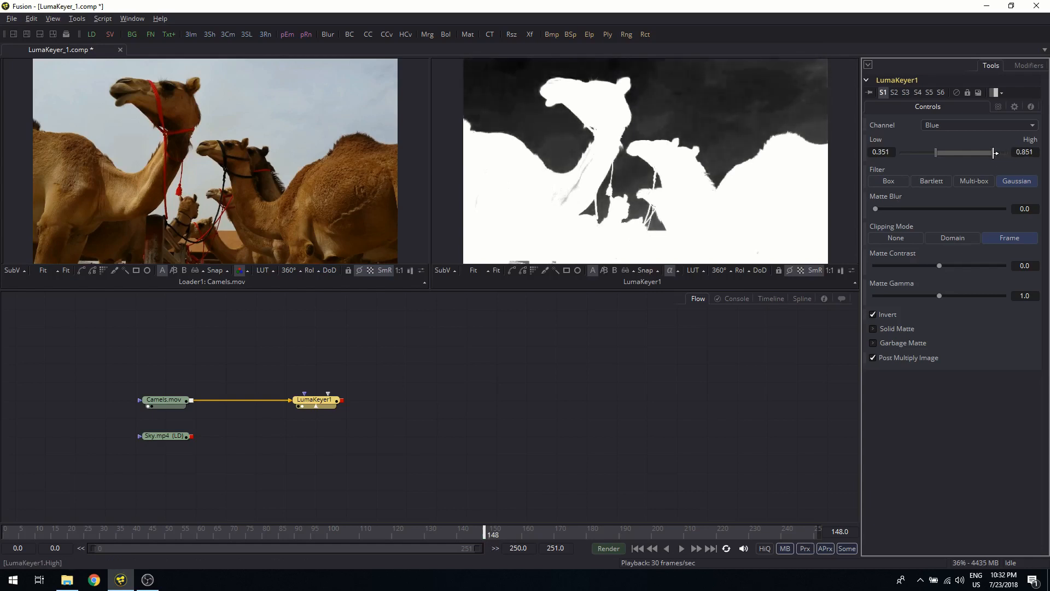
- Set the key's high threshold to 0.67 and low threshold to 0.505
left_click_drag(993, 153, 984, 153)
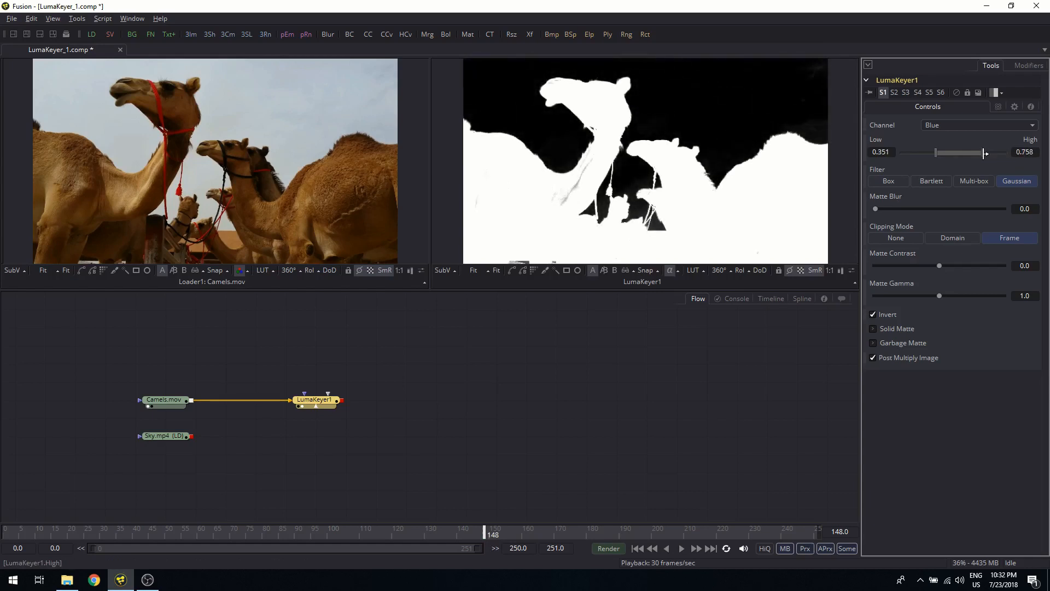
left_click_drag(984, 153, 991, 153)
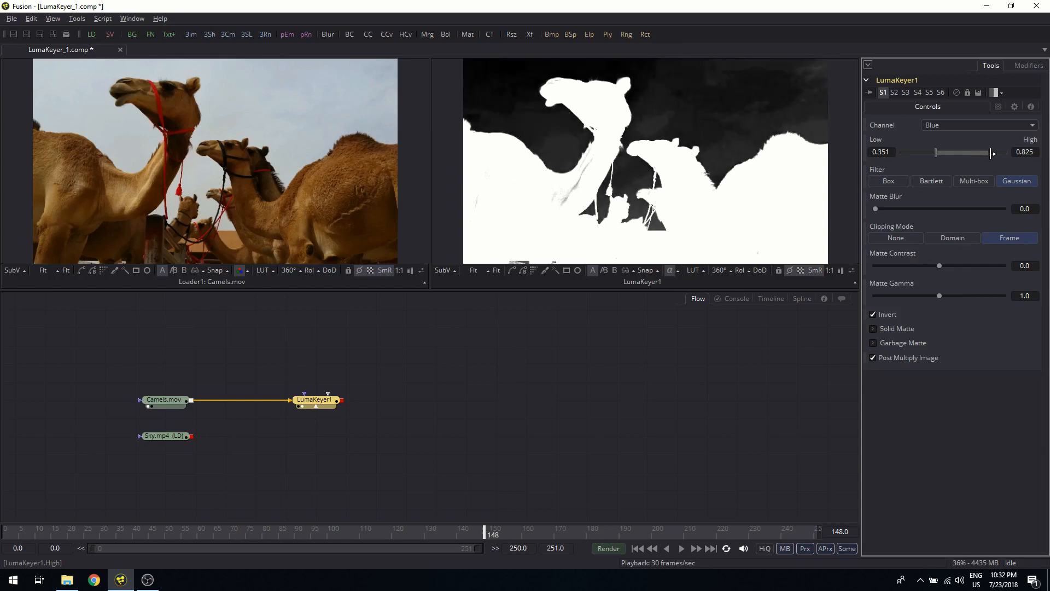
left_click_drag(994, 153, 986, 153)
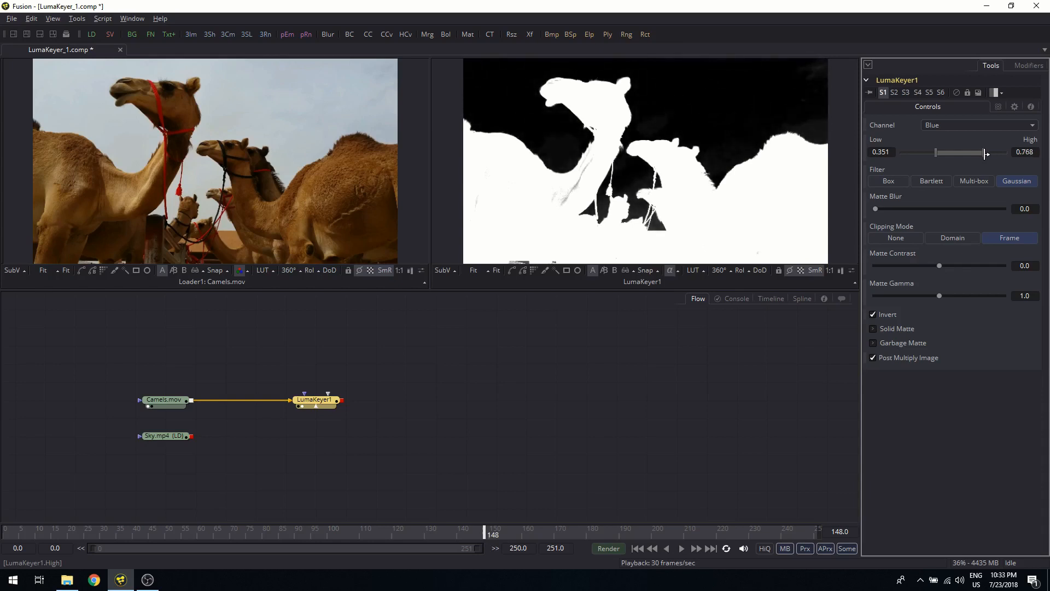
left_click_drag(984, 153, 974, 152)
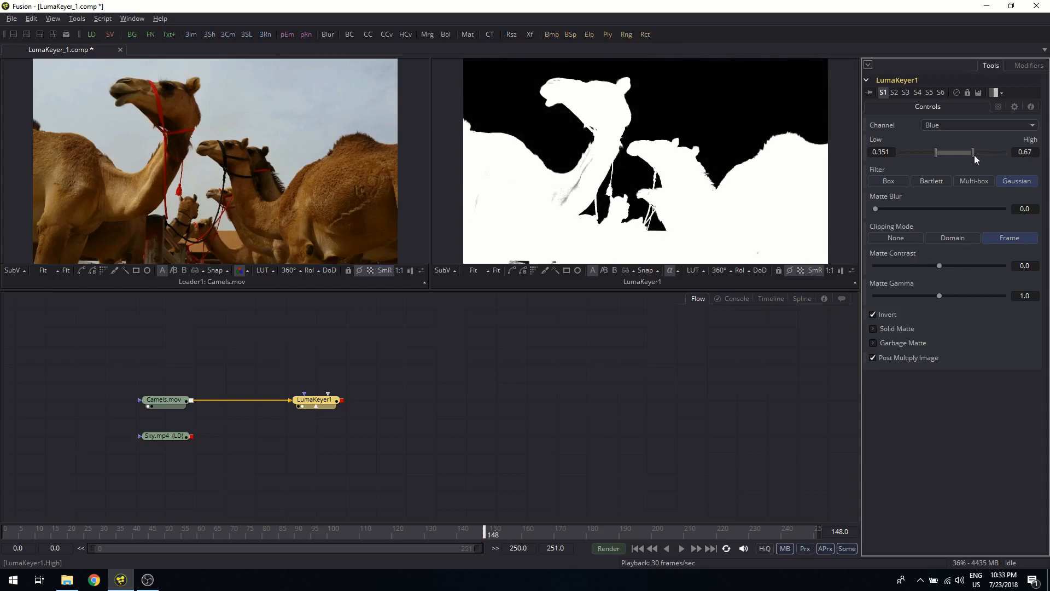
left_click_drag(935, 153, 942, 153)
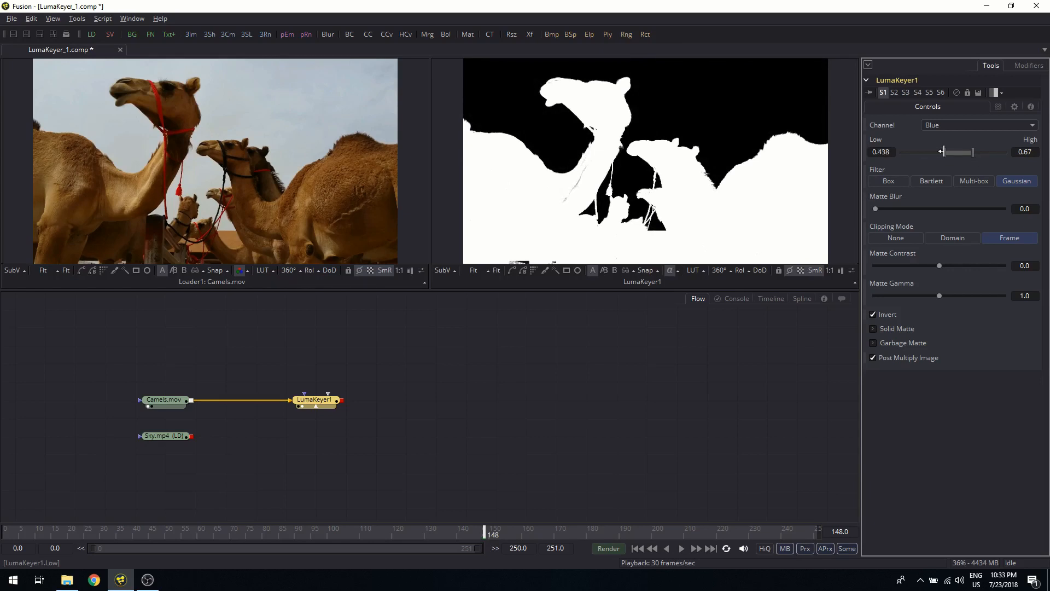
left_click_drag(943, 152, 962, 152)
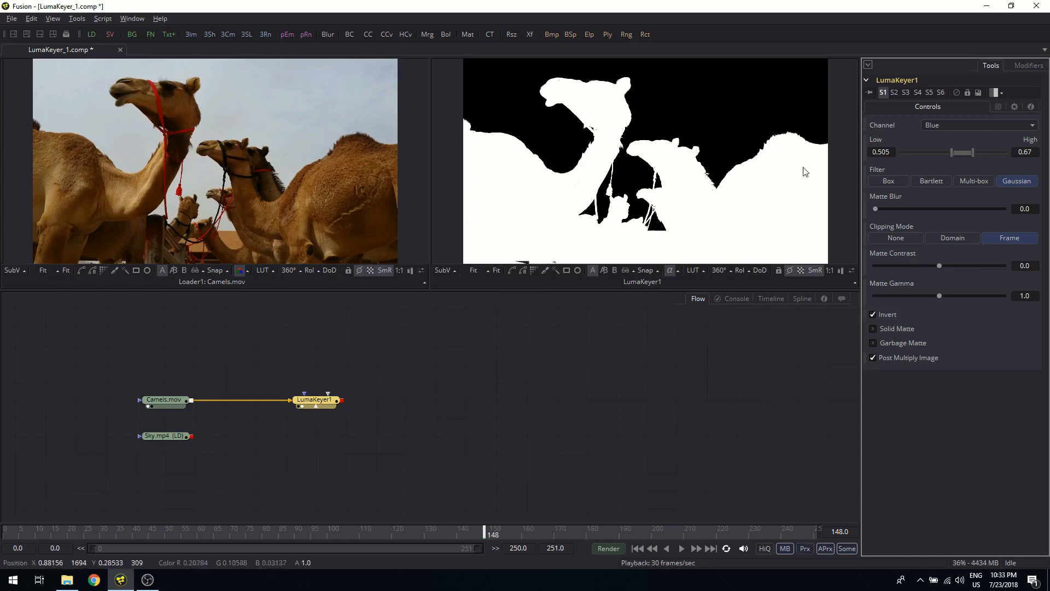
mouse_move(728, 122)
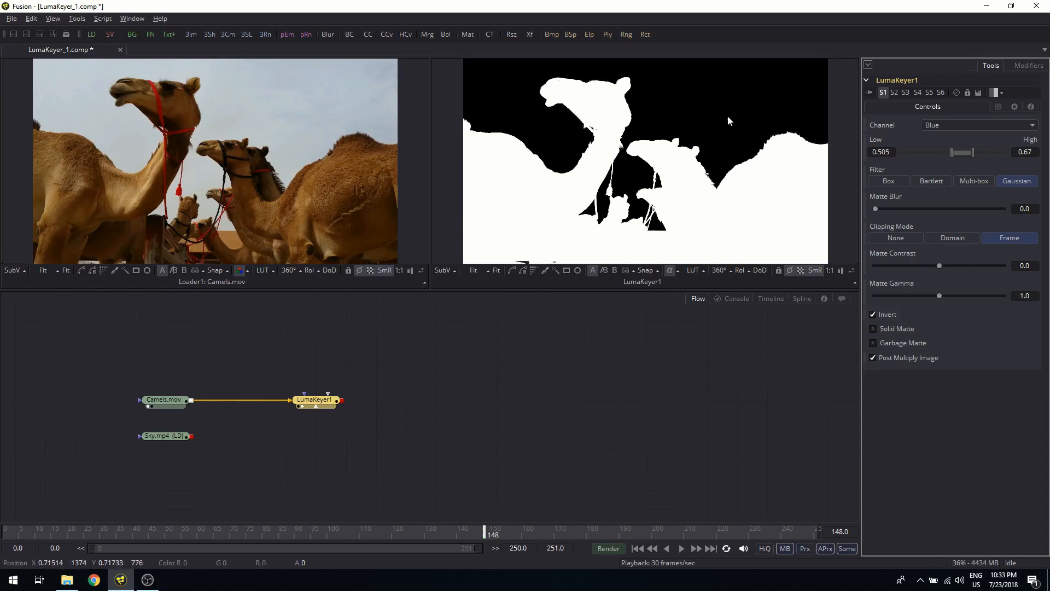
mouse_move(767, 118)
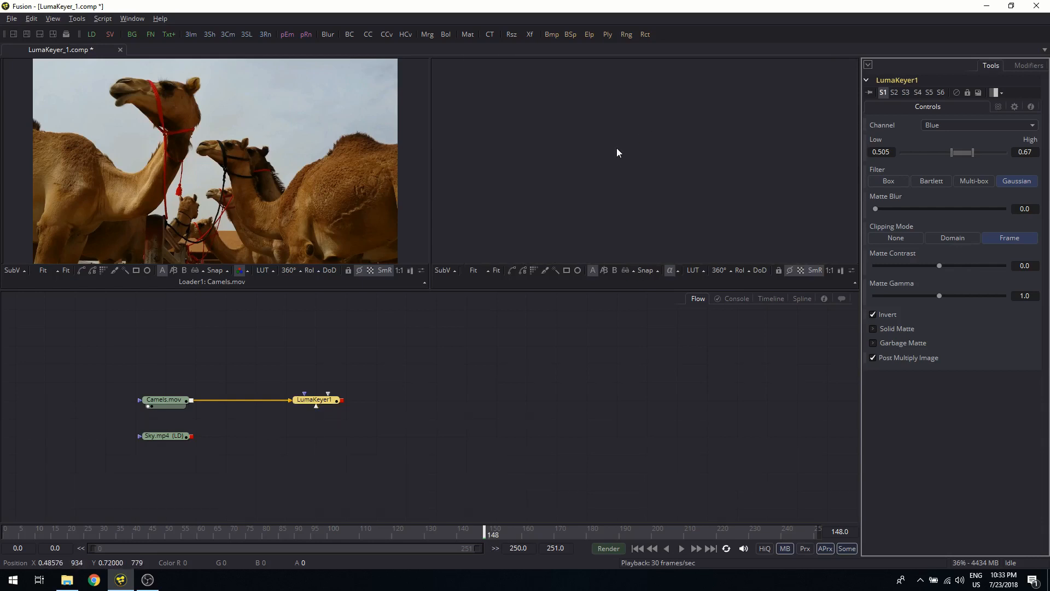
- Preview the keyed camels through the clip, then lower the low threshold to 0.253
left_click(315, 399)
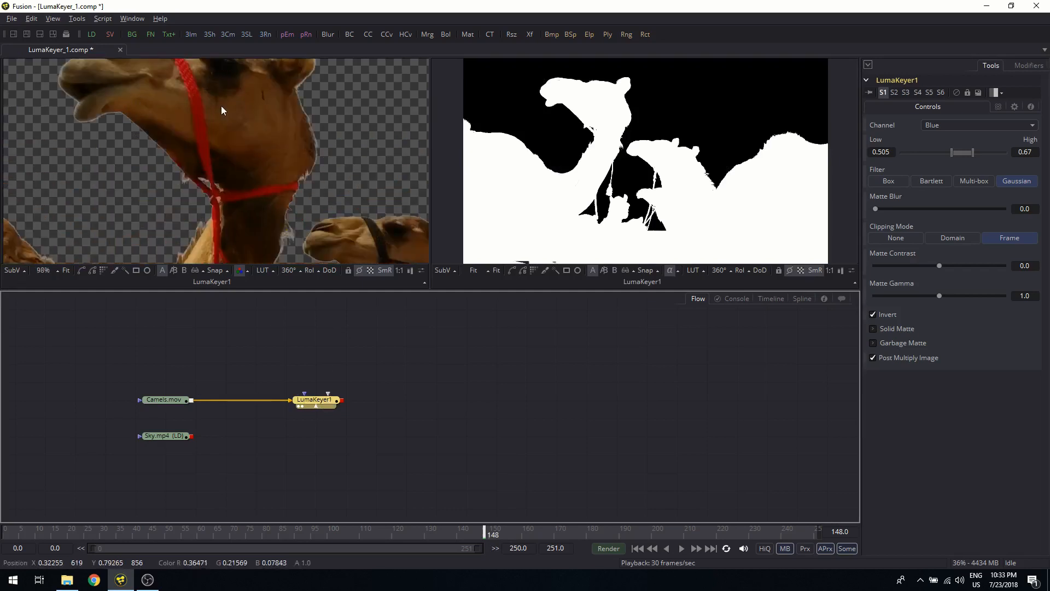
left_click(680, 548)
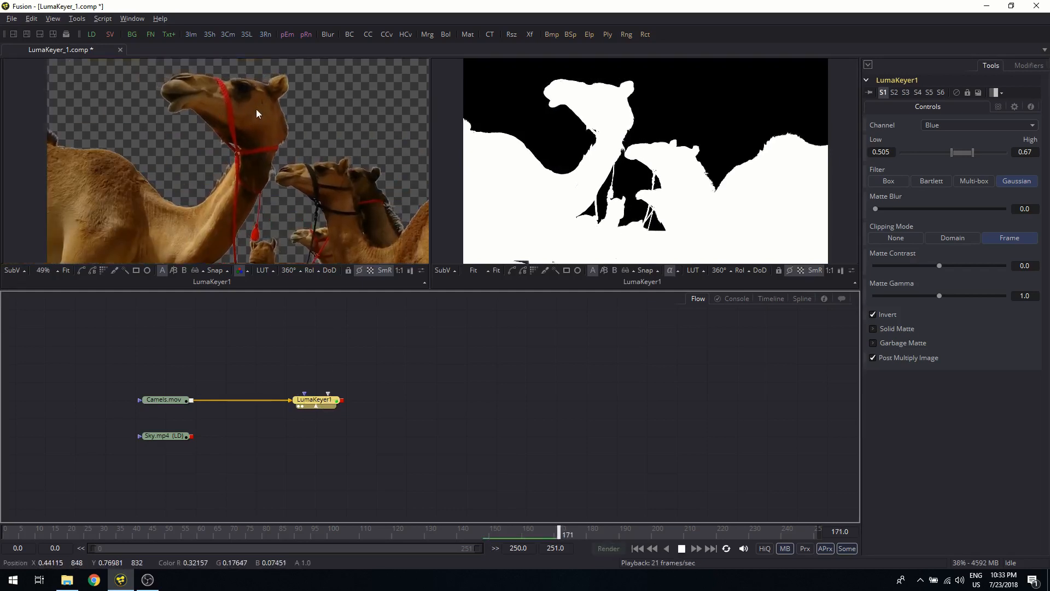
left_click_drag(565, 531, 686, 531)
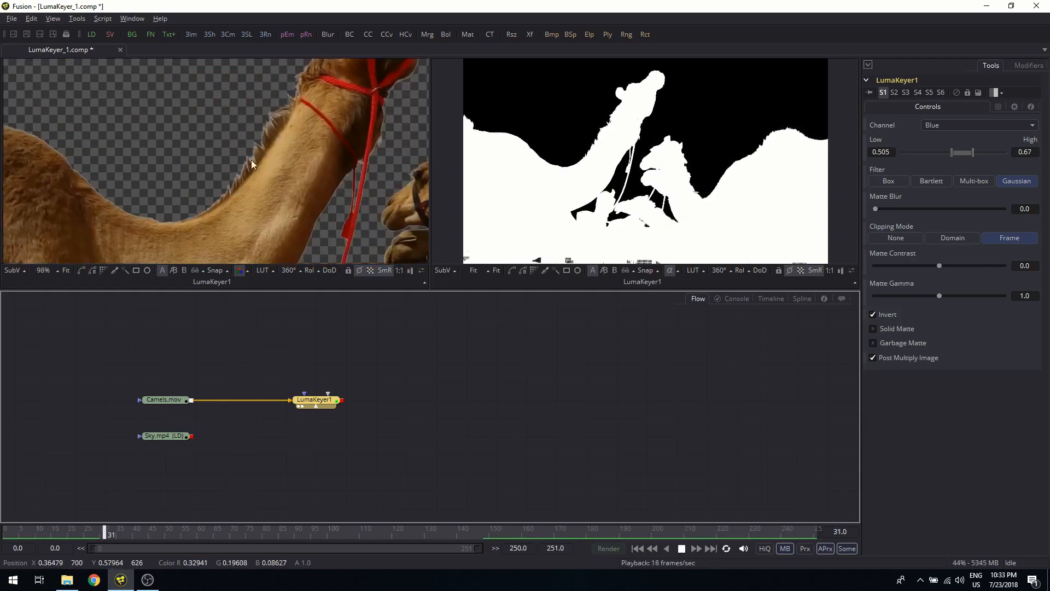
left_click_drag(110, 534, 233, 533)
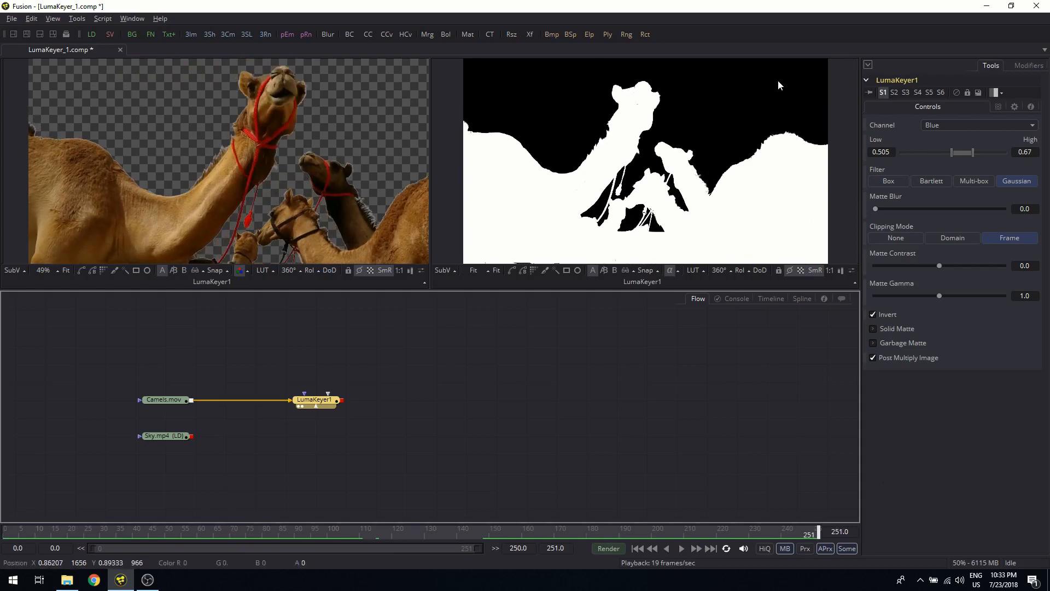
mouse_move(546, 136)
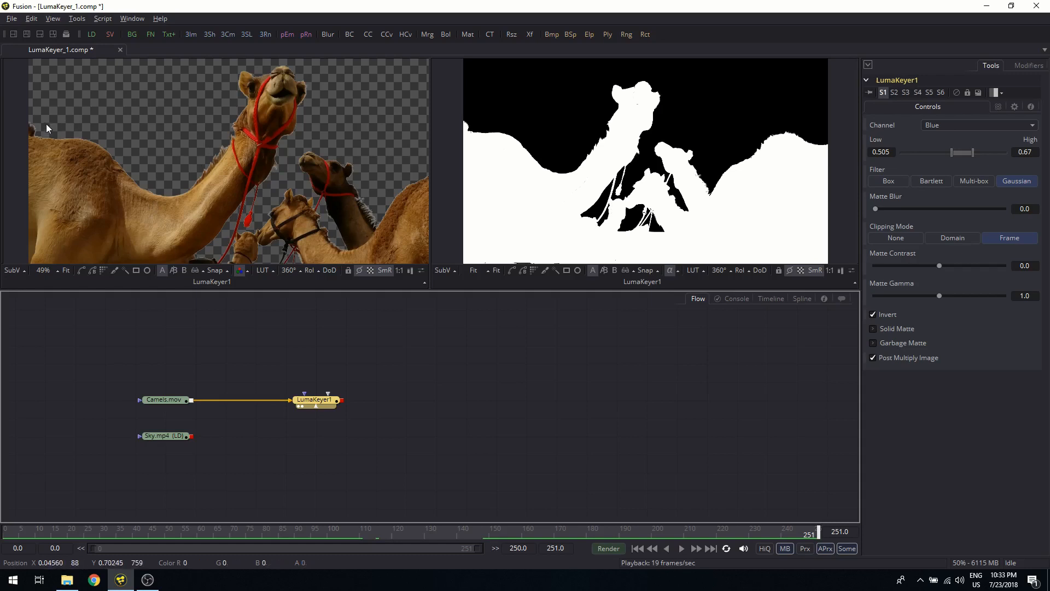
mouse_move(507, 165)
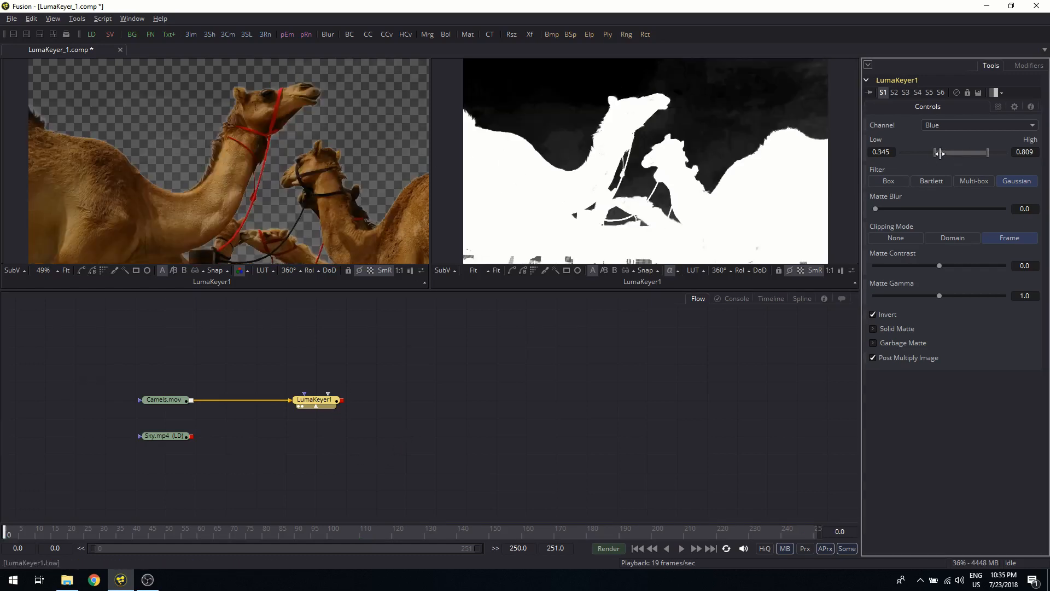
left_click_drag(937, 152, 925, 152)
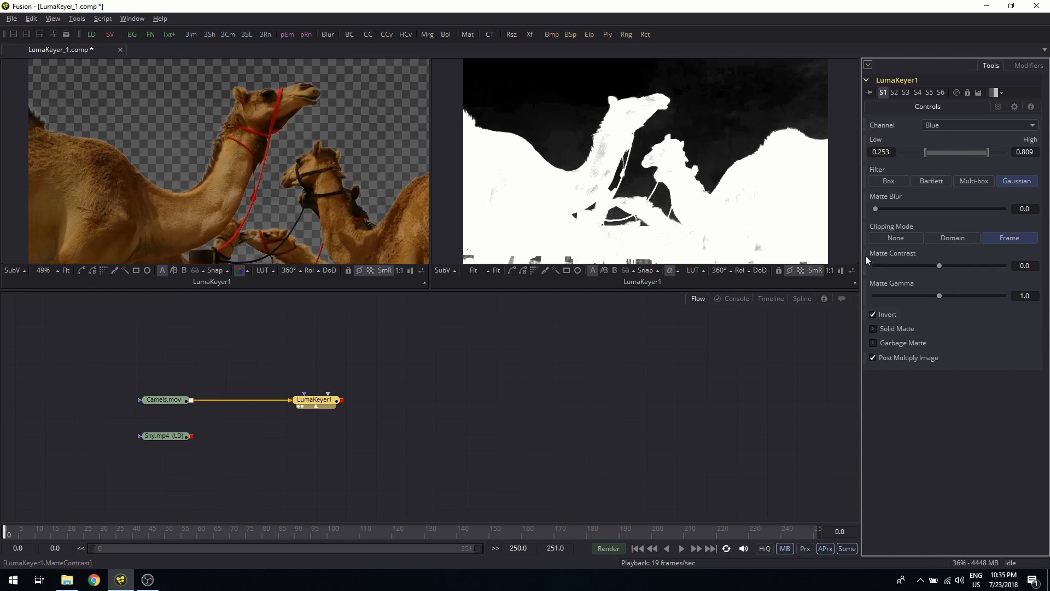
mouse_move(784, 98)
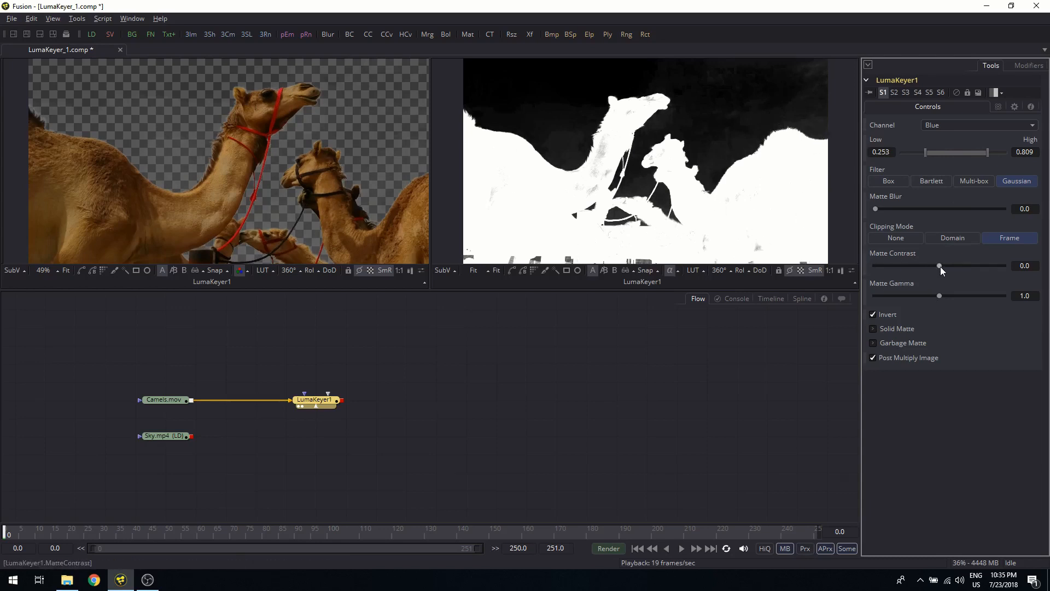
- Try matte contrast at 0.274 and below zero, then return it to 0.0
left_click_drag(939, 266, 954, 265)
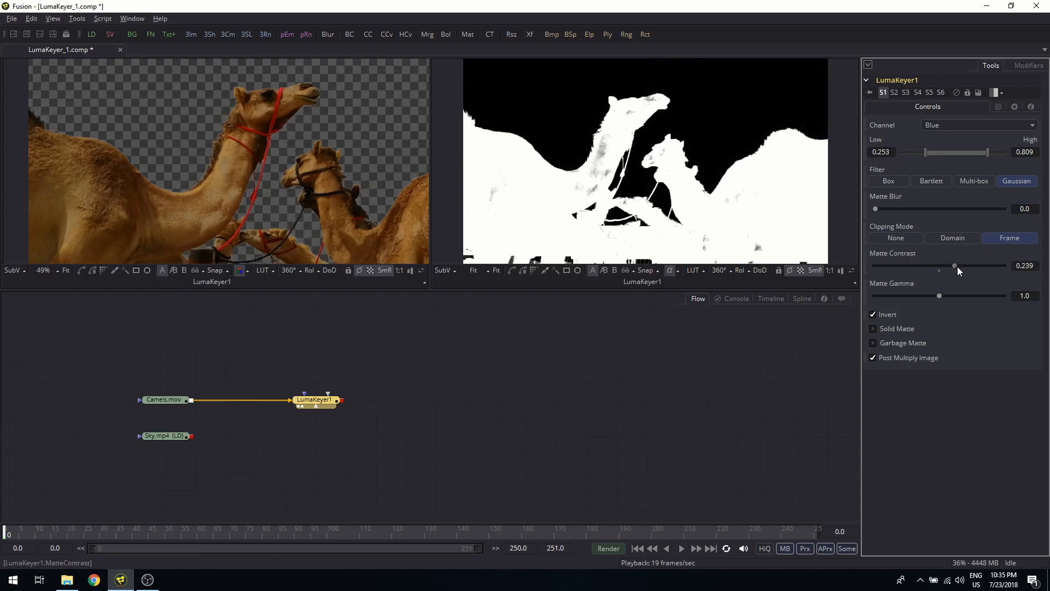
left_click_drag(954, 265, 959, 266)
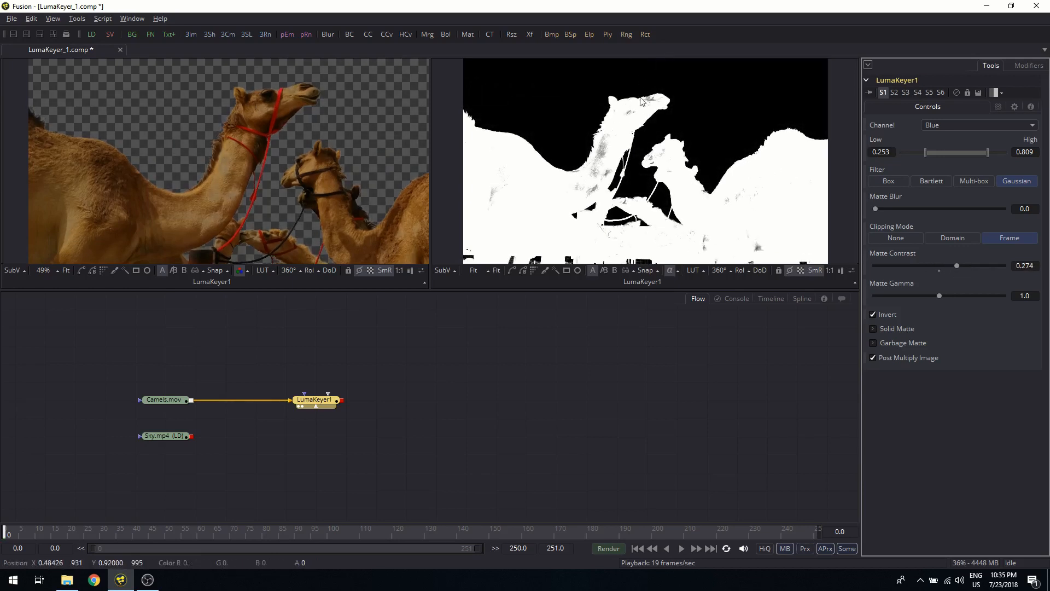
mouse_move(609, 164)
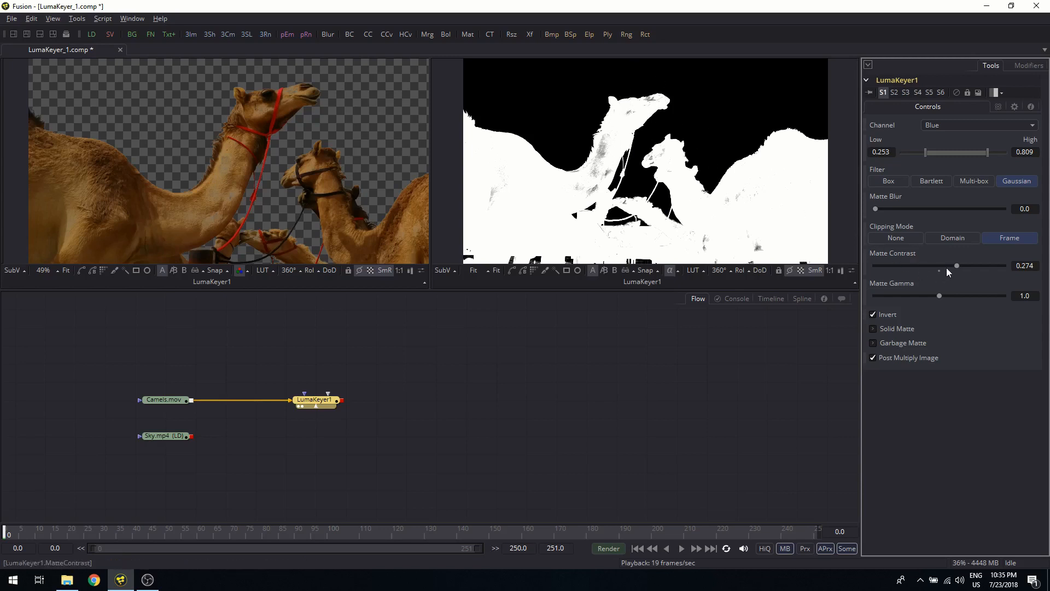
left_click_drag(955, 265, 938, 265)
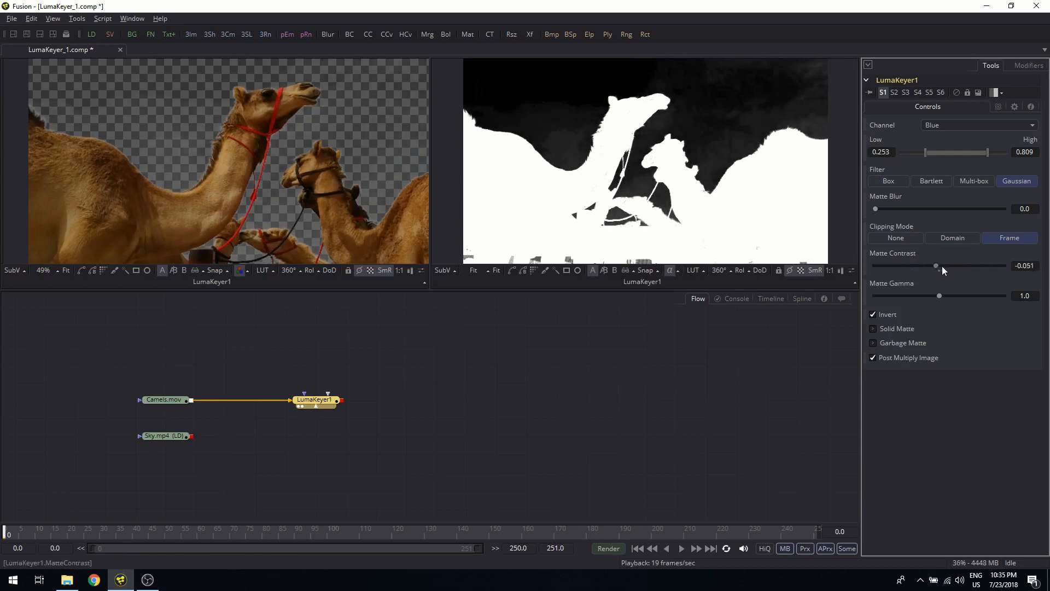
left_click_drag(936, 266, 940, 266)
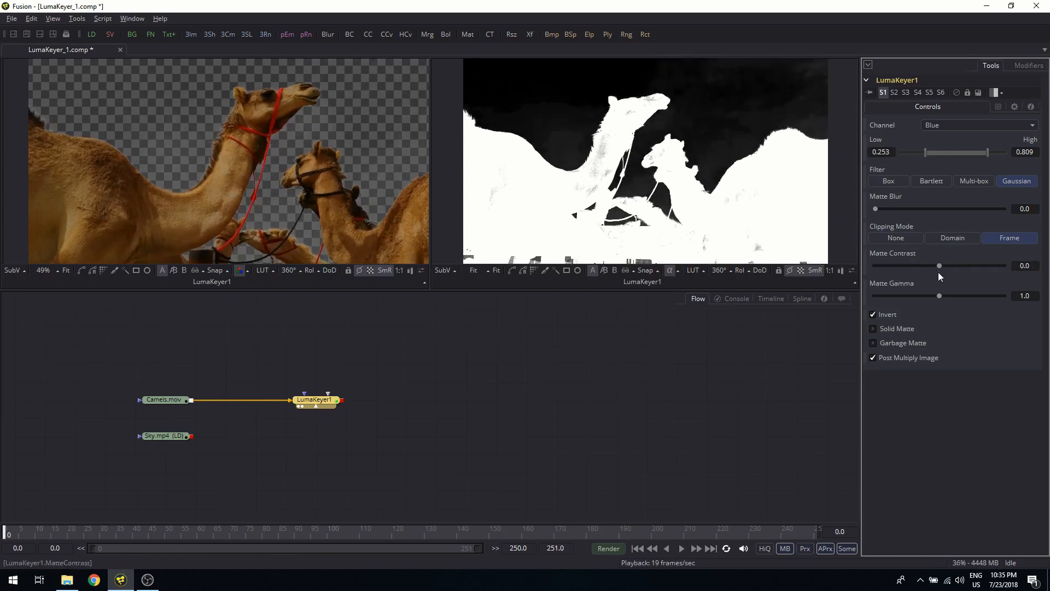
- Try matte gamma values from 1.308 up to 2.145, then return it to 1.0
left_click_drag(939, 296, 948, 296)
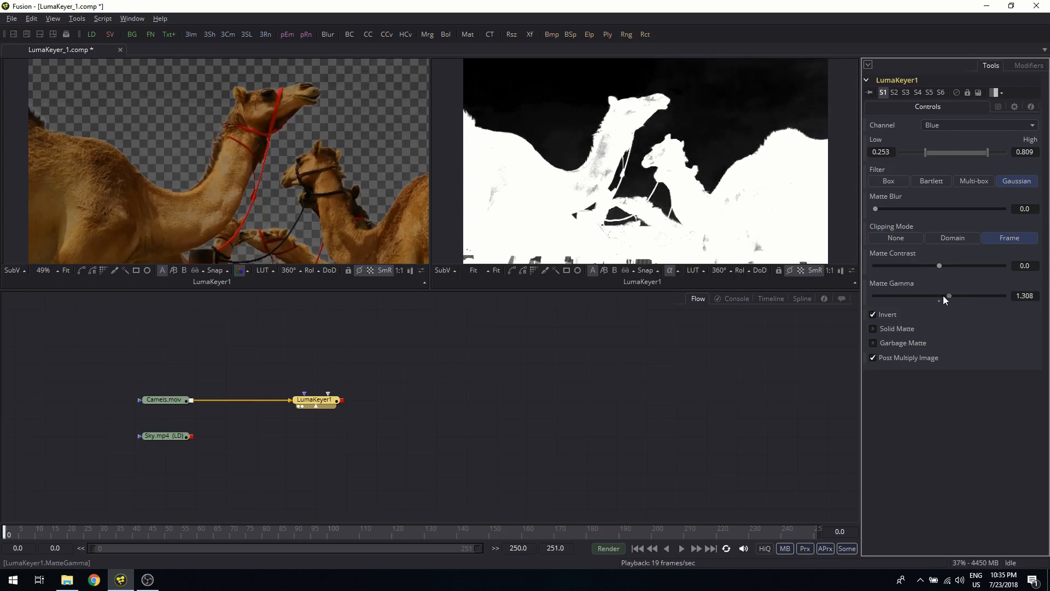
left_click_drag(944, 295, 952, 295)
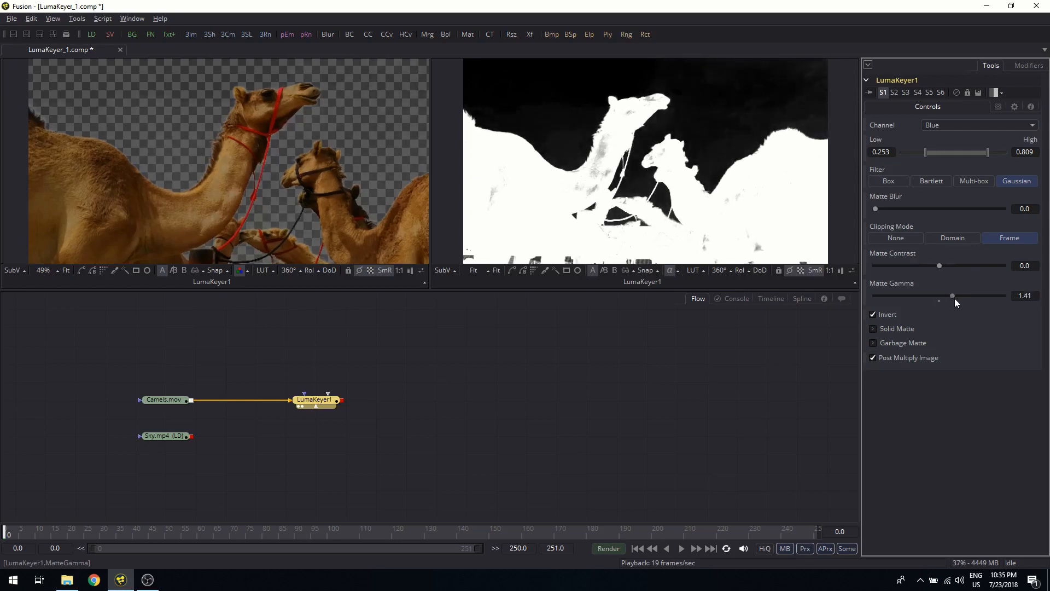
left_click_drag(952, 296, 938, 296)
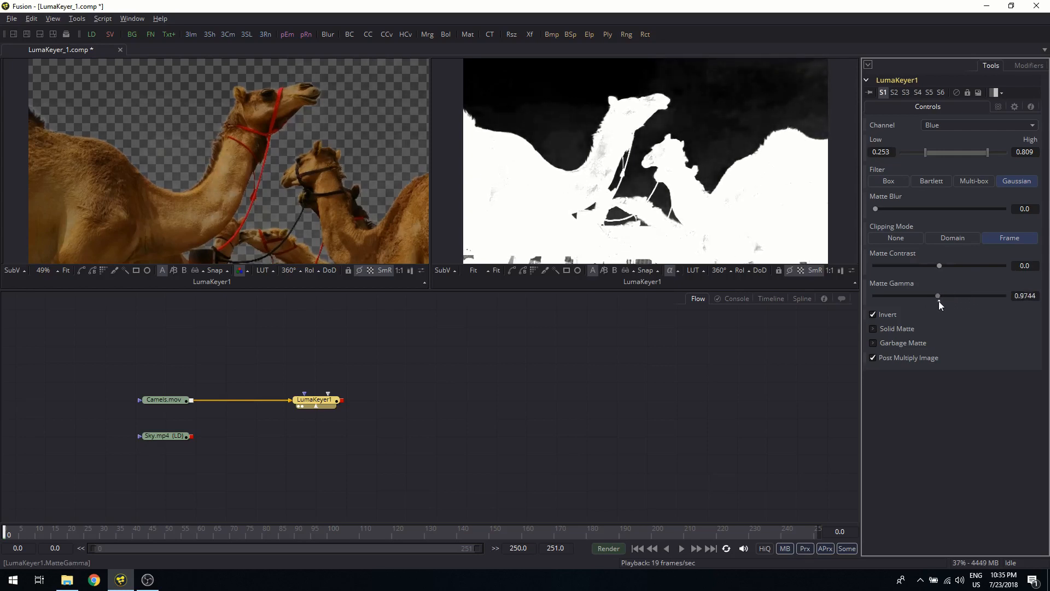
left_click_drag(938, 295, 976, 295)
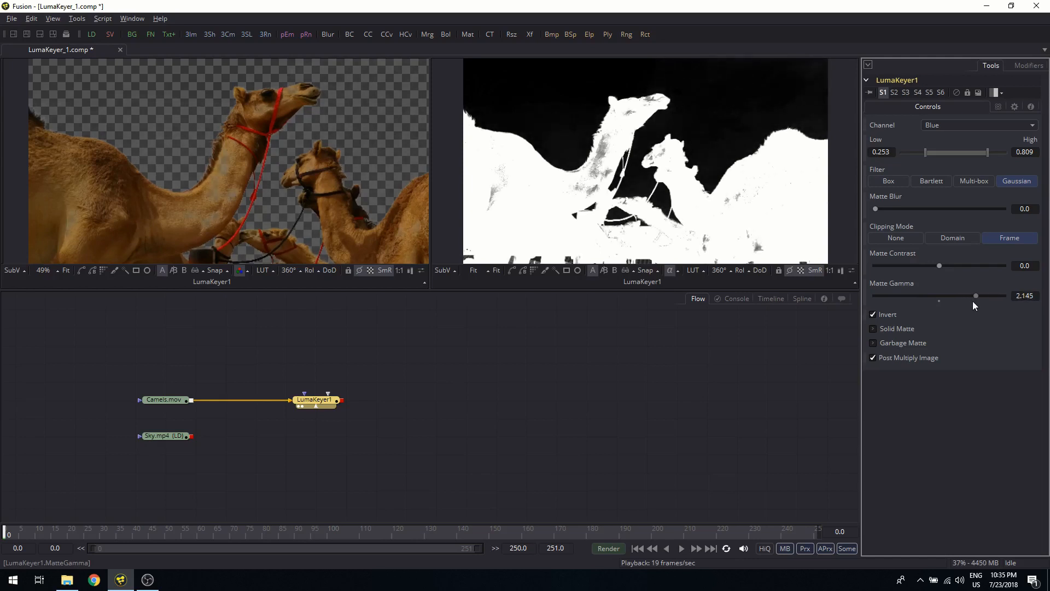
left_click_drag(976, 294, 959, 295)
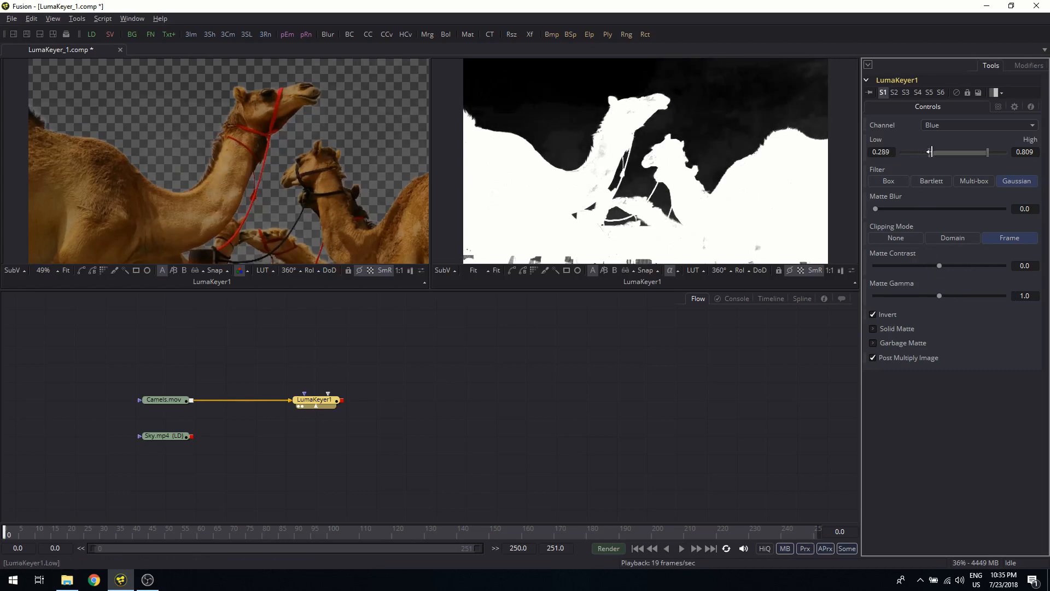
- Drag the low range handle from 0.289 up to 0.407, keeping high at 0.691
left_click_drag(930, 152, 940, 152)
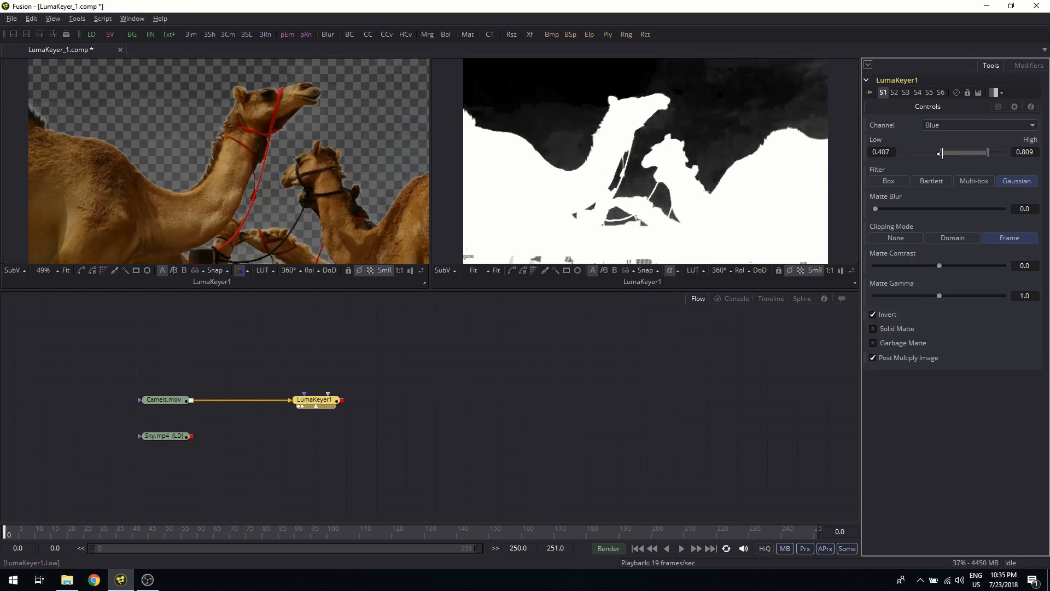
left_click_drag(984, 152, 975, 152)
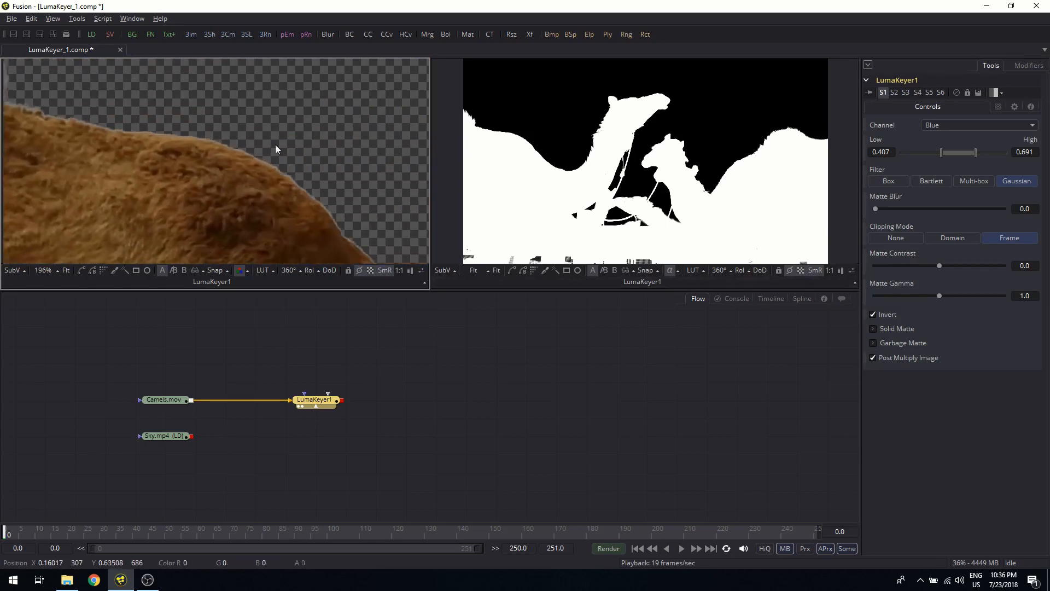
- Select Camels.mov to compare the source, then reselect LumaKeyer1 to show its controls
left_click(165, 399)
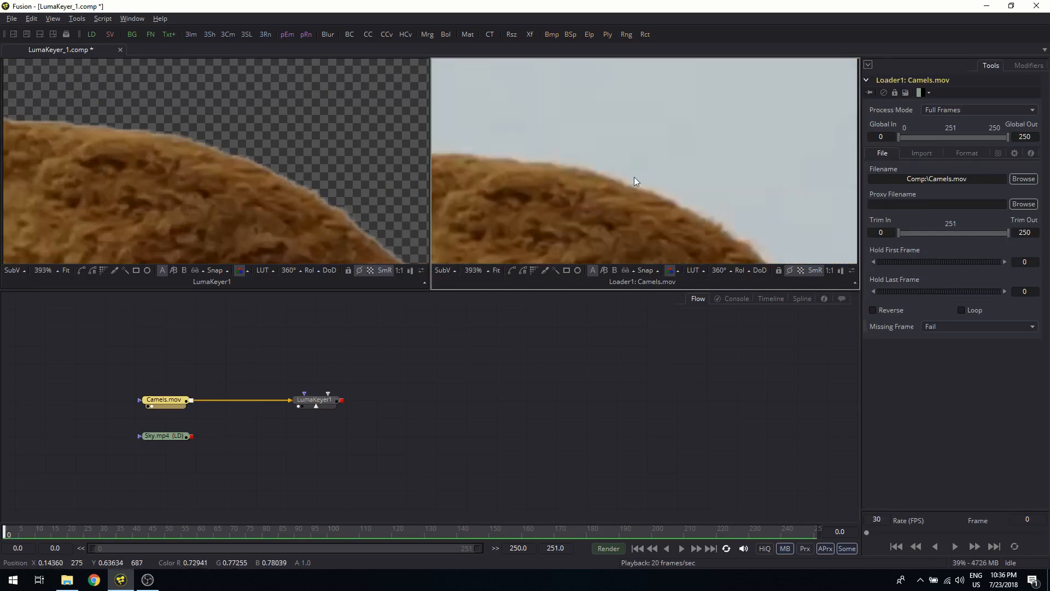
mouse_move(200, 148)
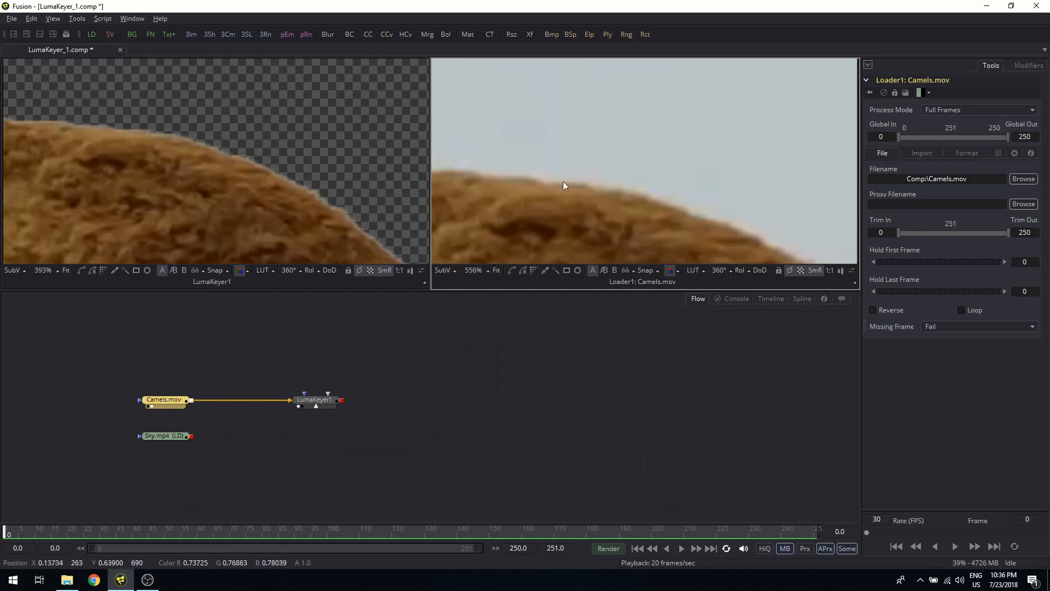
mouse_move(768, 235)
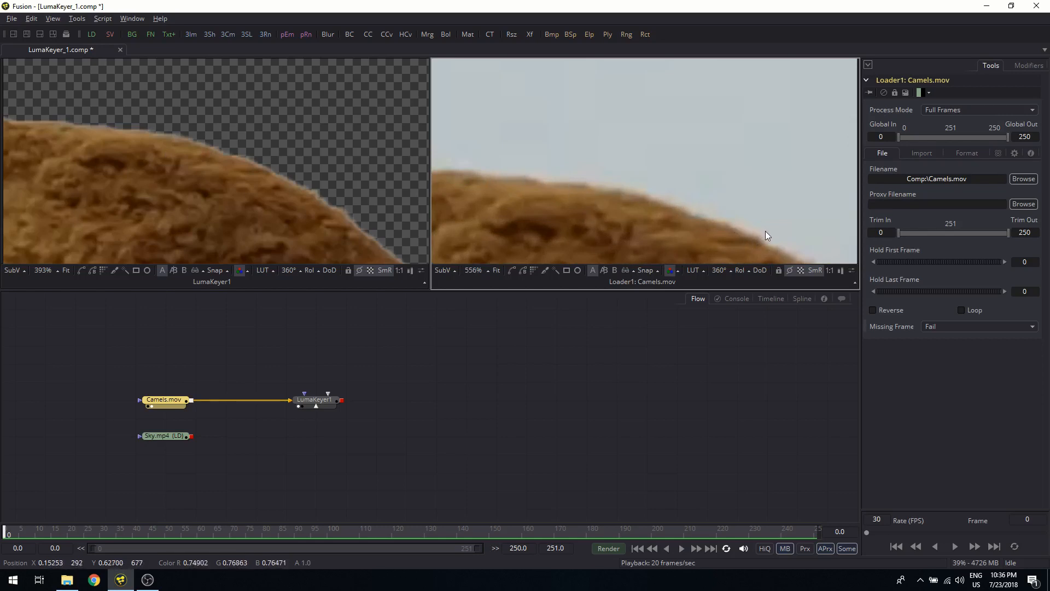
mouse_move(623, 174)
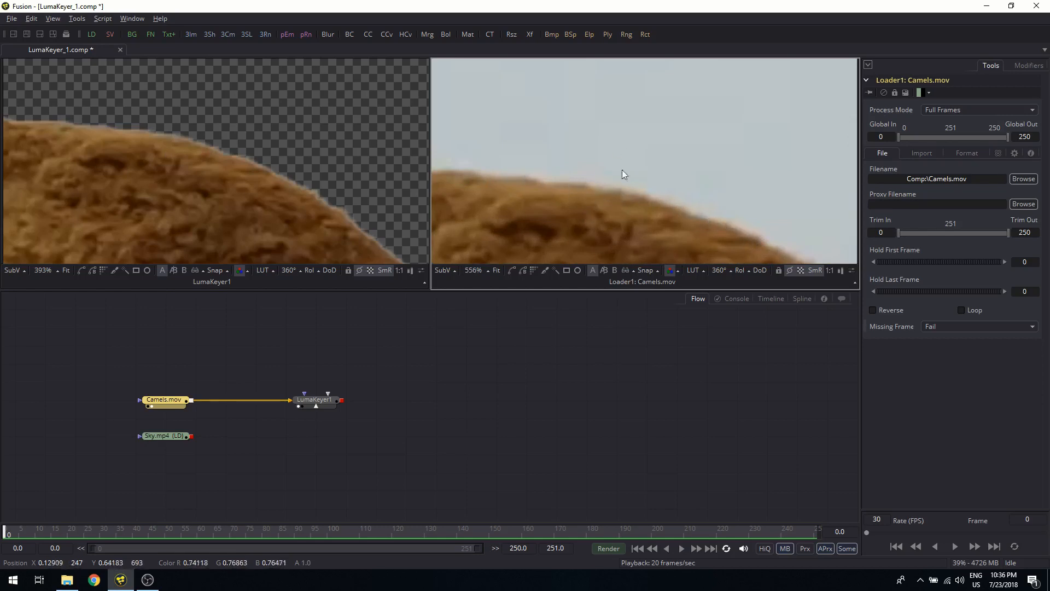
mouse_move(623, 224)
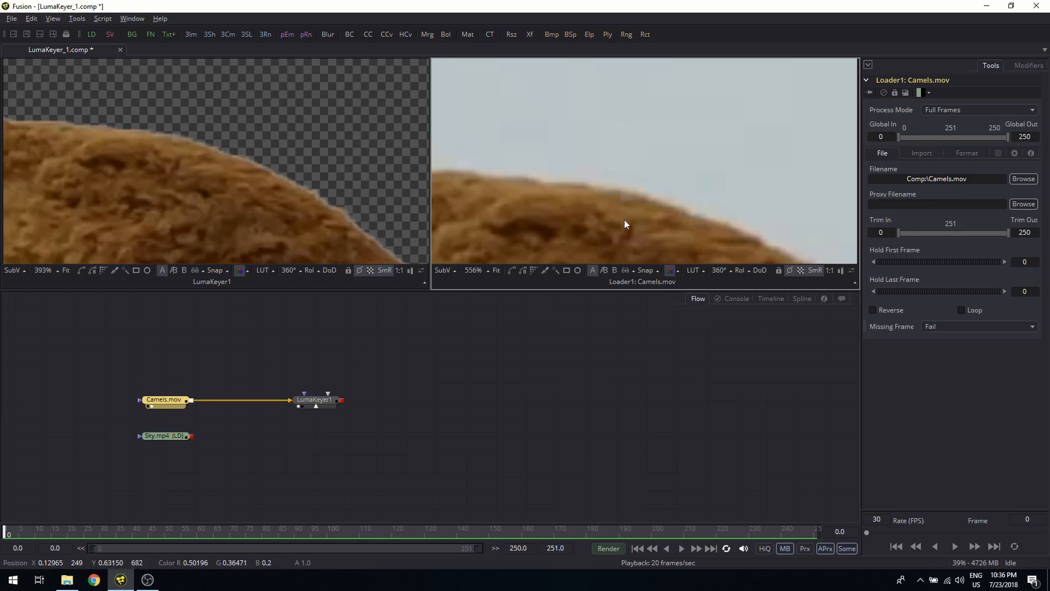
mouse_move(647, 122)
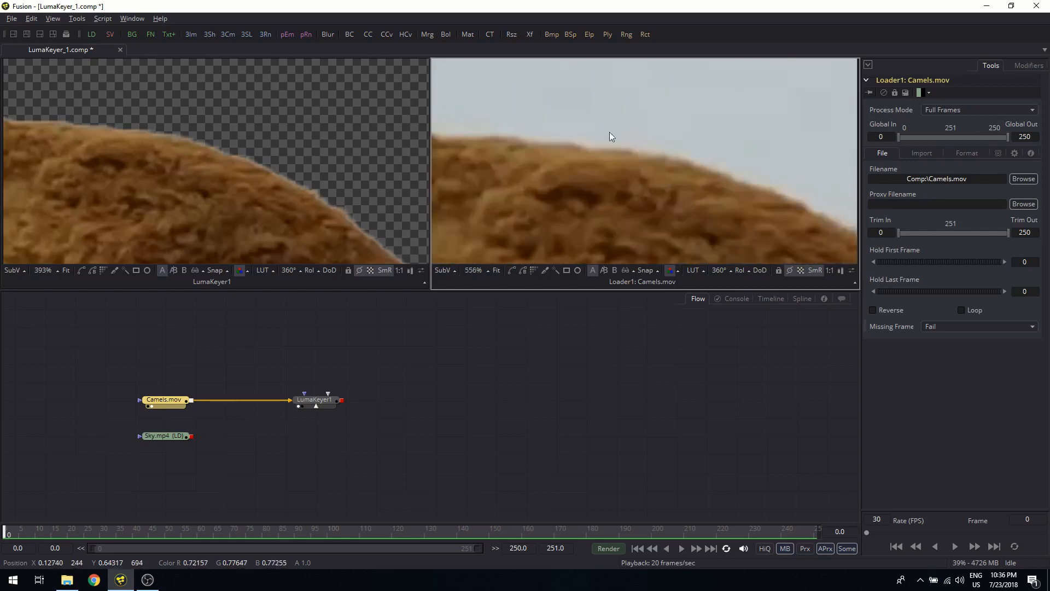
mouse_move(634, 141)
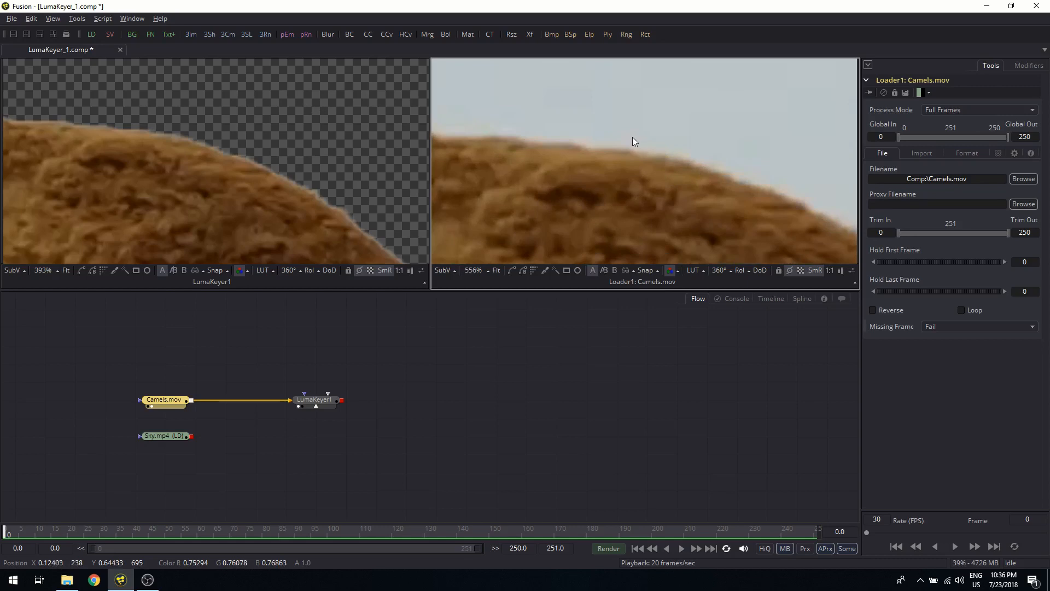
left_click(315, 399)
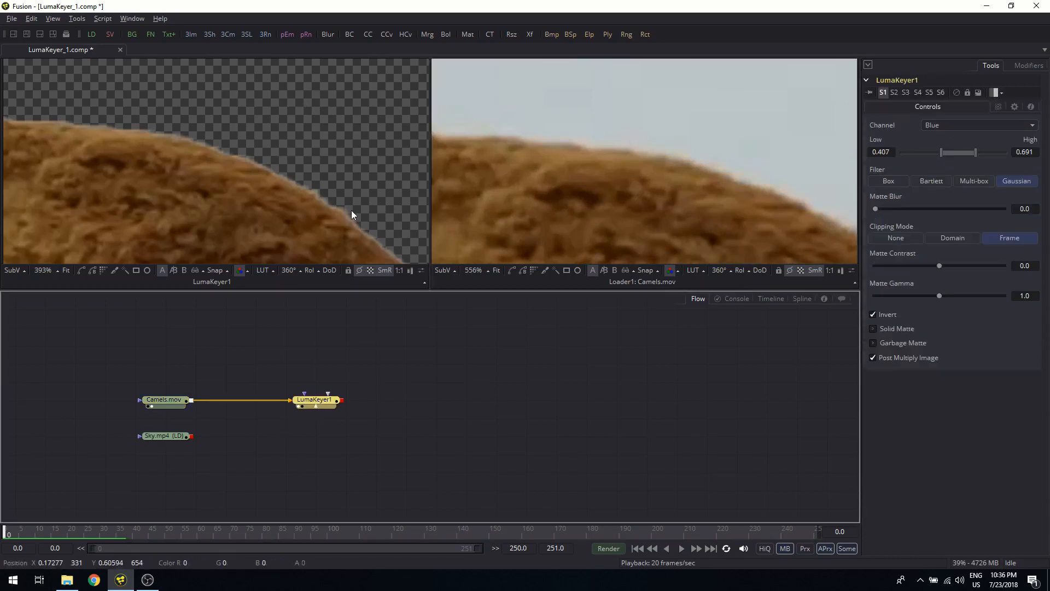
mouse_move(519, 152)
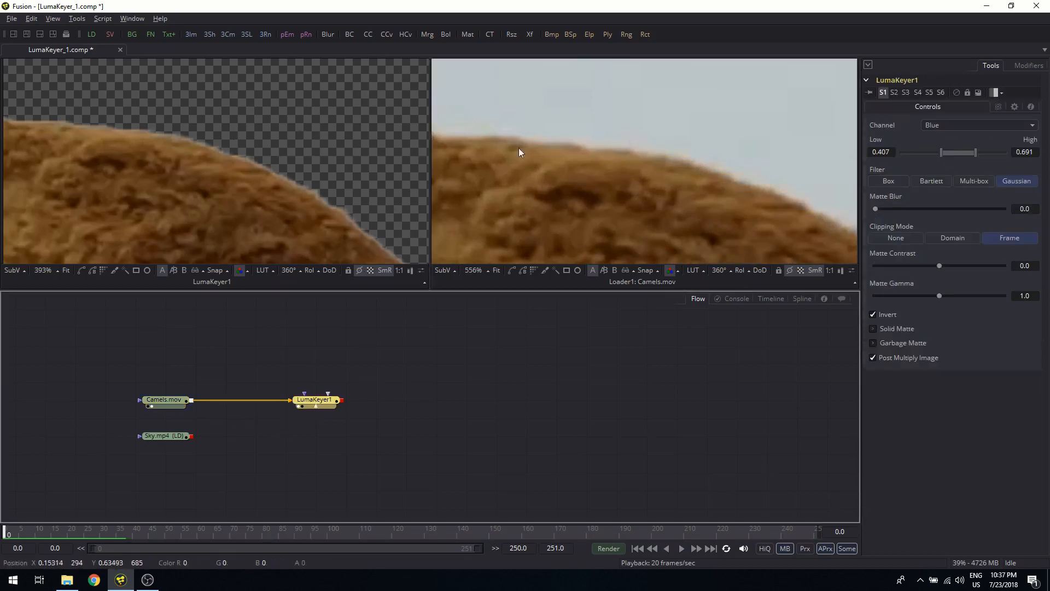
mouse_move(800, 160)
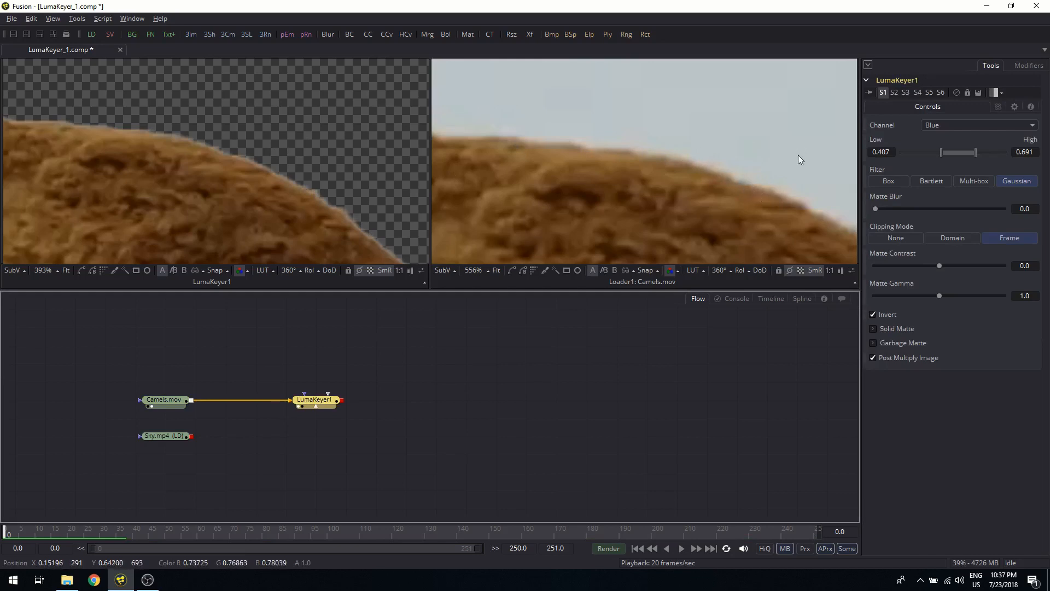
mouse_move(756, 158)
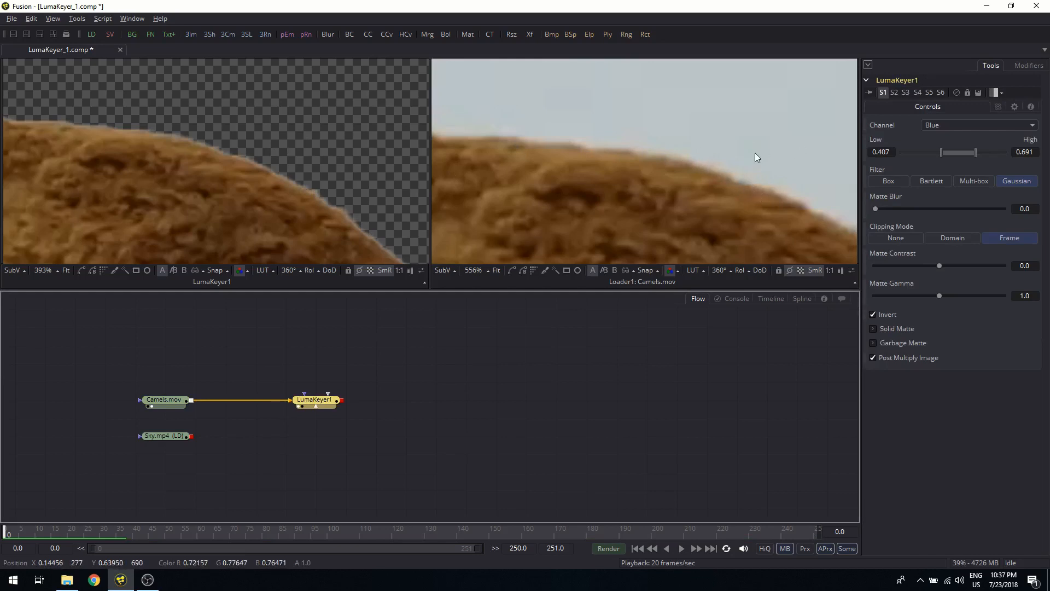
mouse_move(245, 148)
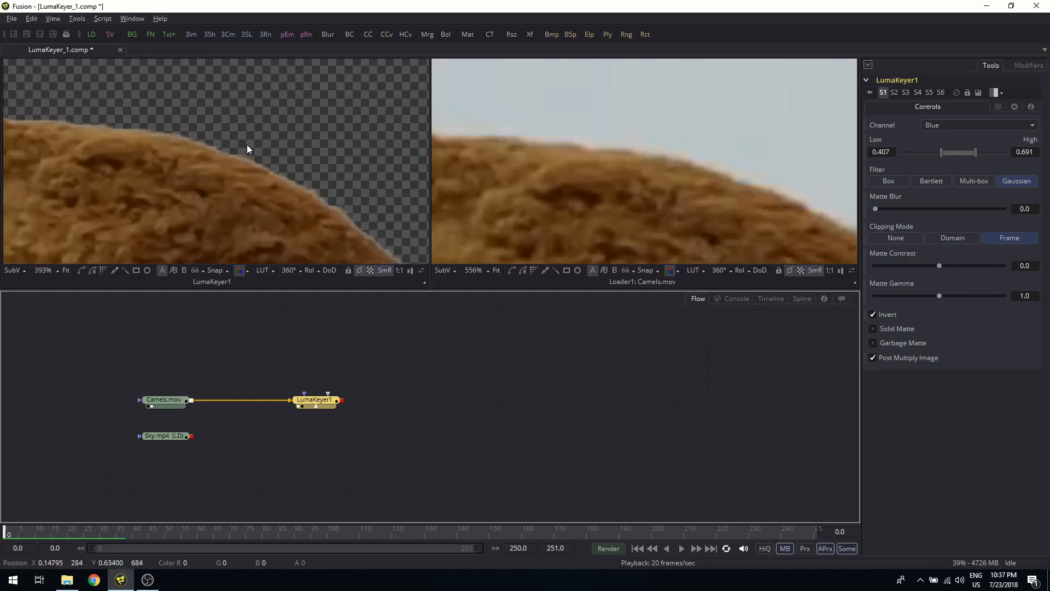
mouse_move(313, 128)
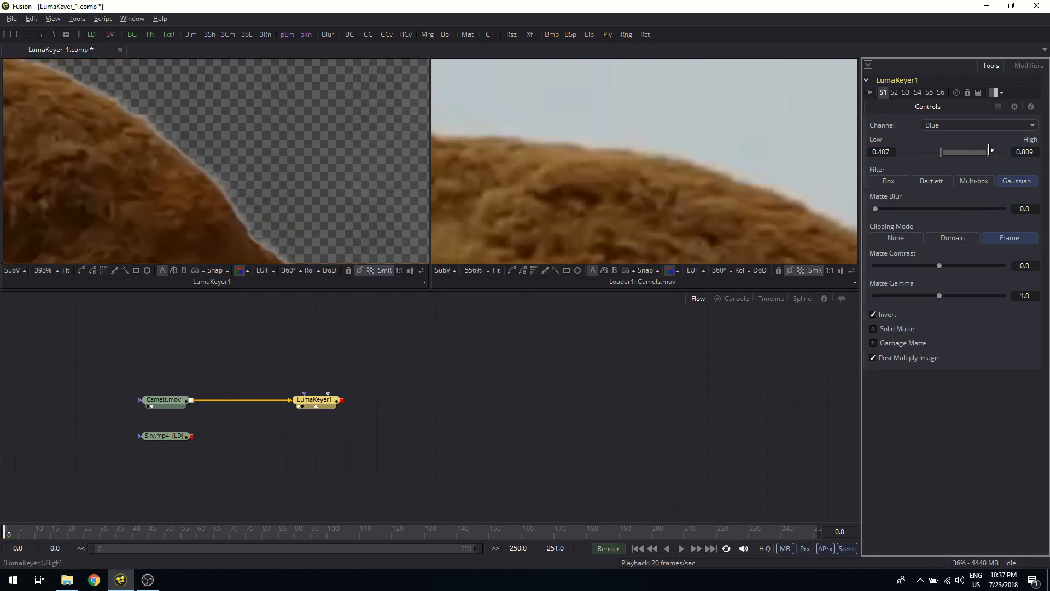
- Drop the high threshold to 0.454 and try matte blur 2.95 before resetting it to 0
left_click_drag(988, 152, 950, 151)
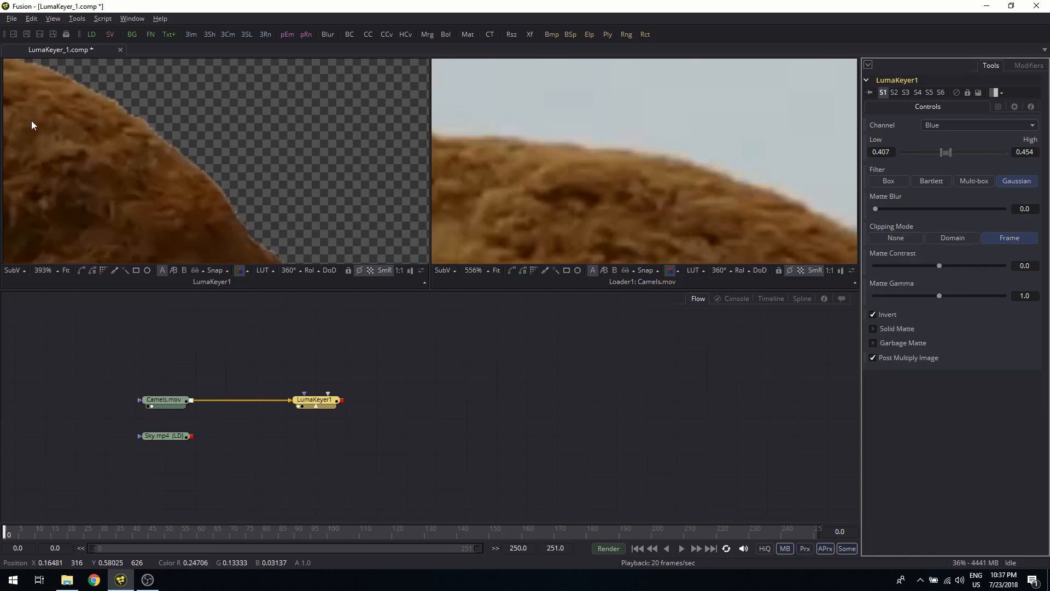
left_click_drag(875, 208, 907, 208)
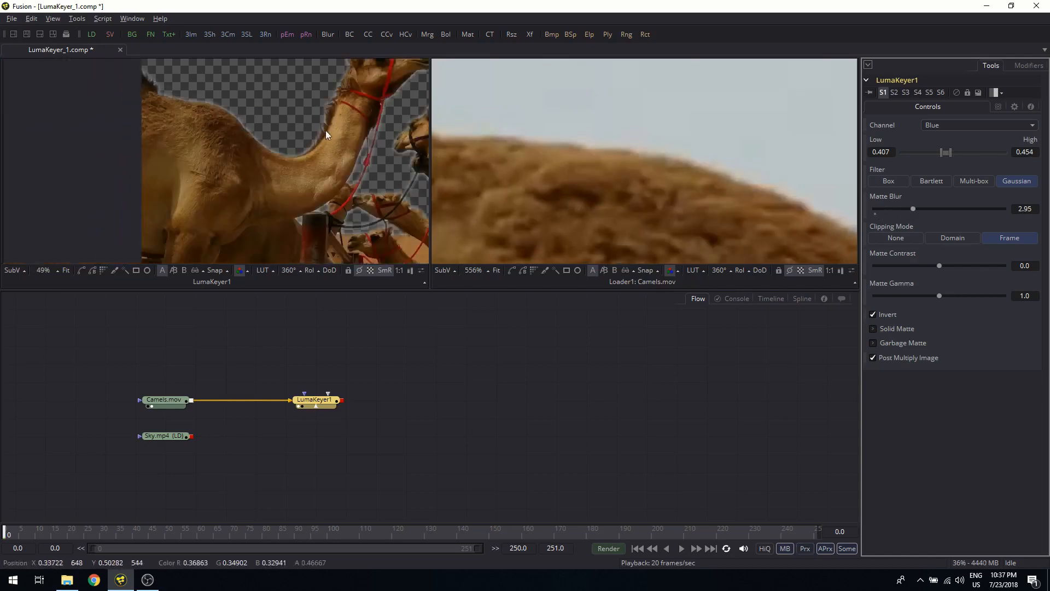
mouse_move(189, 101)
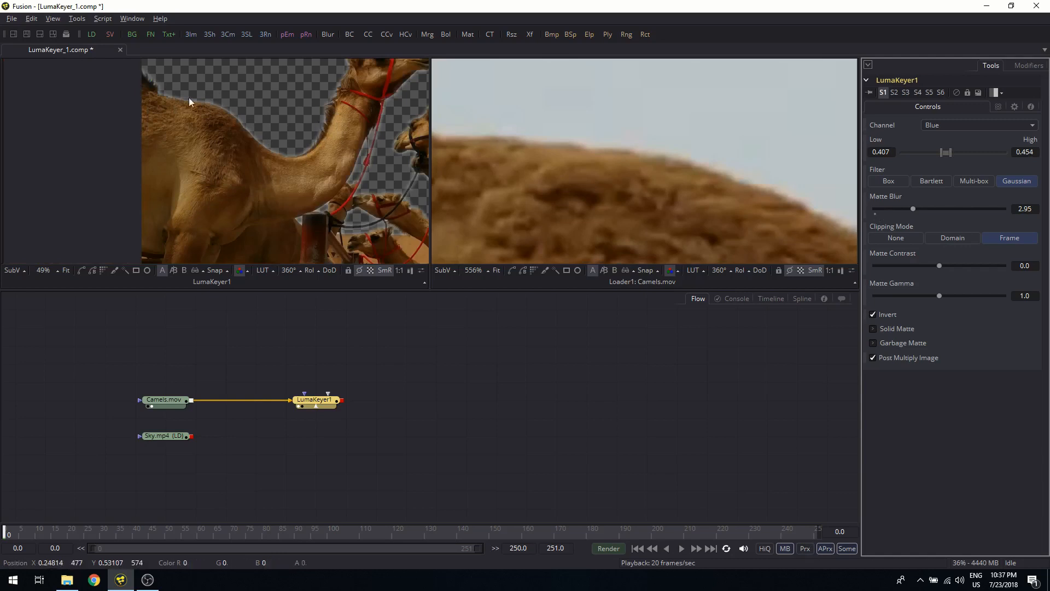
mouse_move(769, 193)
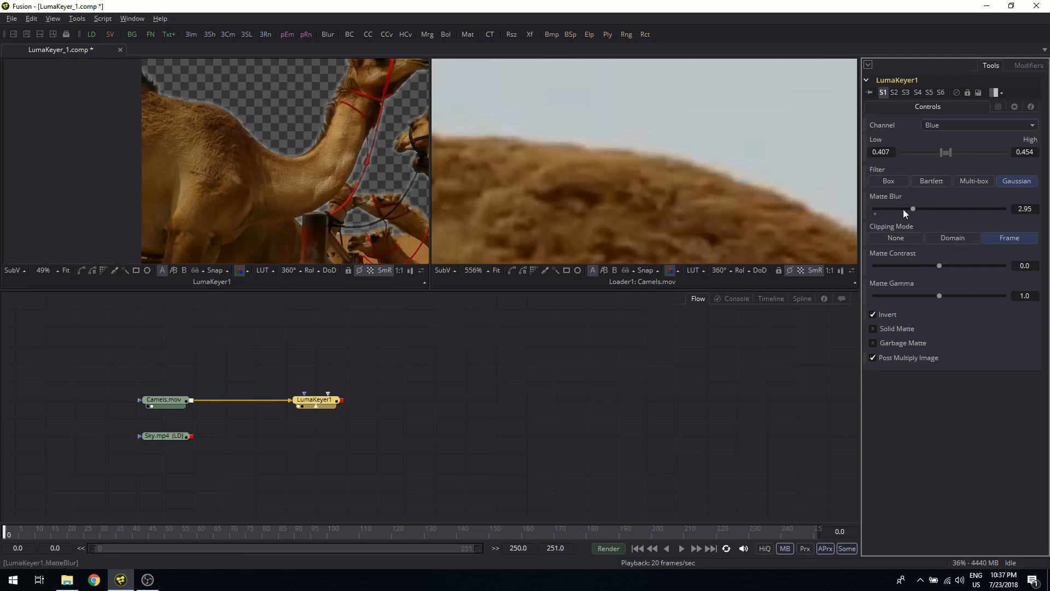
mouse_move(437, 167)
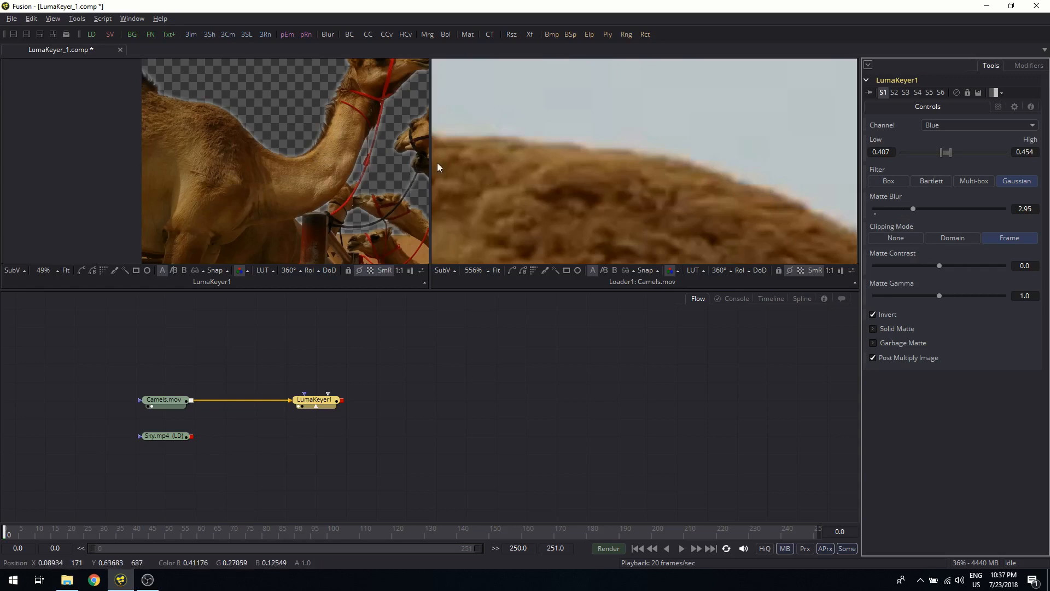
mouse_move(731, 204)
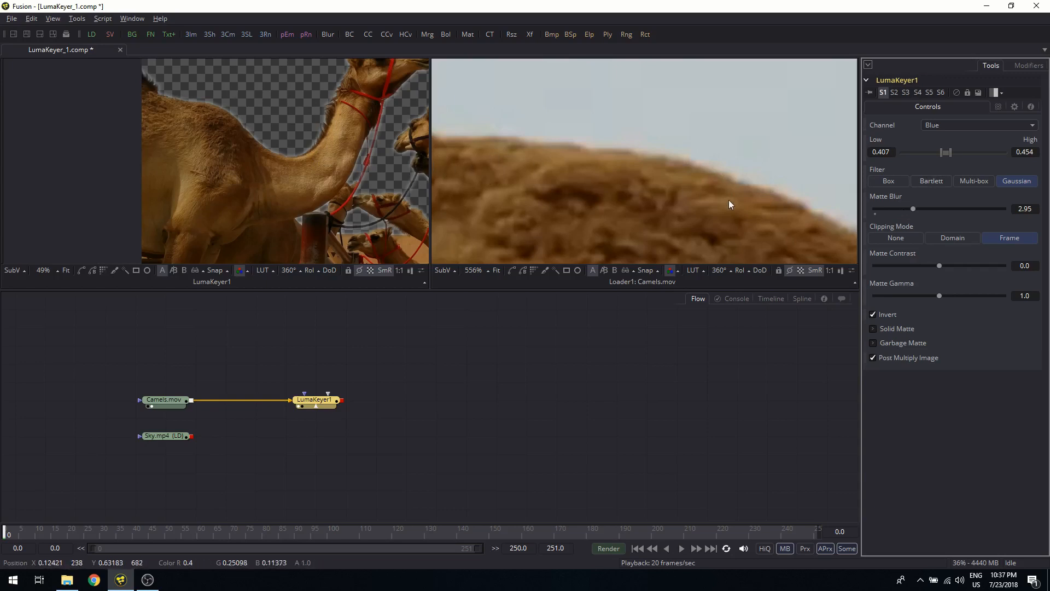
mouse_move(448, 215)
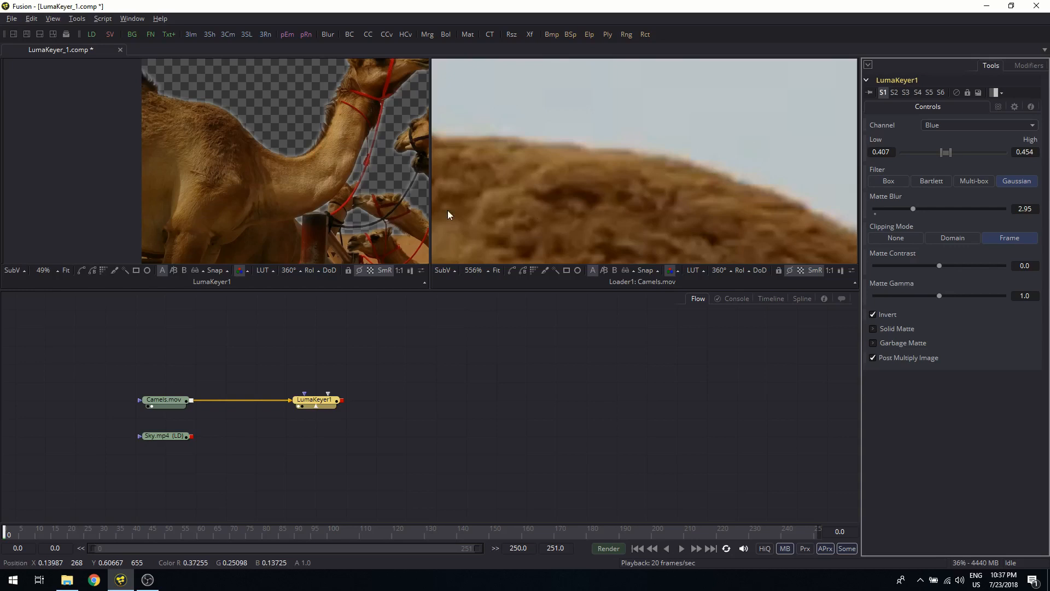
mouse_move(587, 158)
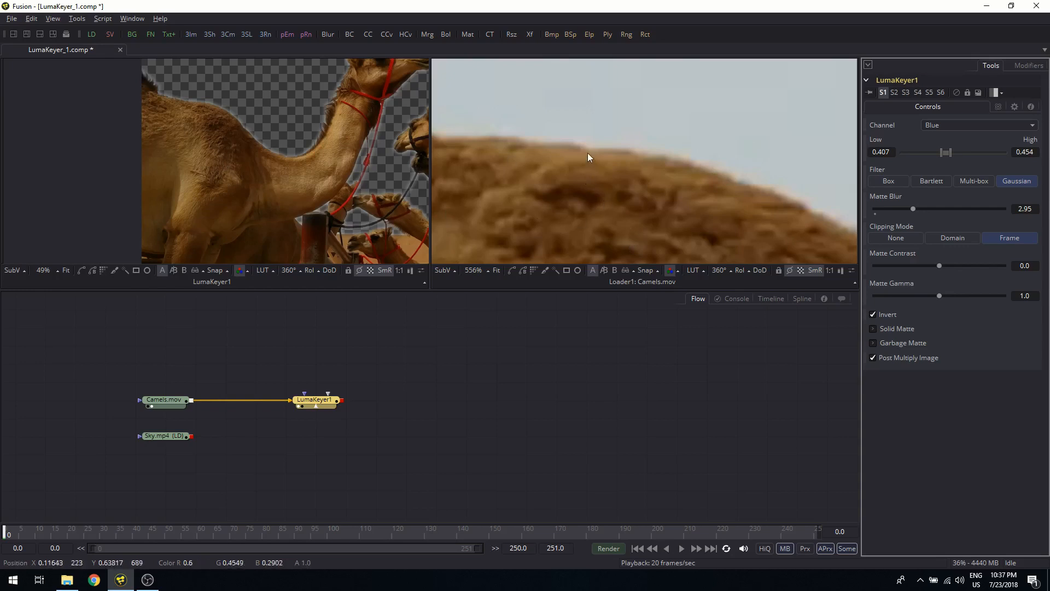
mouse_move(529, 142)
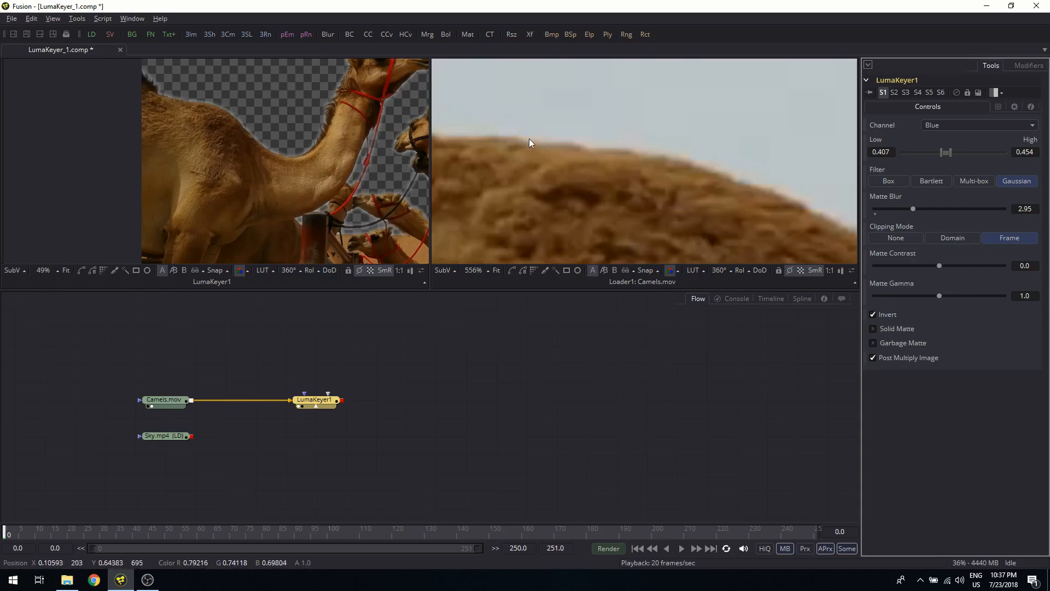
mouse_move(907, 199)
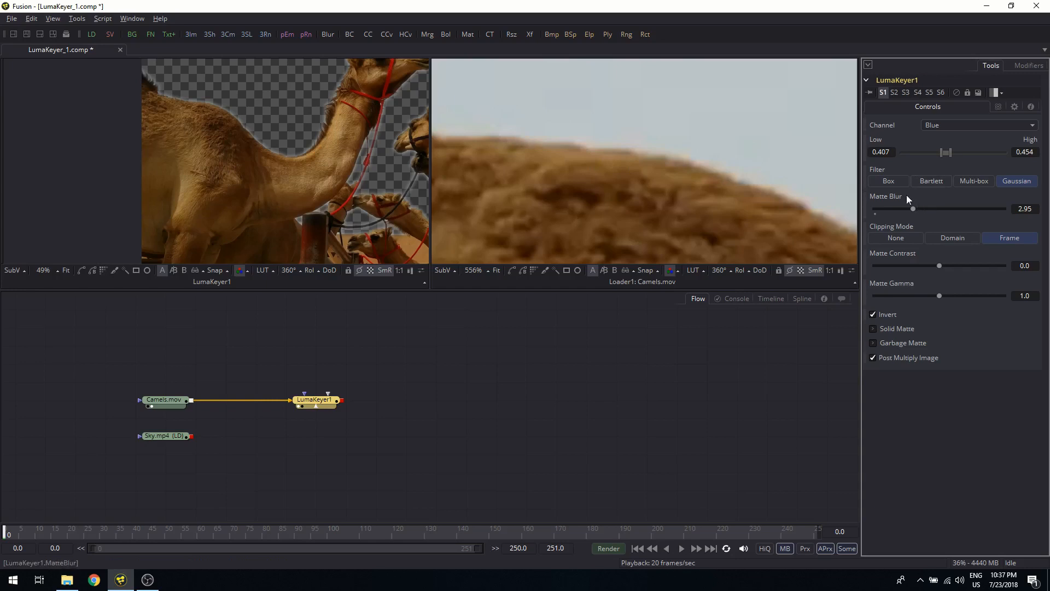
left_click_drag(913, 208, 874, 208)
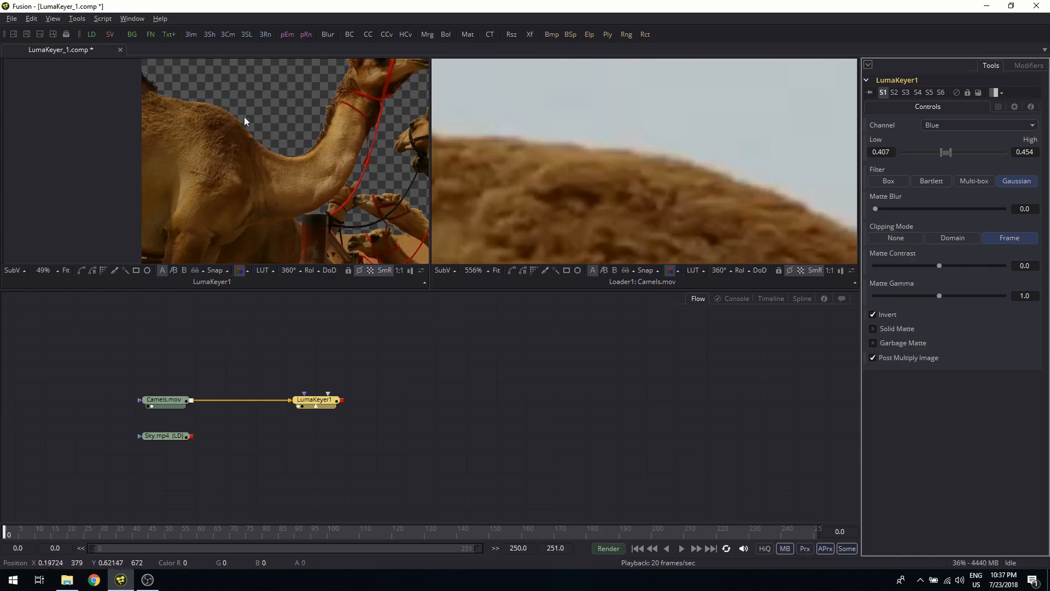
mouse_move(677, 173)
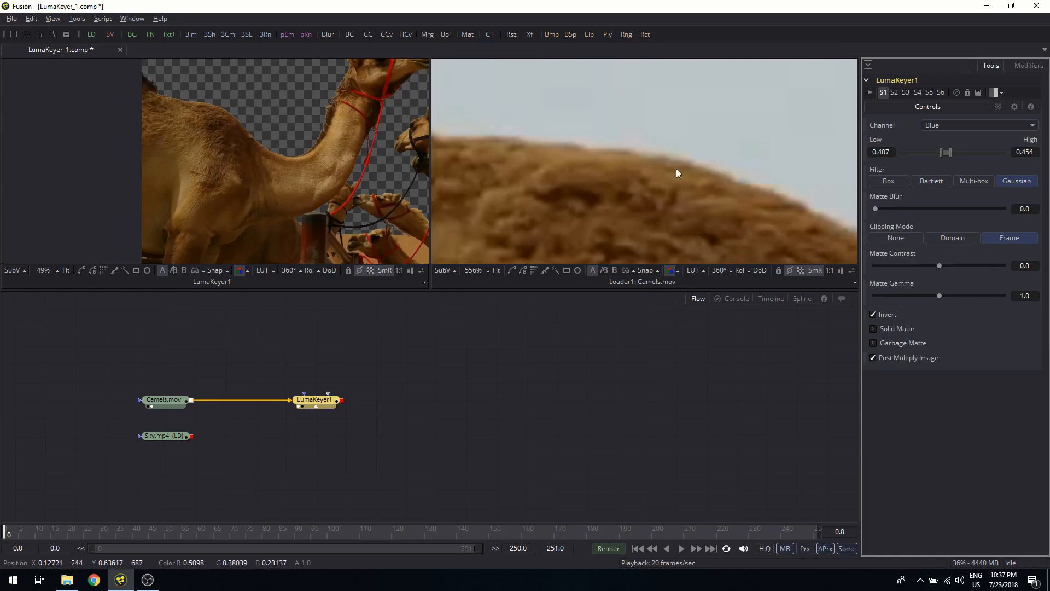
mouse_move(924, 219)
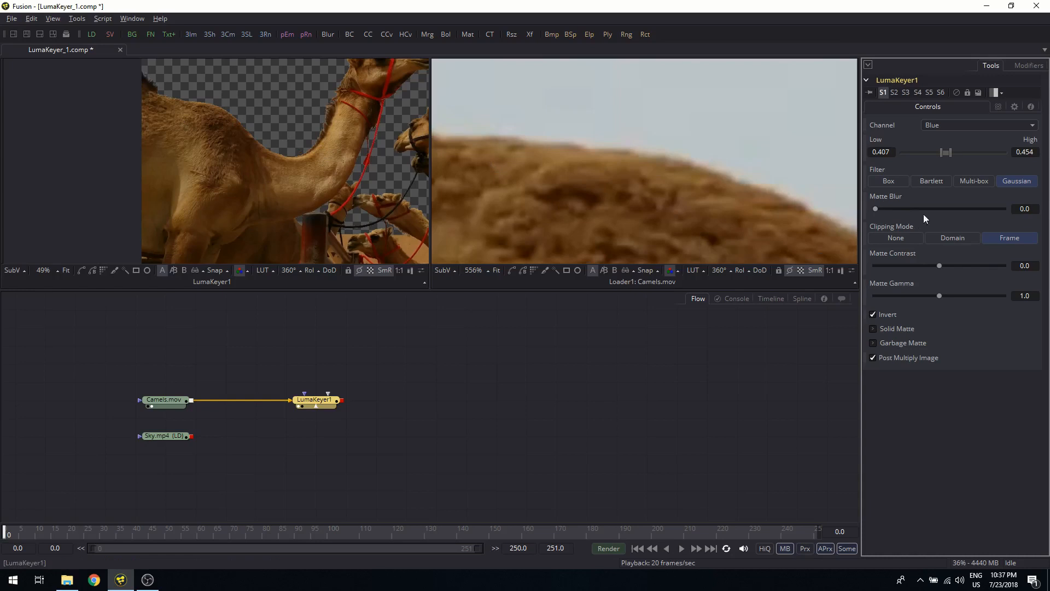
mouse_move(711, 185)
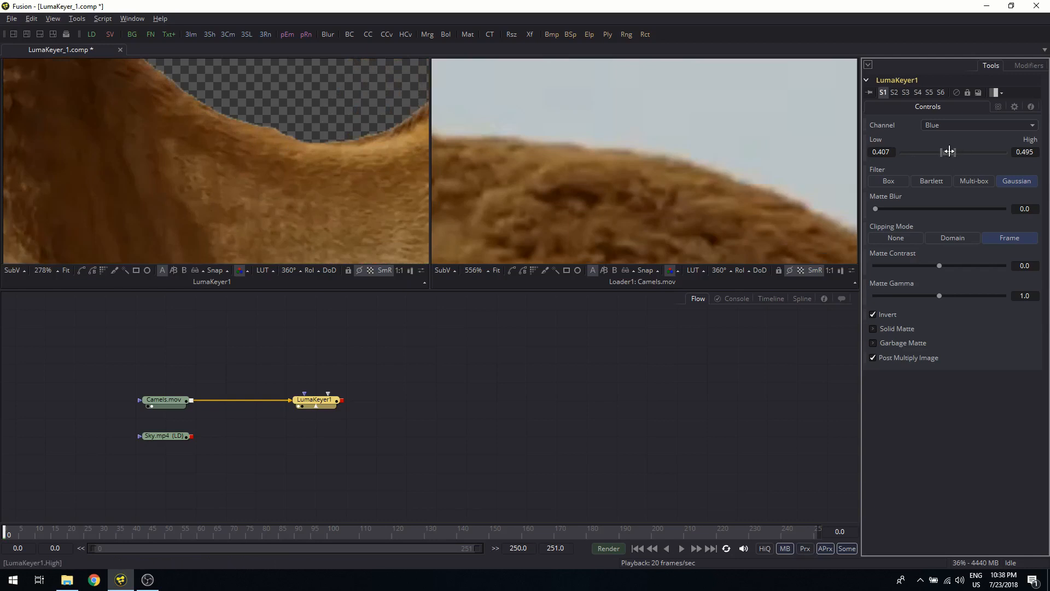
- Sweep the LumaKeyer1 High threshold up to 0.763 and back, settling at 0.577
left_click_drag(950, 151, 984, 151)
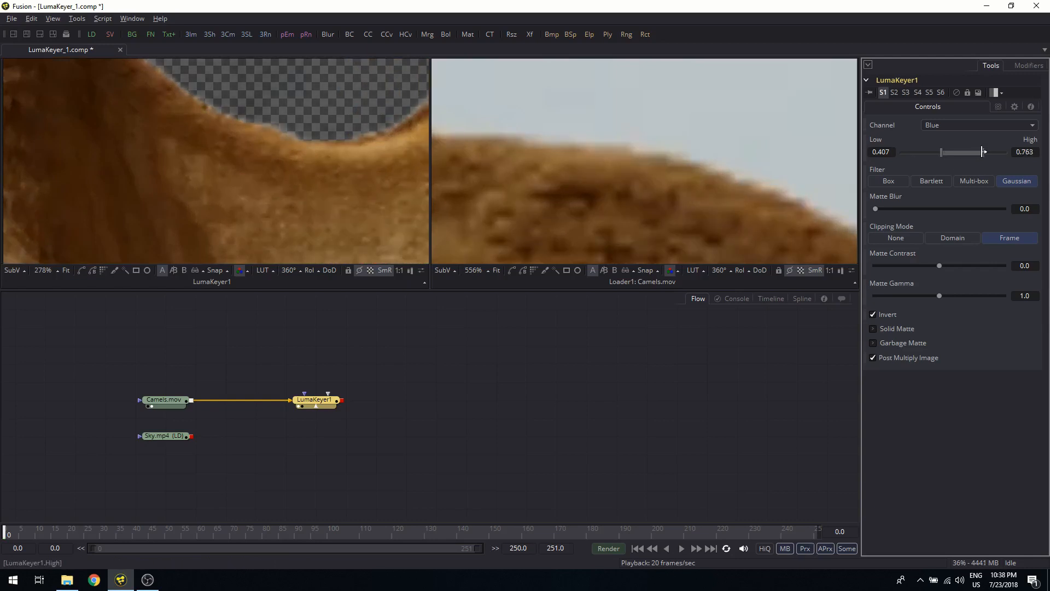
left_click_drag(983, 152, 955, 152)
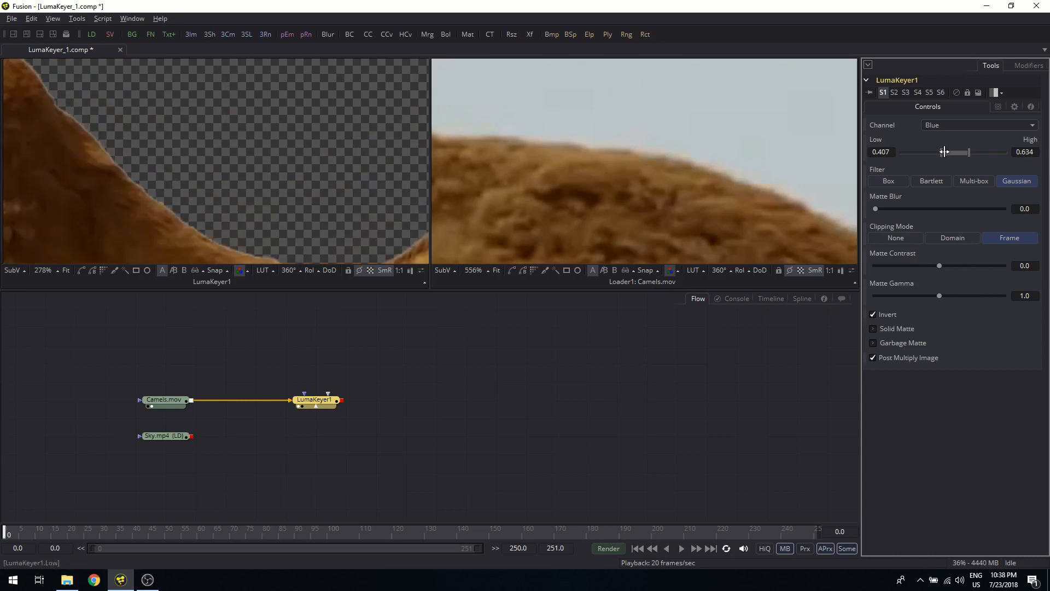
left_click_drag(958, 152, 949, 152)
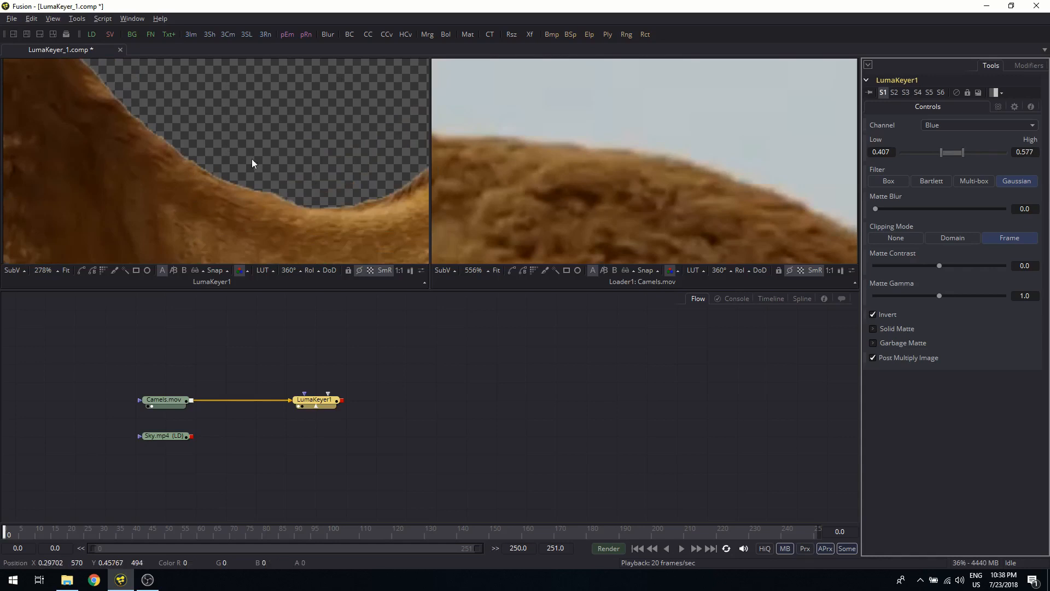
- Lower the LumaKeyer1 High threshold from 0.577 to 0.454, checking the hump's edge
scroll("down", 3)
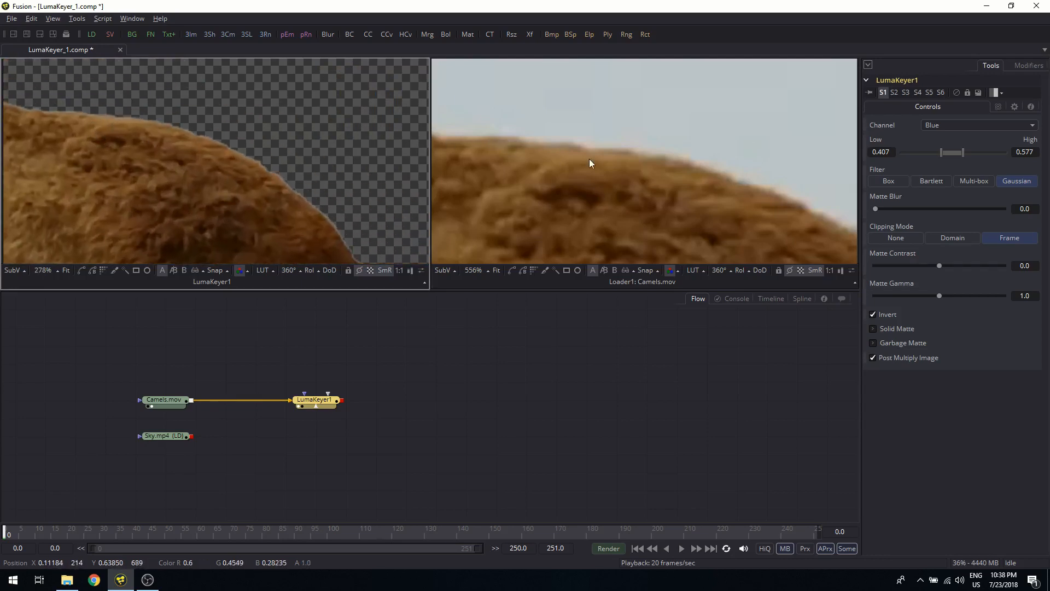
mouse_move(225, 164)
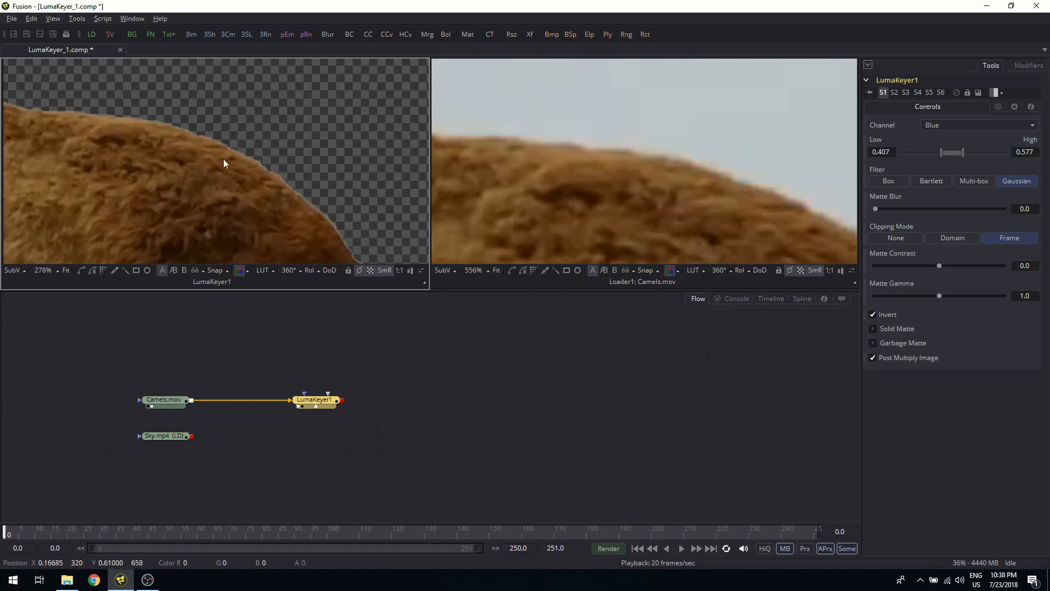
mouse_move(272, 169)
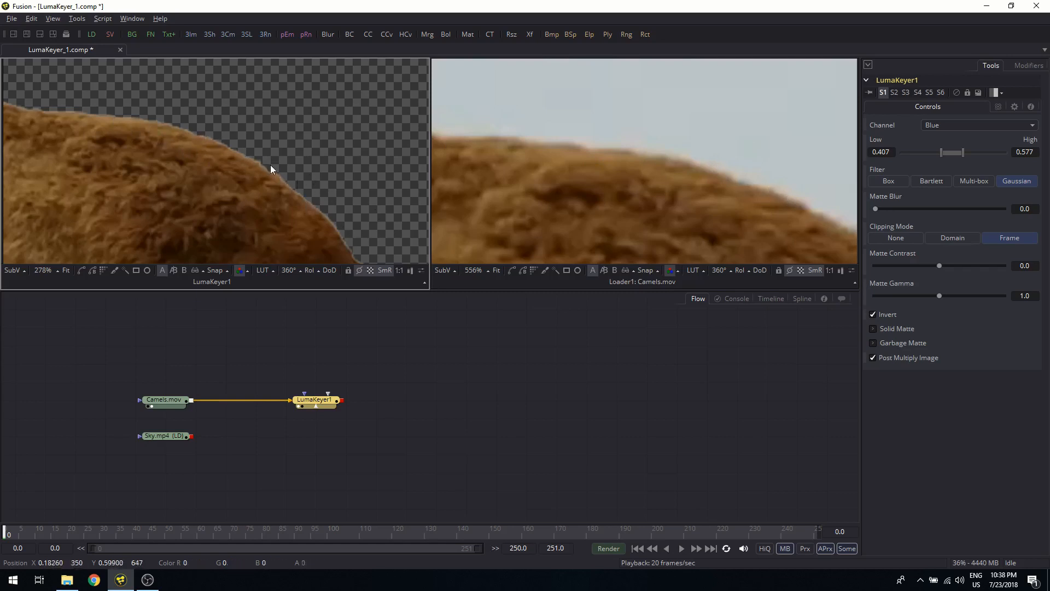
mouse_move(227, 152)
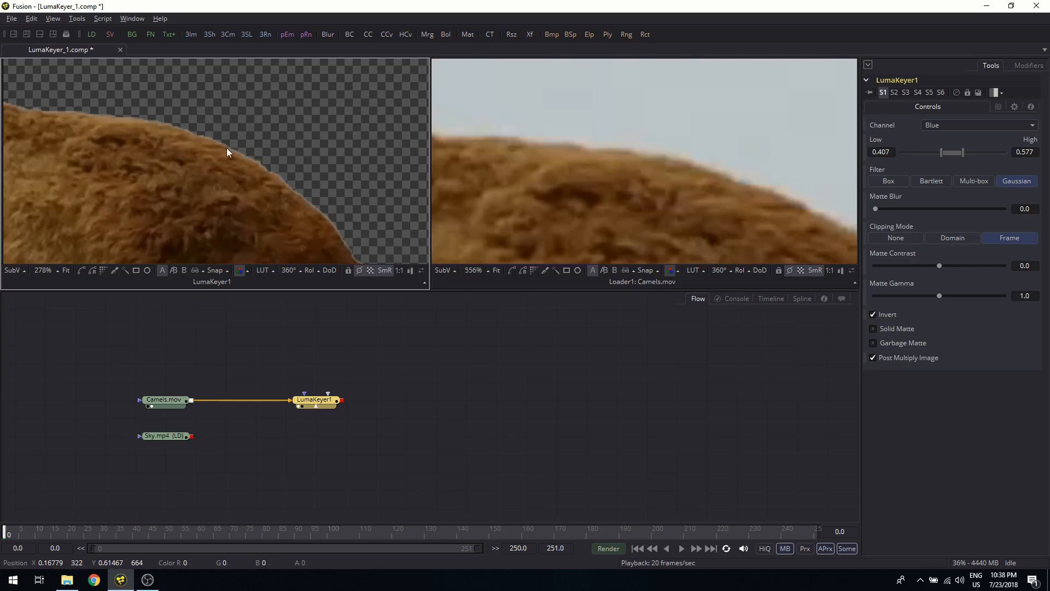
mouse_move(399, 209)
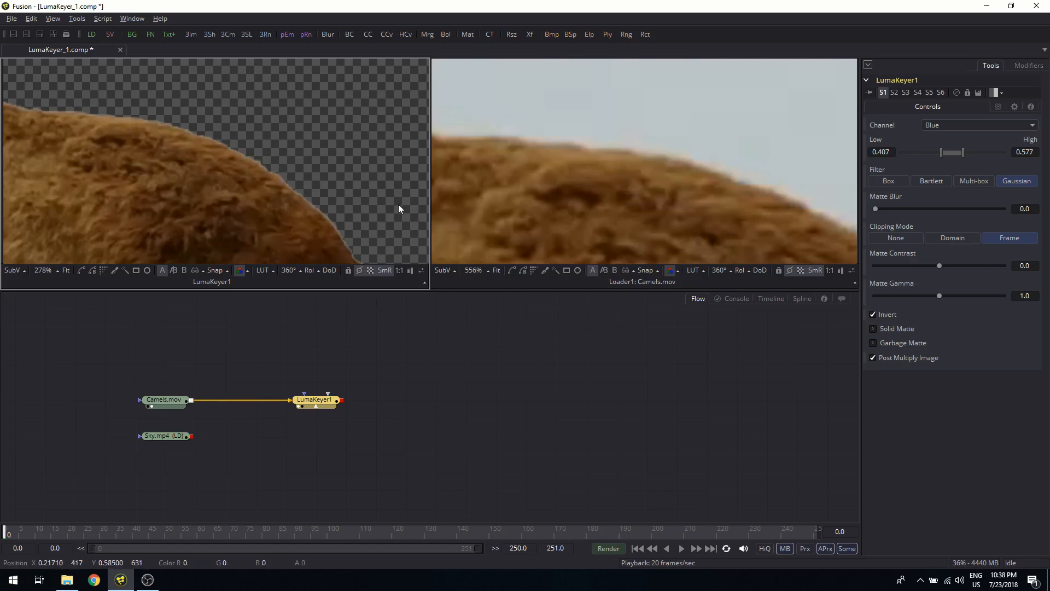
mouse_move(347, 221)
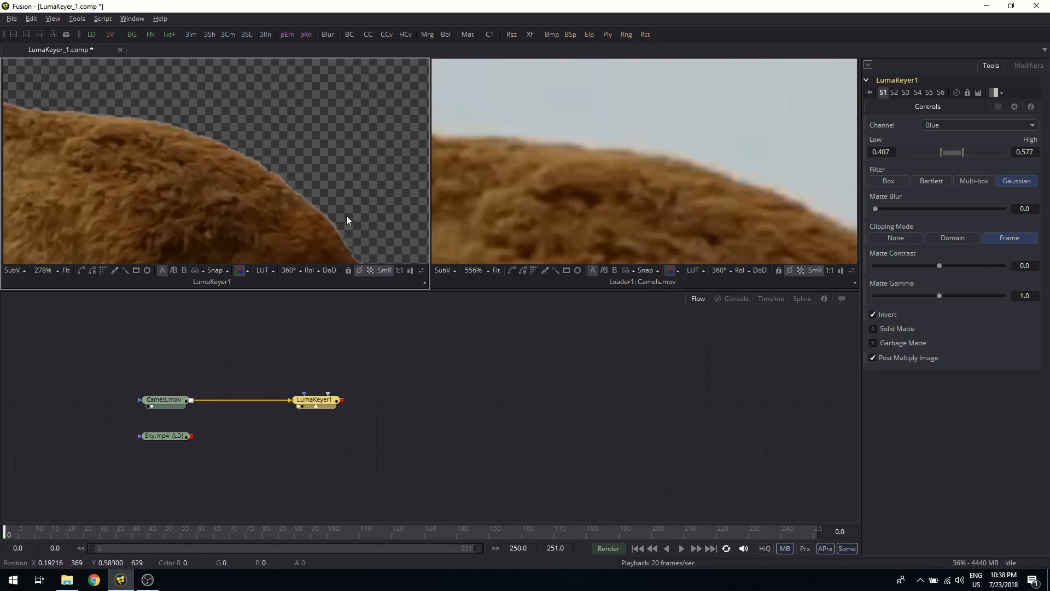
mouse_move(97, 118)
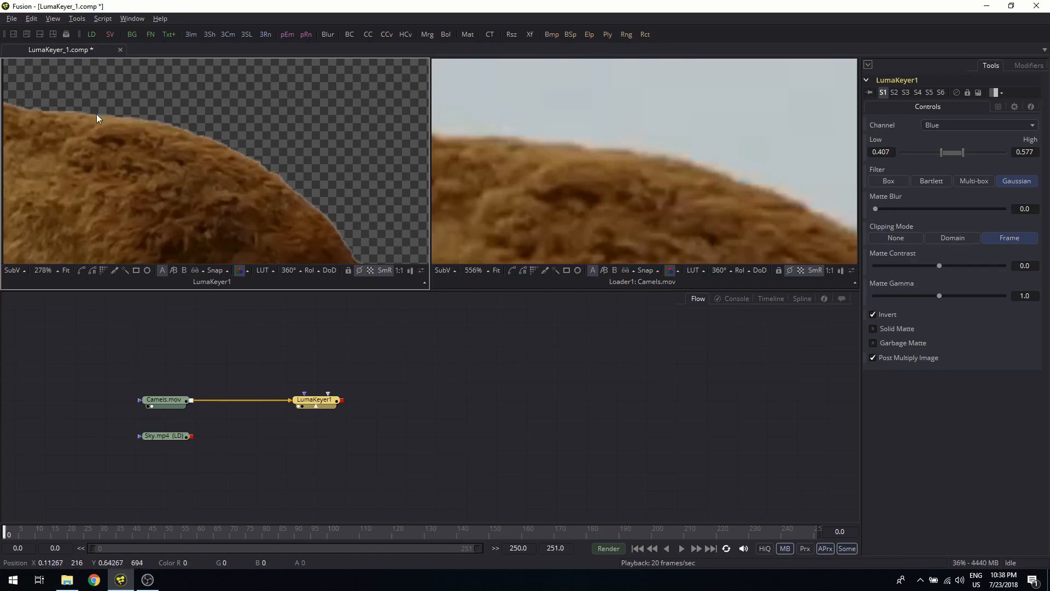
mouse_move(215, 138)
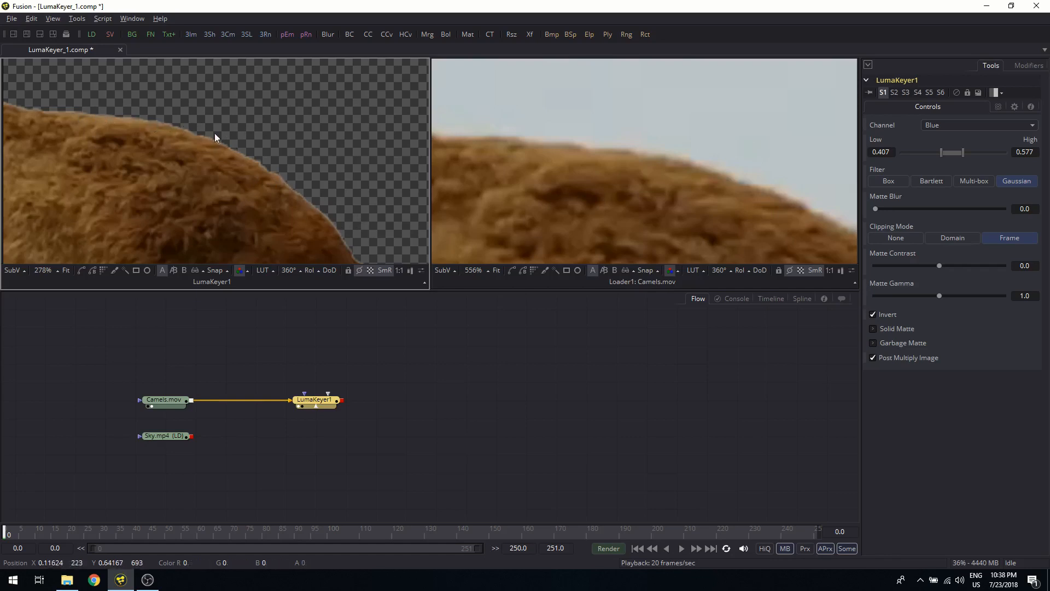
mouse_move(326, 223)
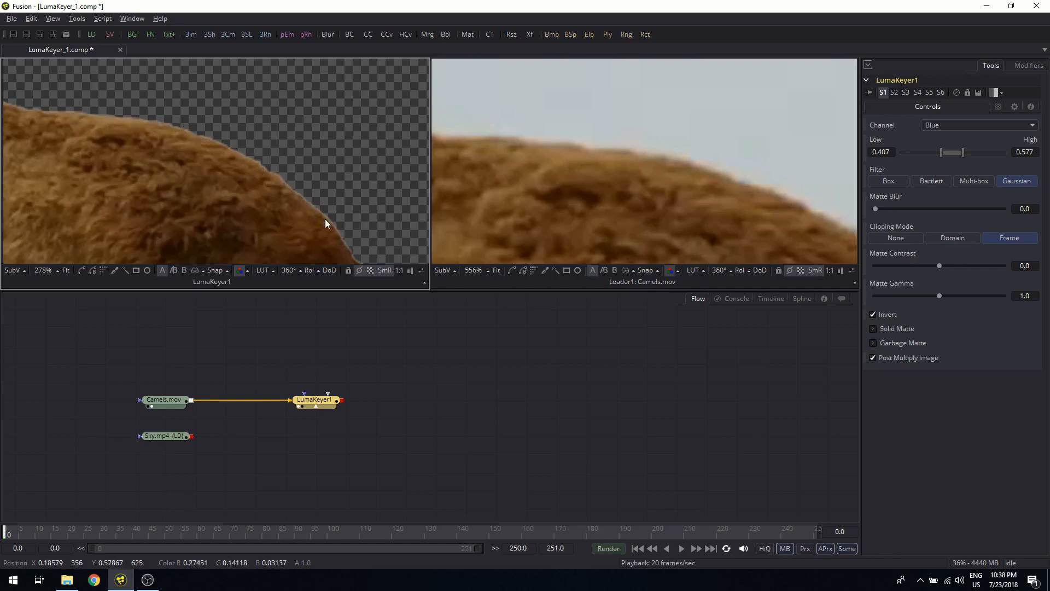
mouse_move(305, 193)
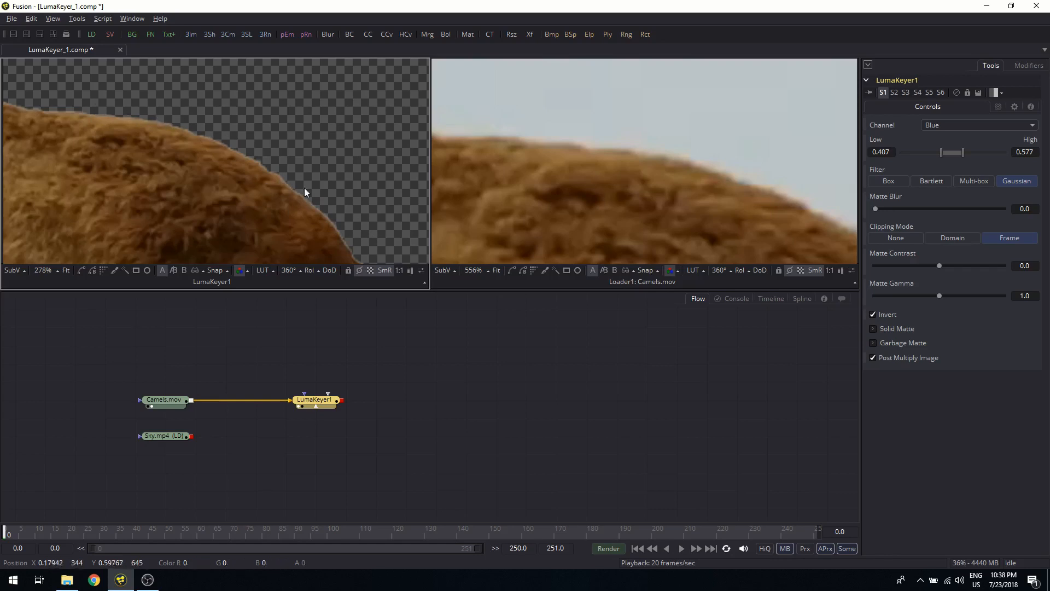
mouse_move(966, 167)
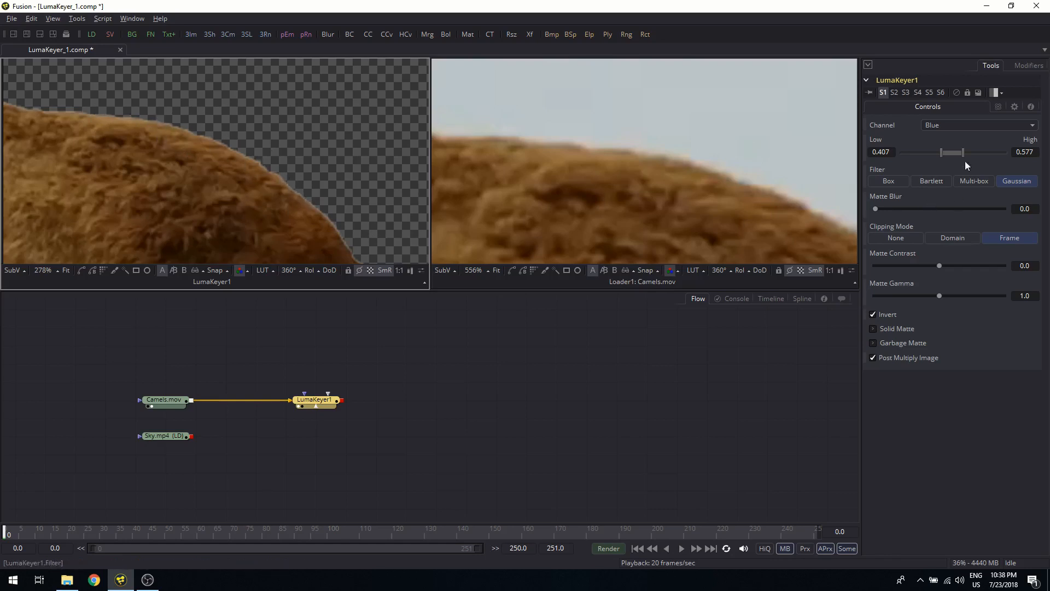
left_click_drag(960, 152, 945, 152)
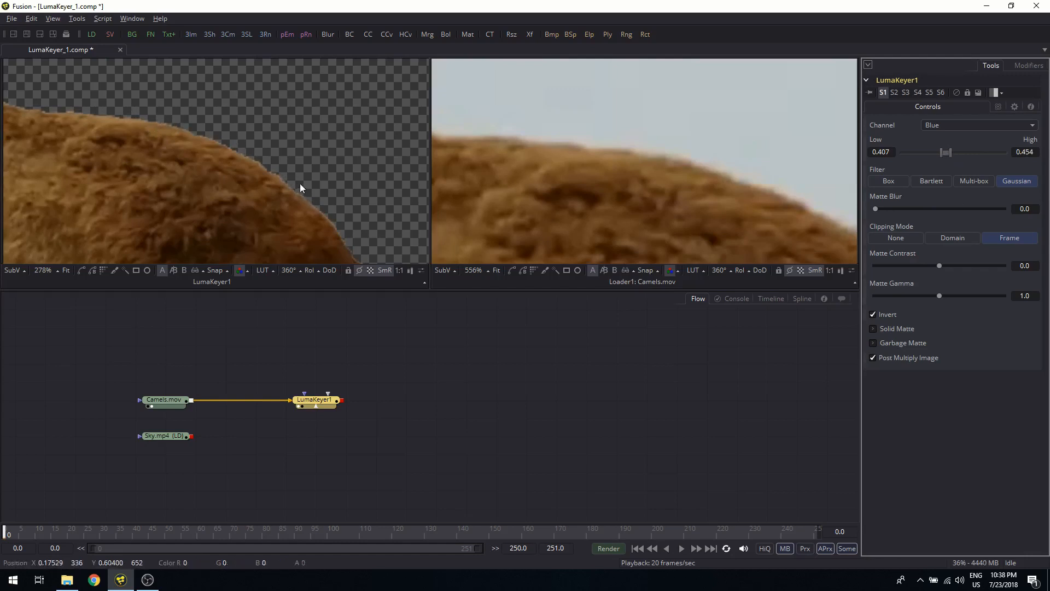
mouse_move(224, 159)
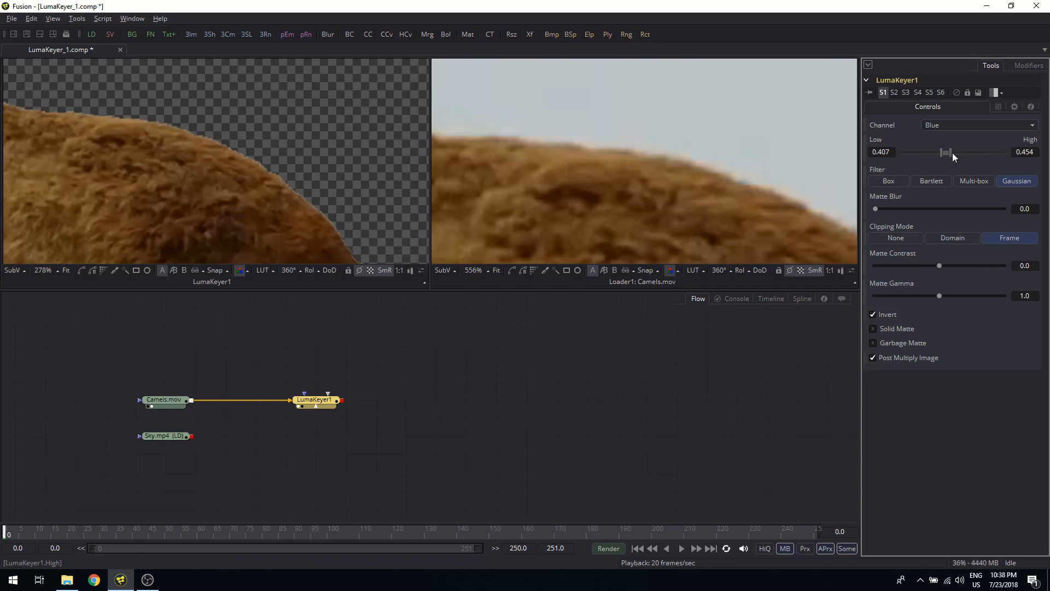
- Set the key High threshold to 0.49 and Matte Blur to 0.38, then check frame 67
left_click_drag(946, 152, 951, 152)
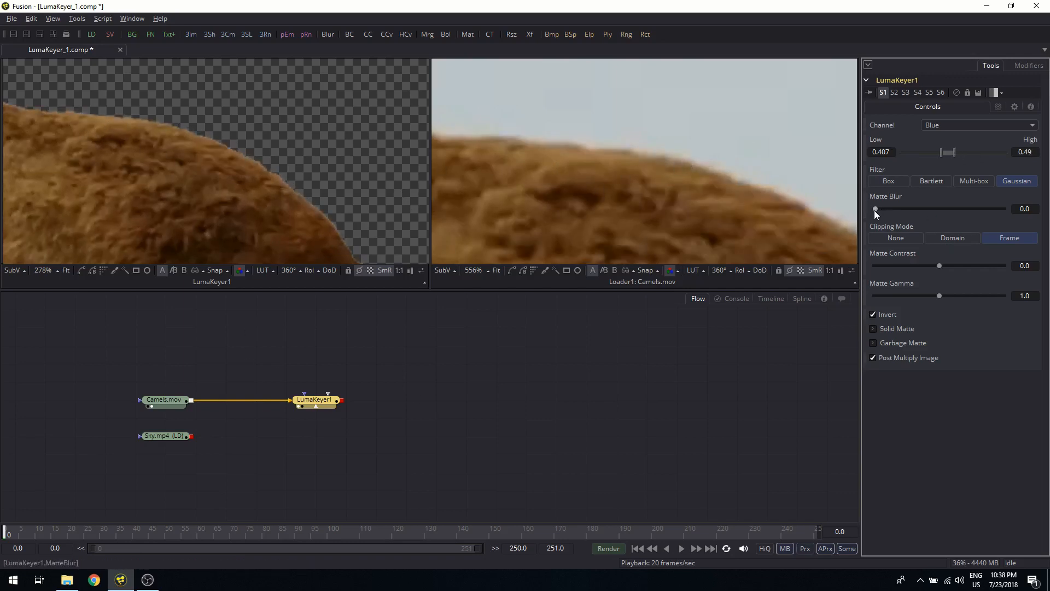
left_click_drag(874, 208, 880, 208)
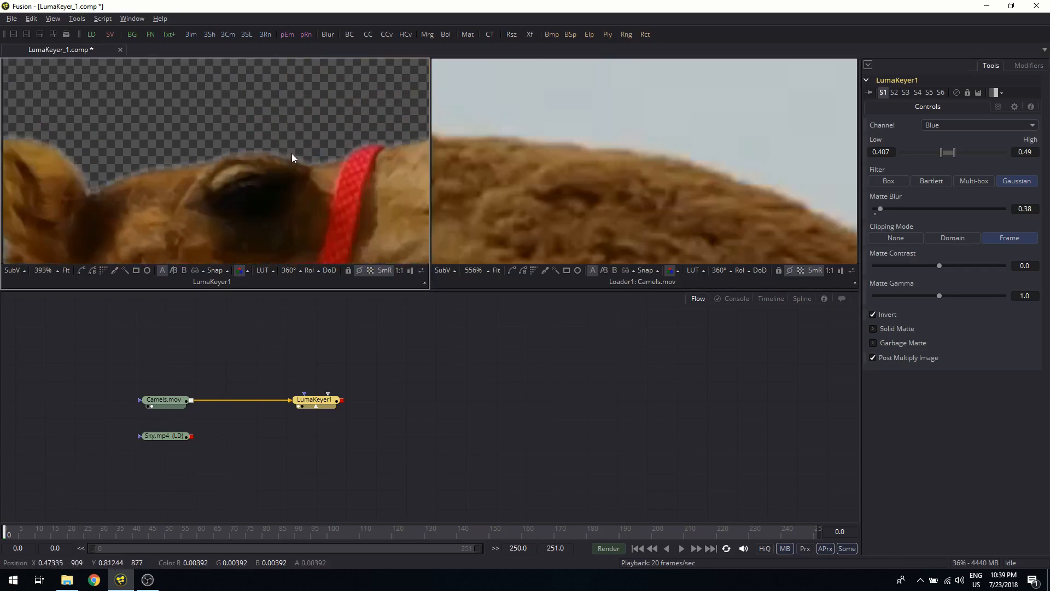
left_click(681, 548)
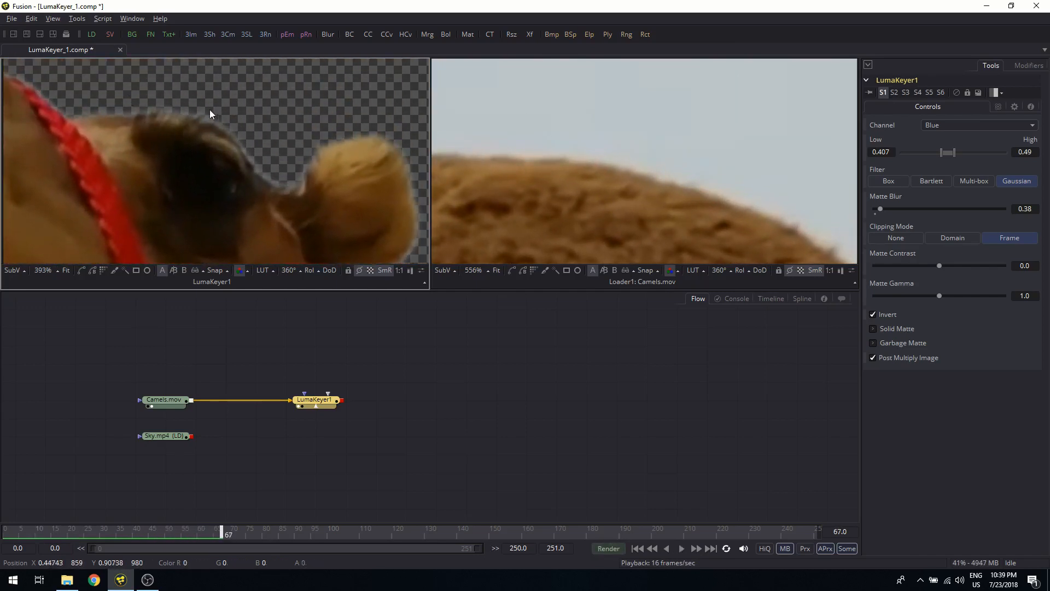
mouse_move(186, 112)
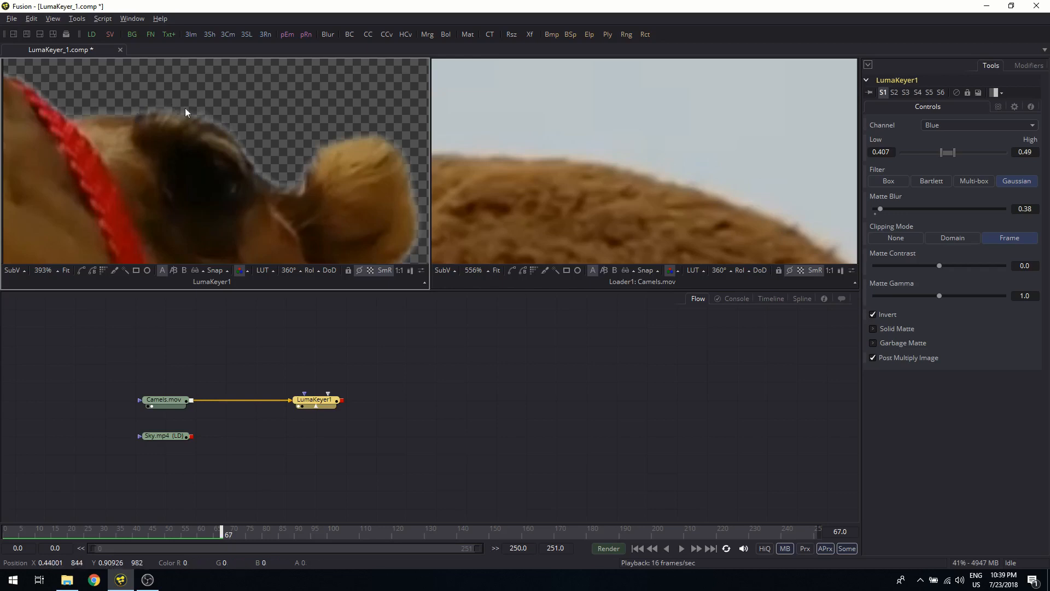
mouse_move(835, 190)
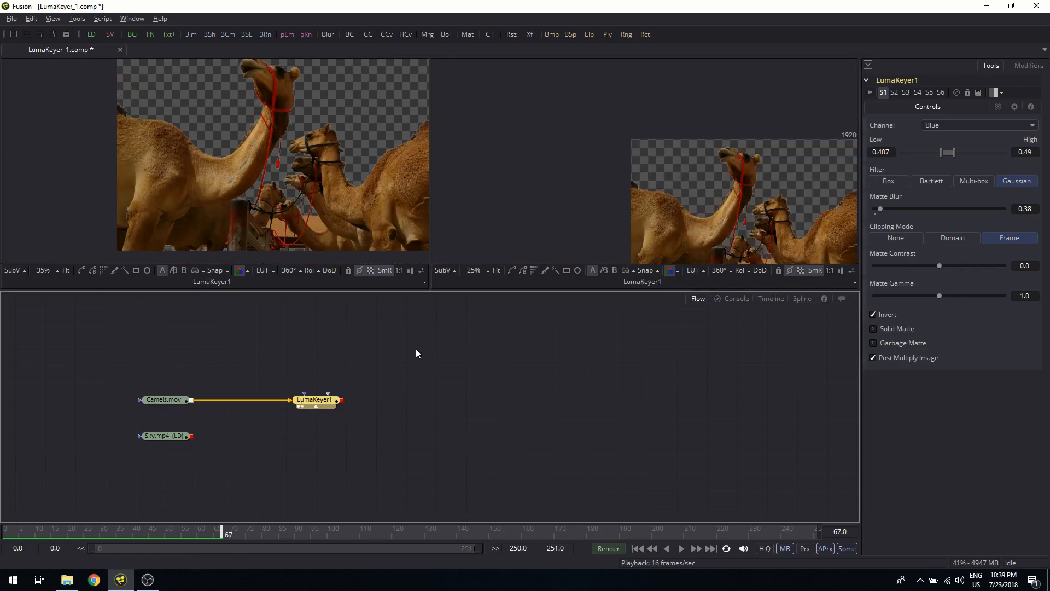
mouse_move(748, 213)
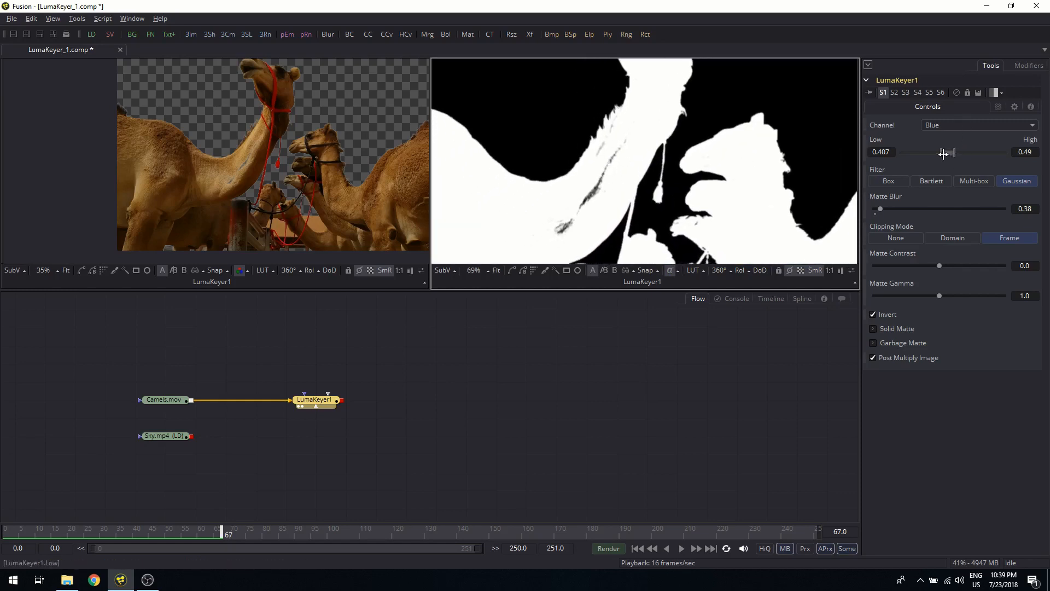
- Tune LumaKeyer1 to High 0.603, Matte Contrast -0.145 and Matte Gamma 0.7265
left_click_drag(945, 152, 972, 152)
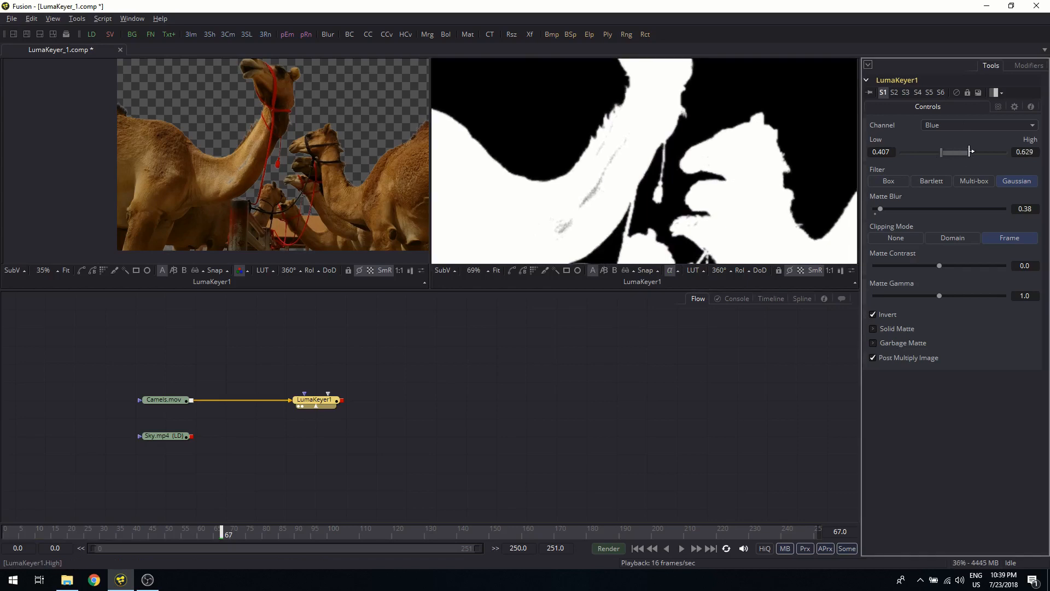
left_click_drag(970, 152, 950, 152)
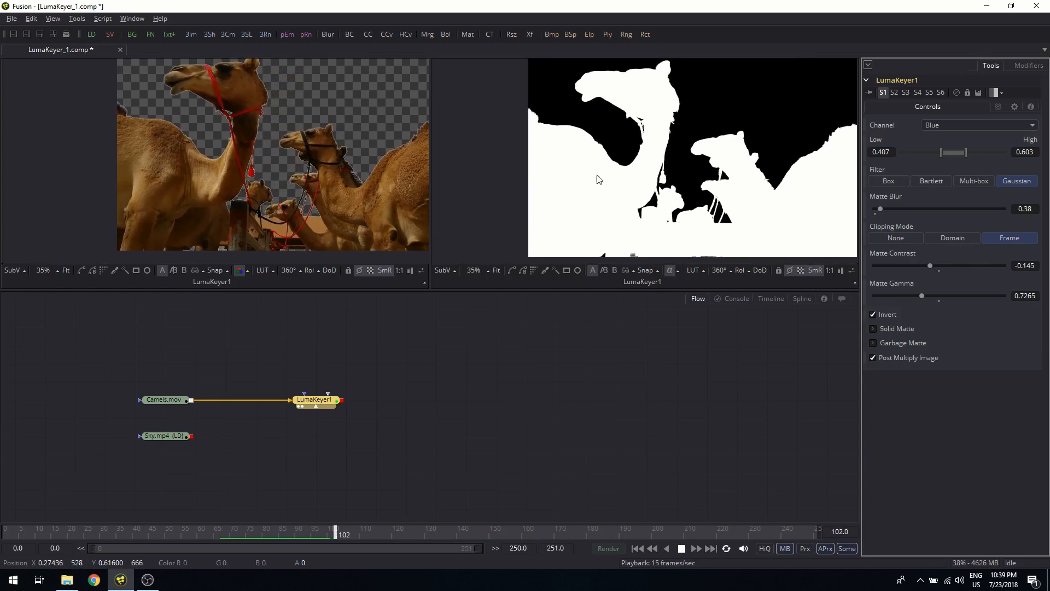
left_click_drag(334, 534, 435, 534)
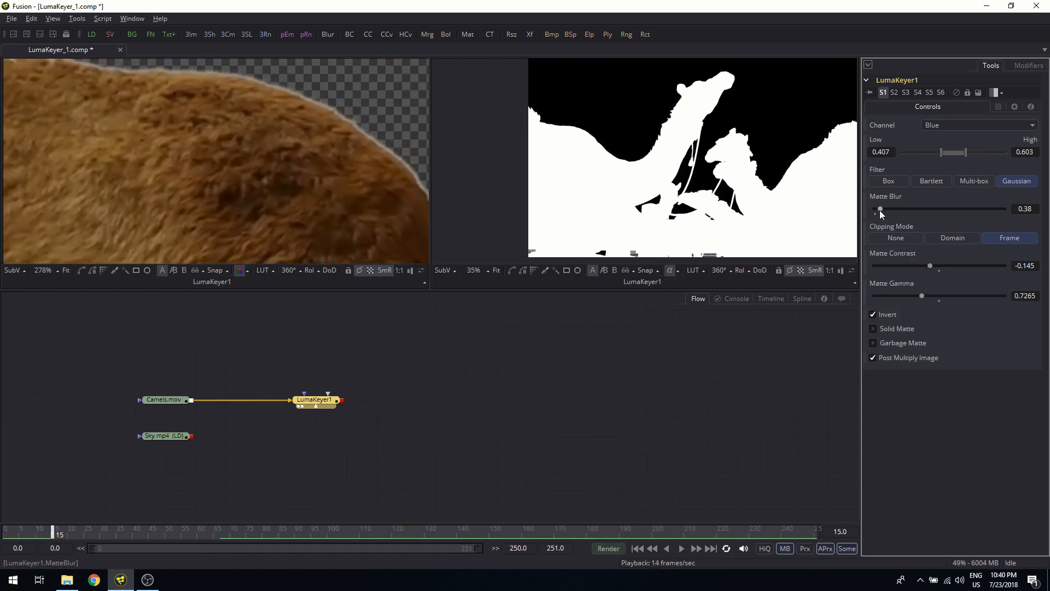
left_click_drag(883, 209, 879, 209)
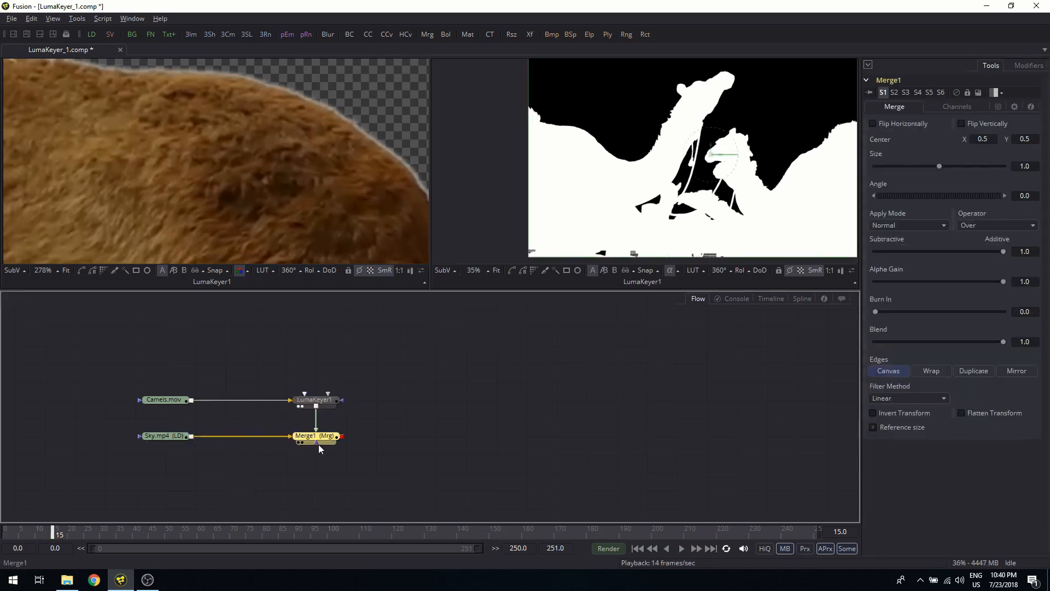
- Load Merge1 into the right viewer to show the camels over the Sky.mp4 clip
left_click(315, 436)
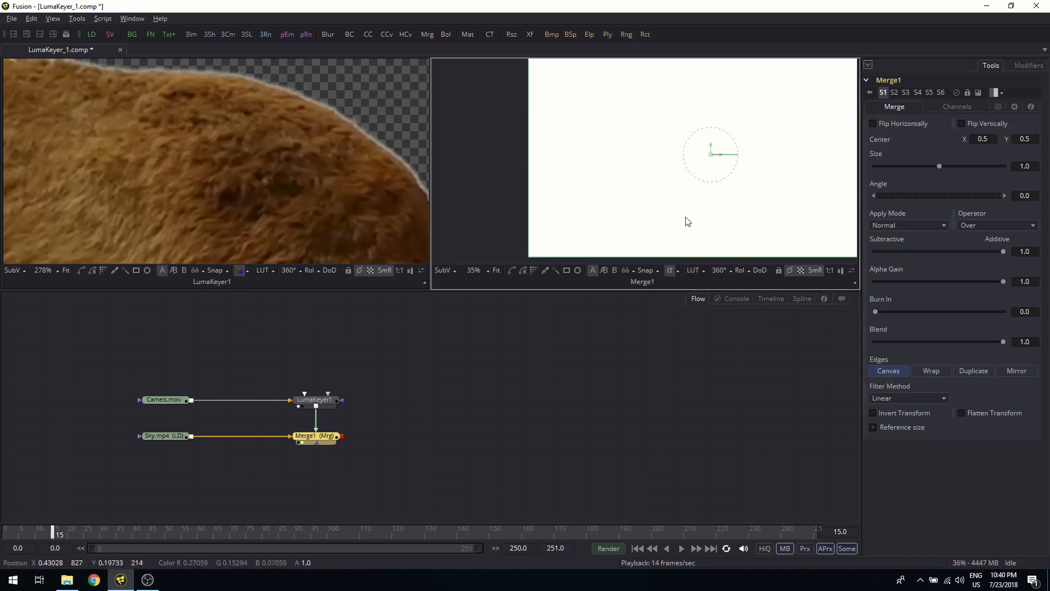
left_click(680, 548)
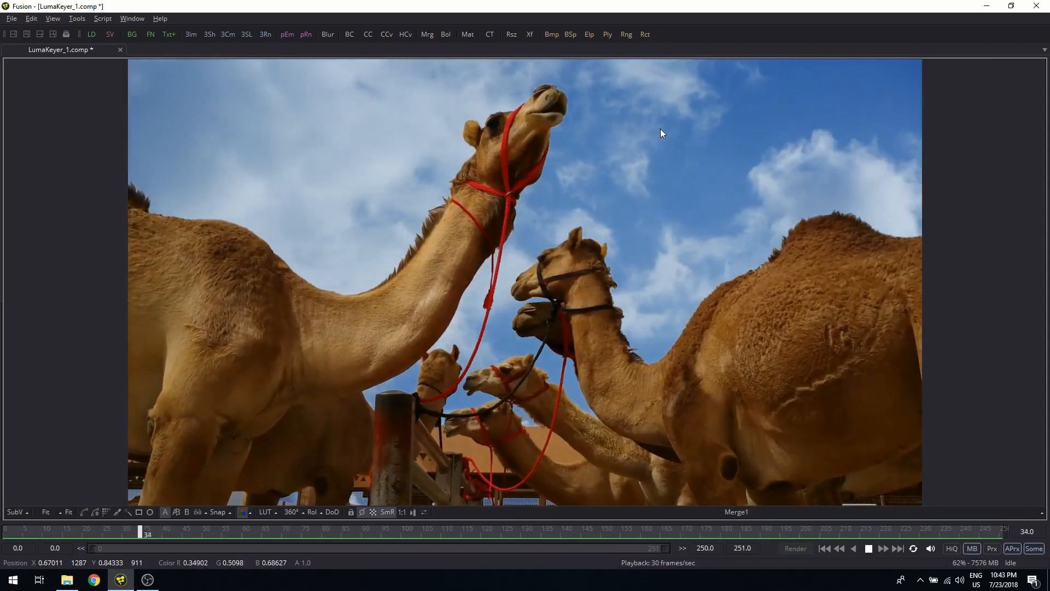
- Scrub and play the full-screen Merge1 composite of camels over the cloudy sky
left_click_drag(141, 531, 382, 531)
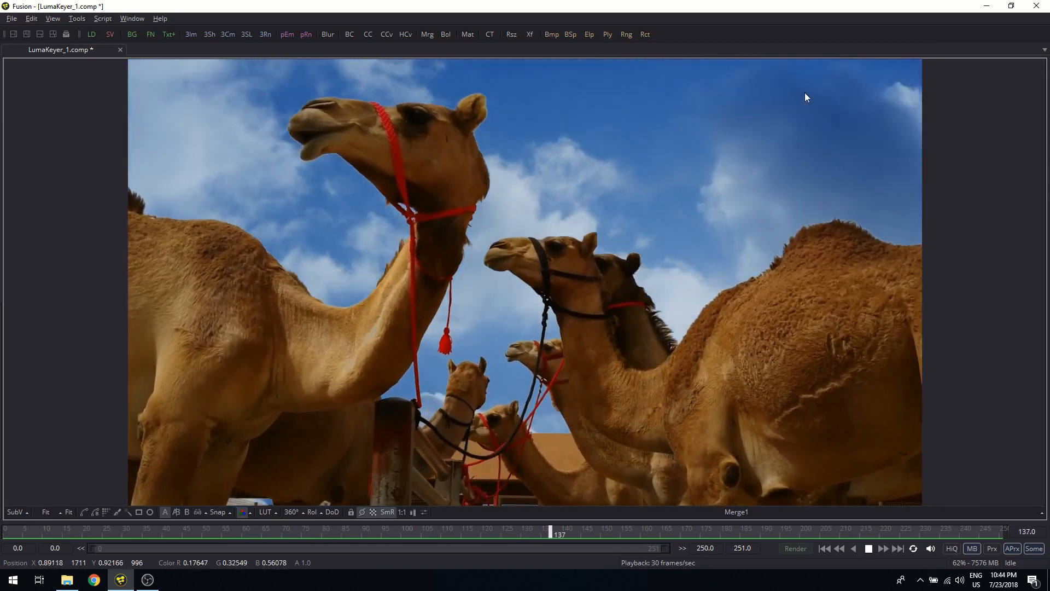
left_click_drag(549, 532, 785, 531)
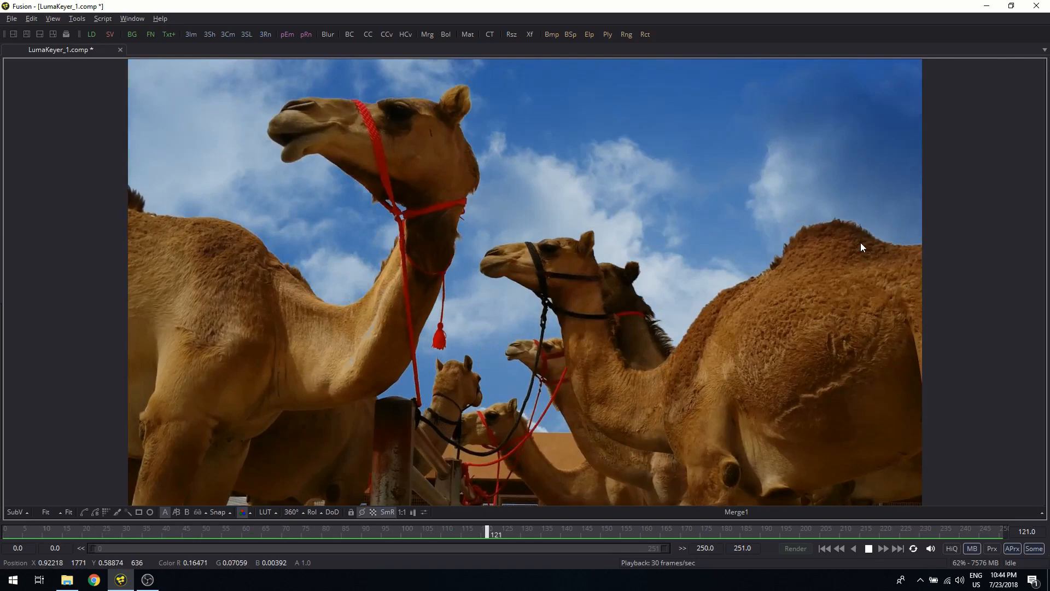
left_click_drag(488, 532, 727, 532)
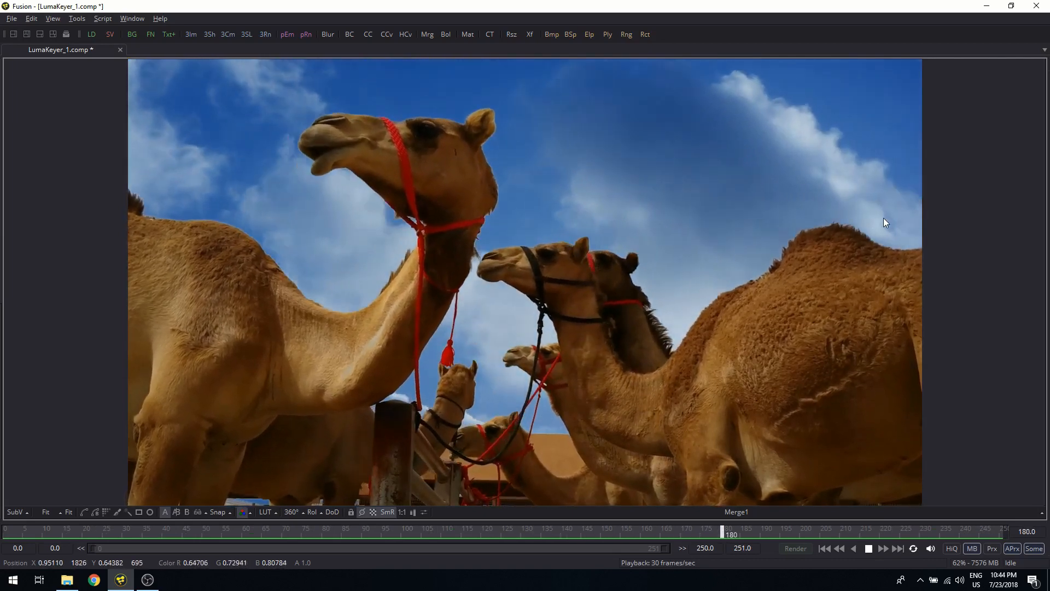
left_click(968, 534)
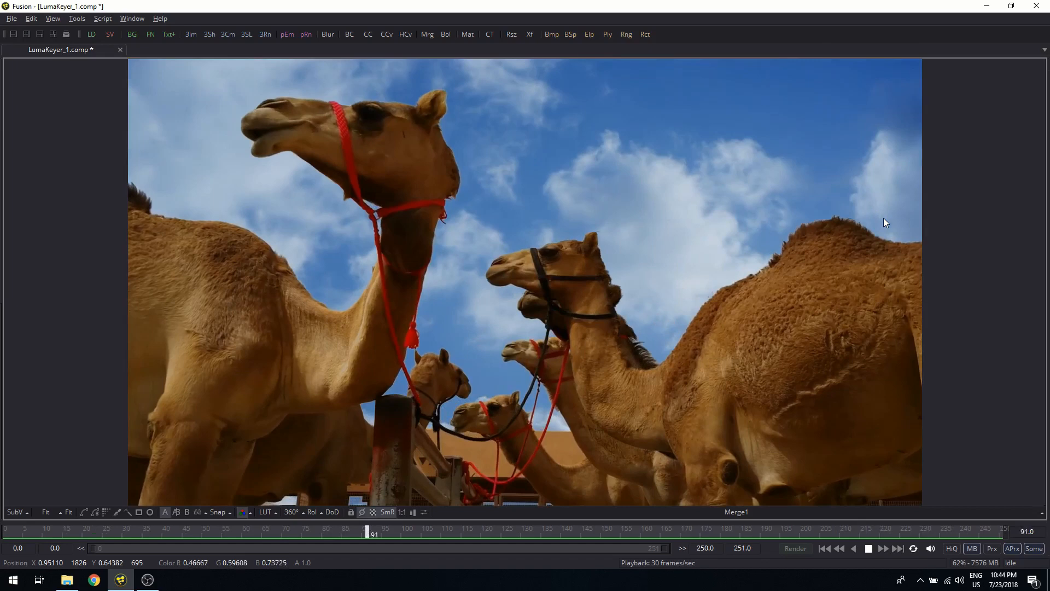
left_click_drag(374, 534, 609, 534)
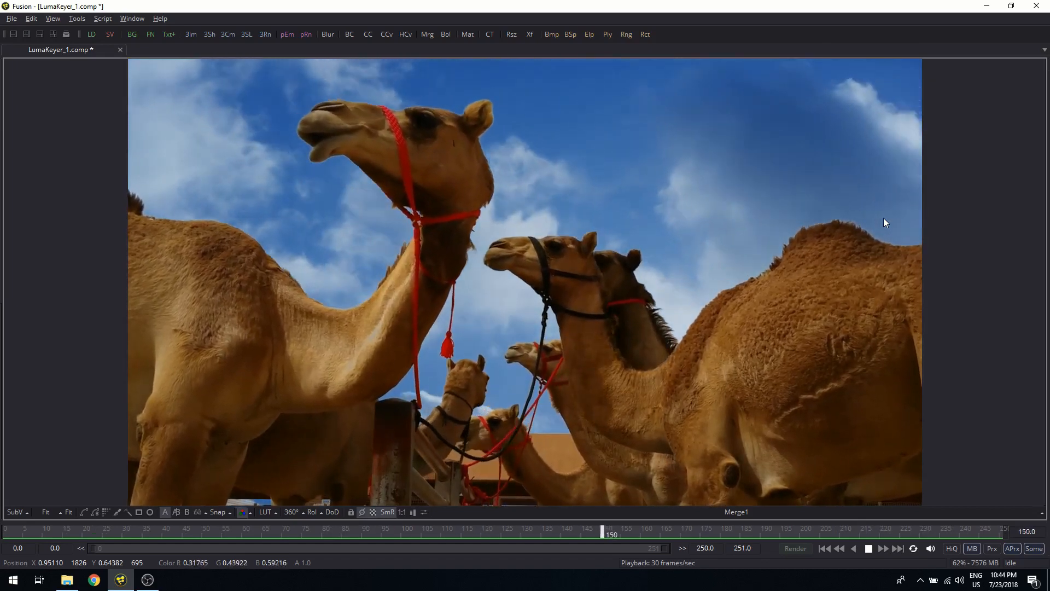
left_click_drag(608, 530, 843, 530)
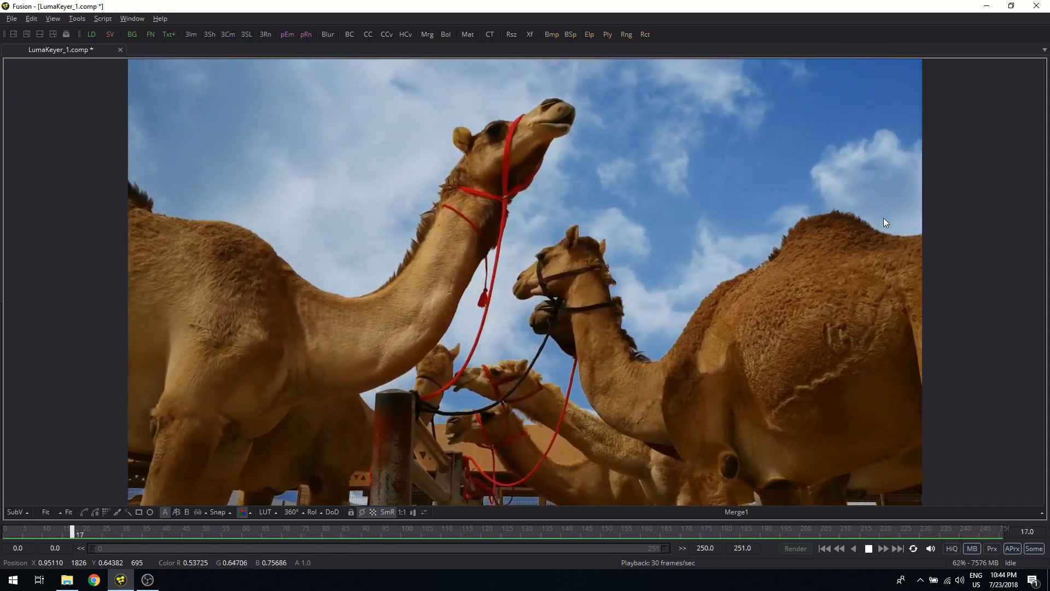
left_click_drag(74, 531, 313, 531)
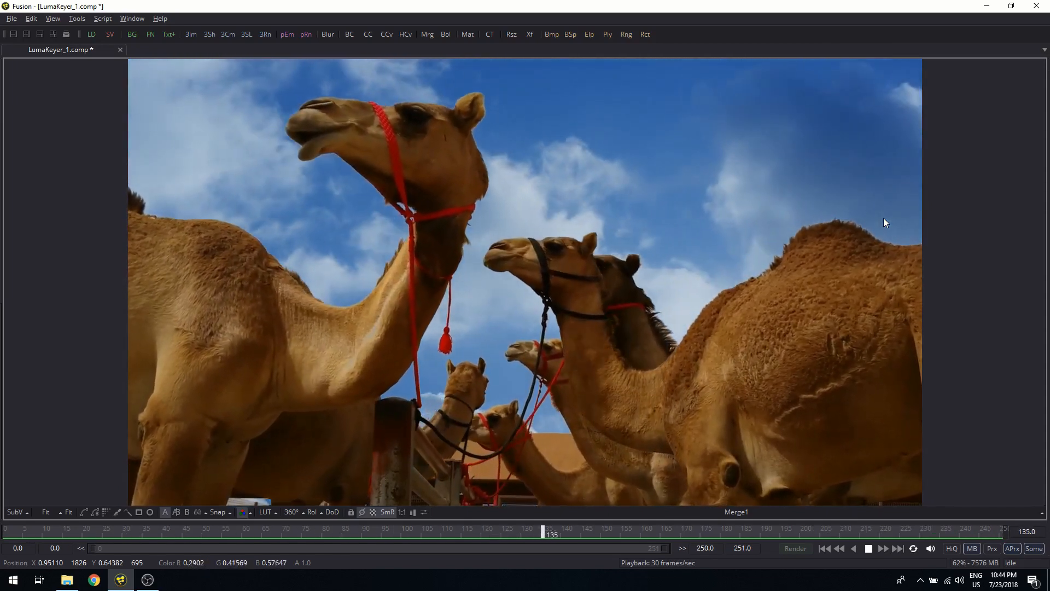
left_click_drag(546, 532, 774, 531)
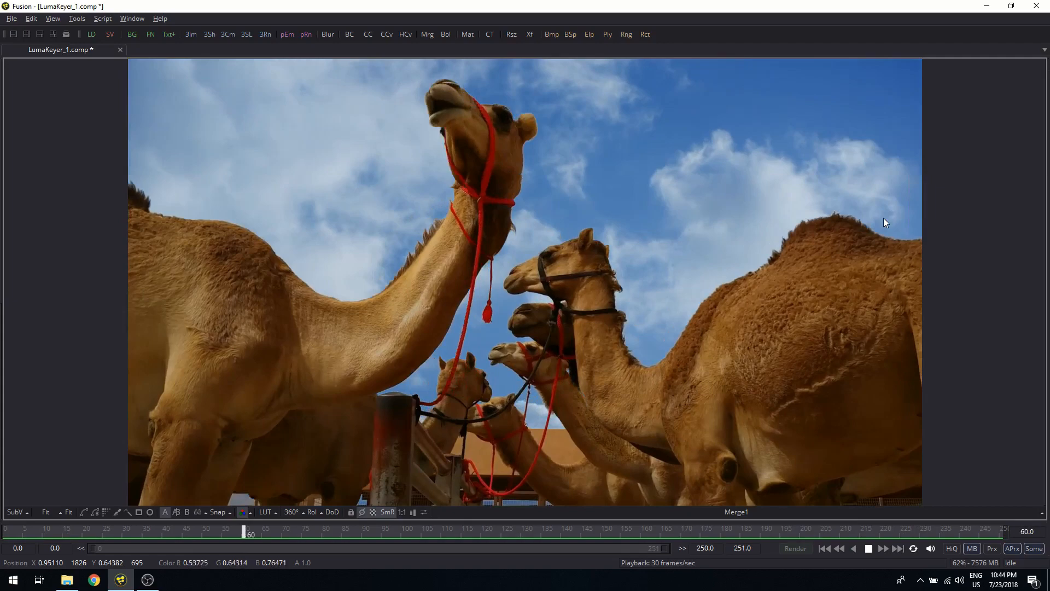
left_click_drag(246, 530, 486, 531)
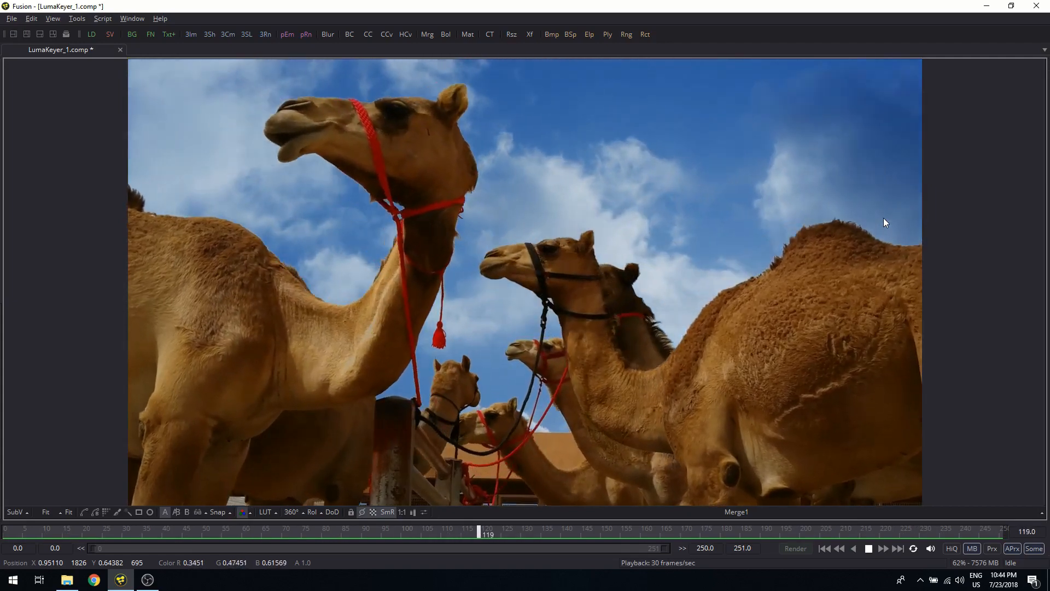